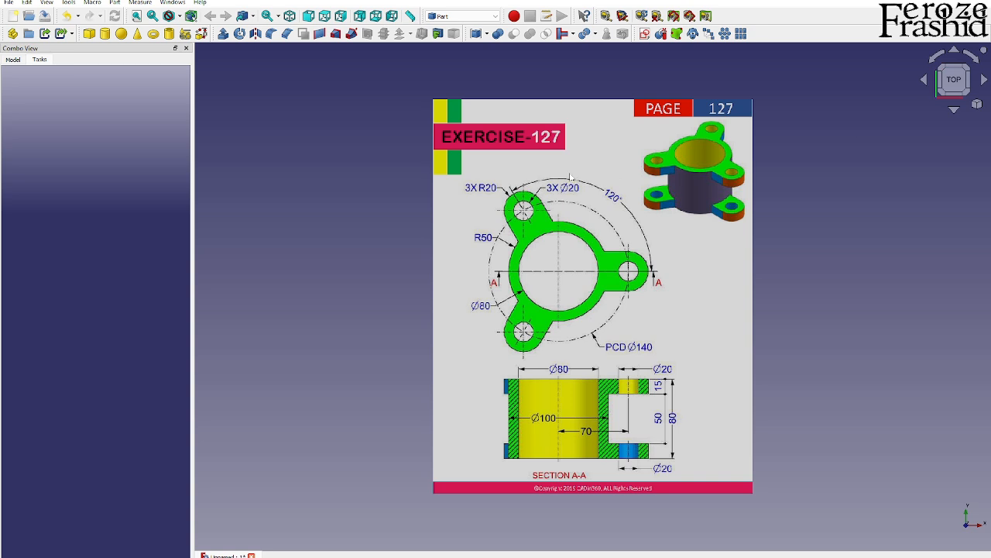
Insert the Exercise-127 picture as an image plane on the XY-Plane
click(12, 59)
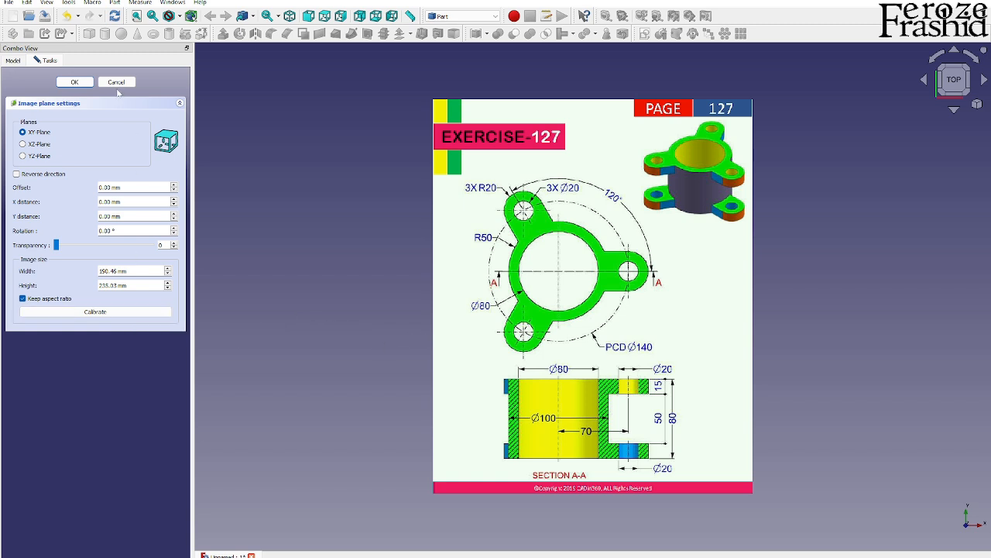
click(75, 82)
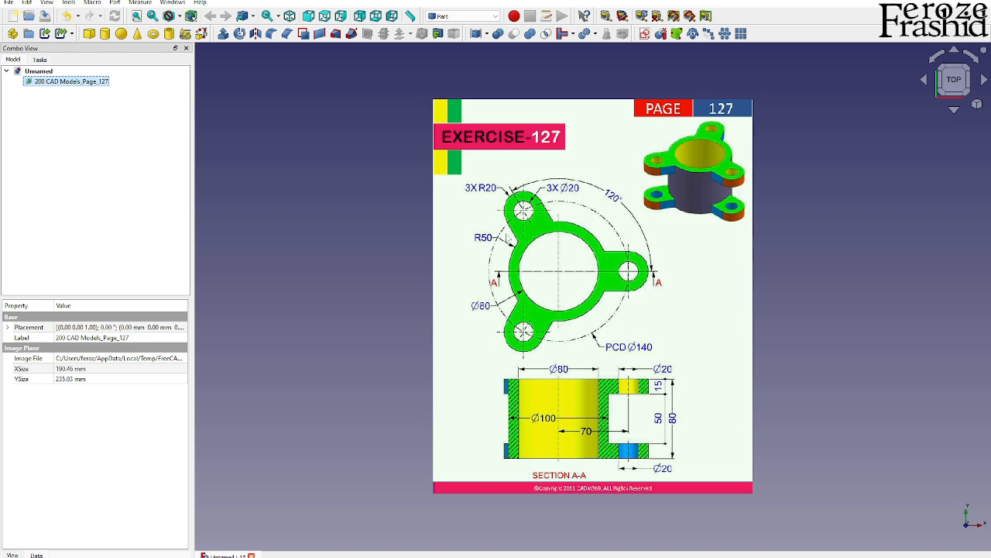
mouse_move(124, 103)
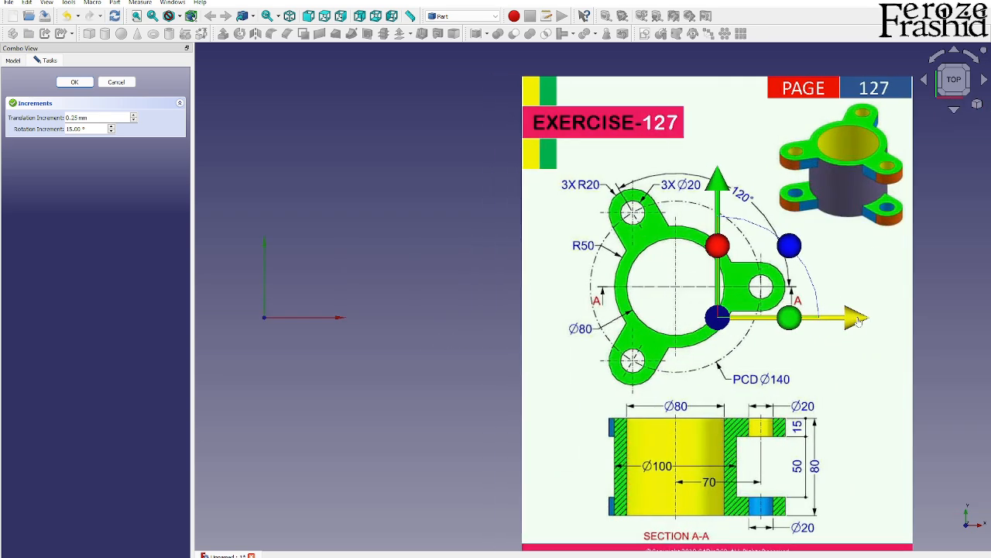
Shift the Exercise-127 image plane to the right along X with Transform
click(74, 81)
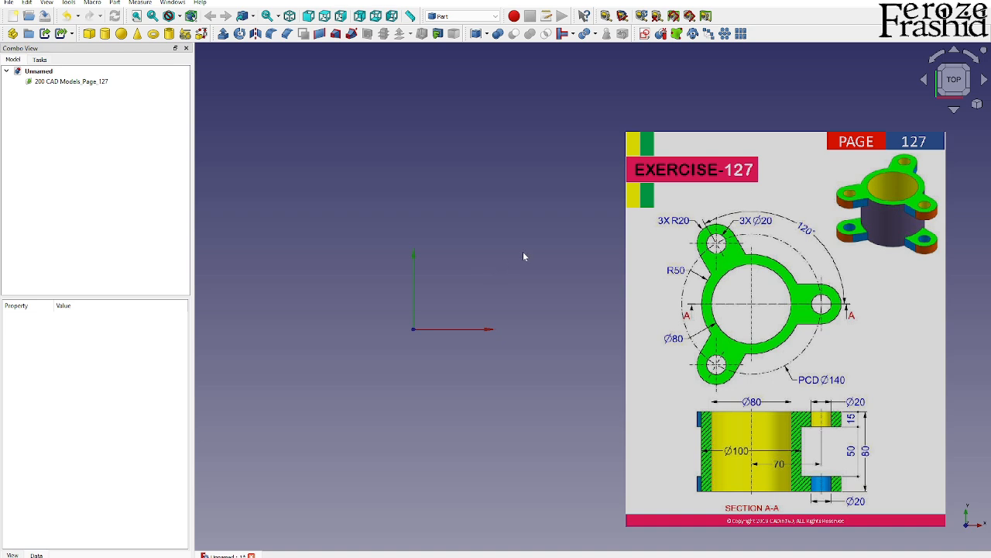
mouse_move(783, 250)
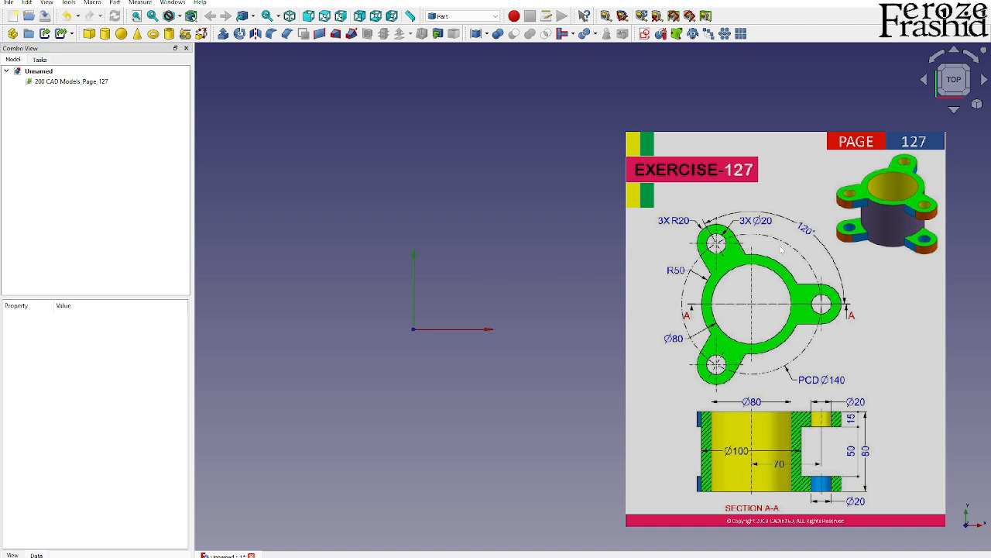
mouse_move(647, 193)
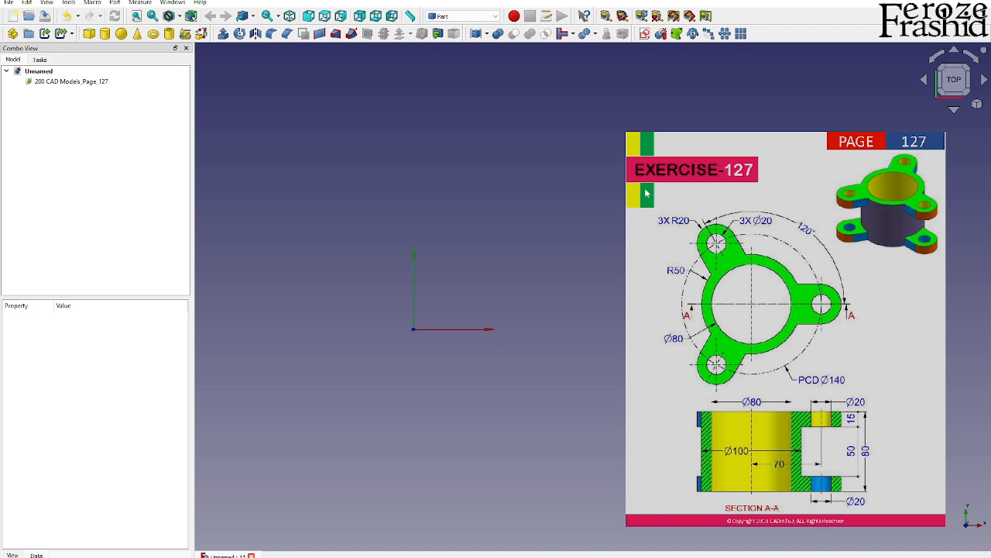
mouse_move(635, 136)
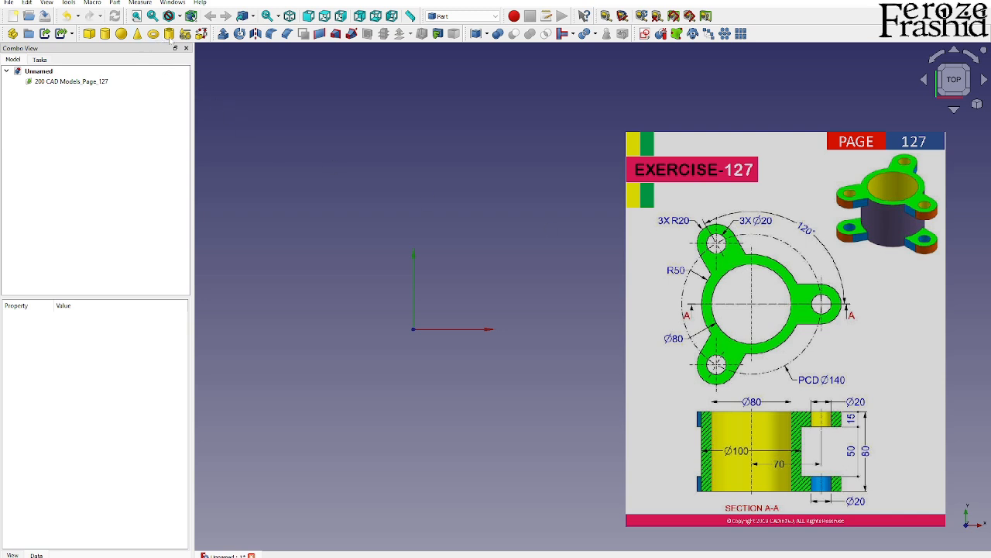
Create a Part Tube with 50 mm outer radius and 40 mm inner radius
click(169, 34)
text(50)
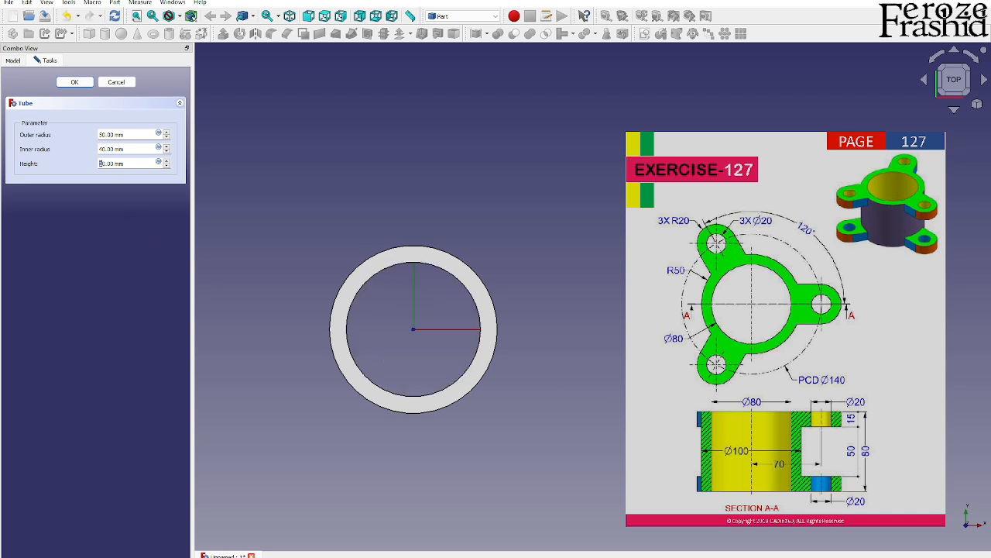
click(75, 82)
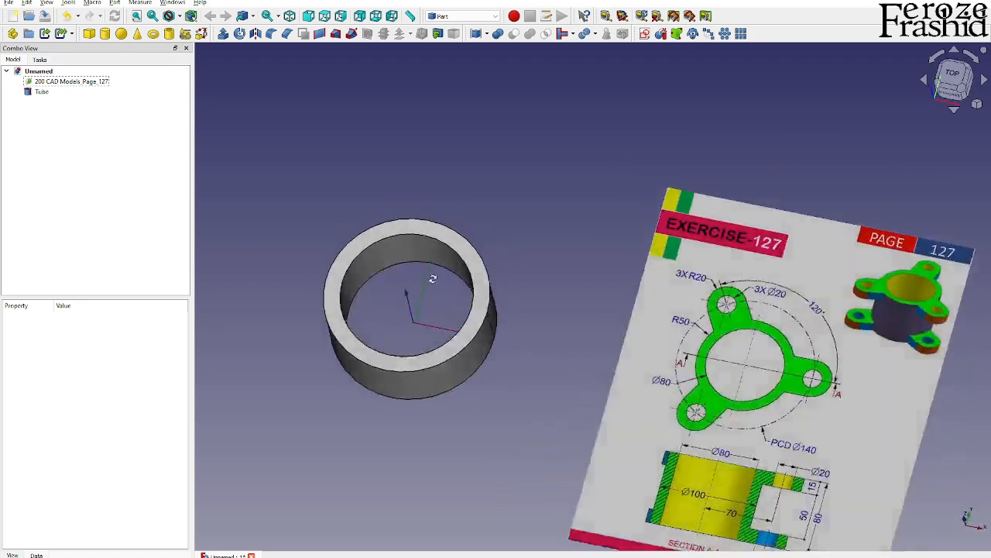
drag(433, 279, 566, 276)
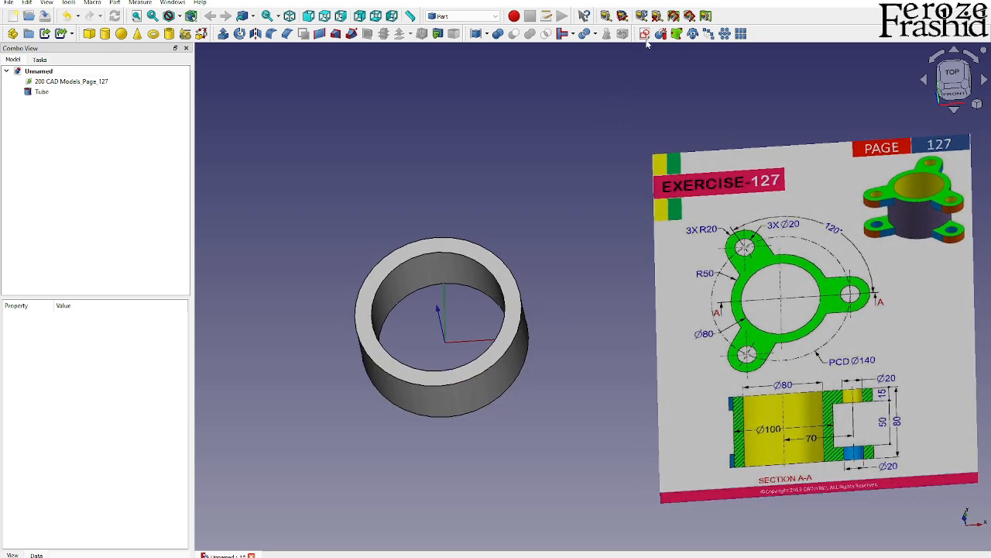
mouse_move(646, 34)
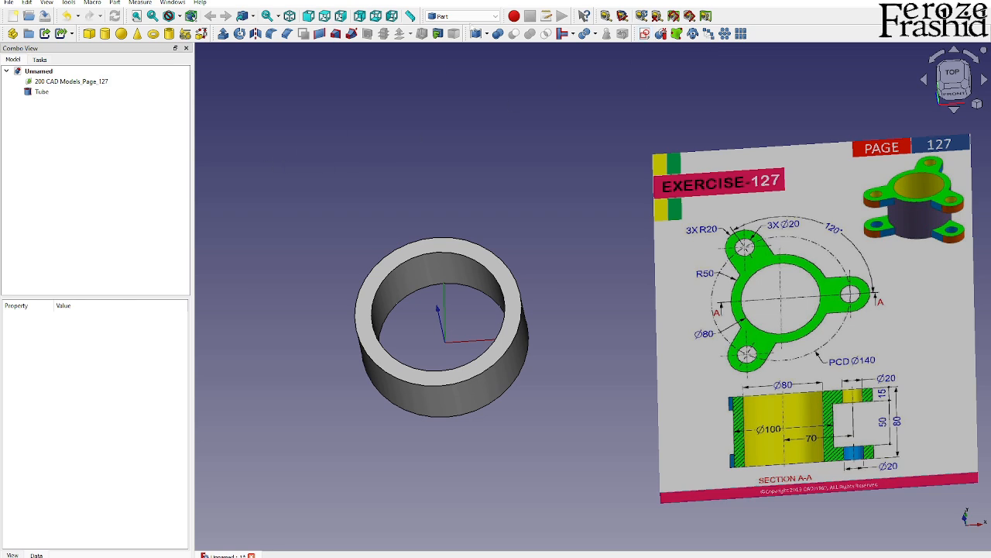
Switch to the Spreadsheet workbench and create a spreadsheet labelled ss
click(461, 16)
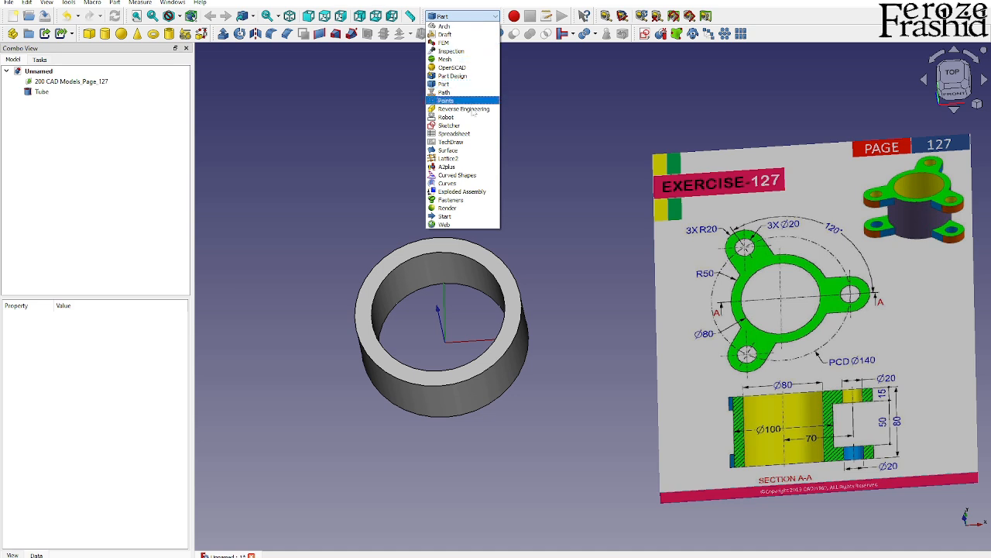
click(454, 133)
text(ss)
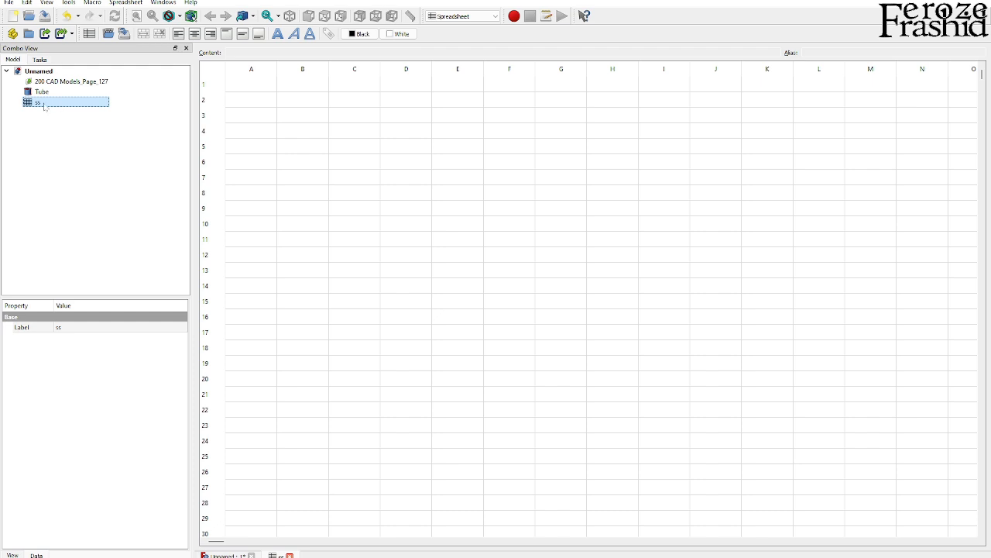
mouse_move(329, 324)
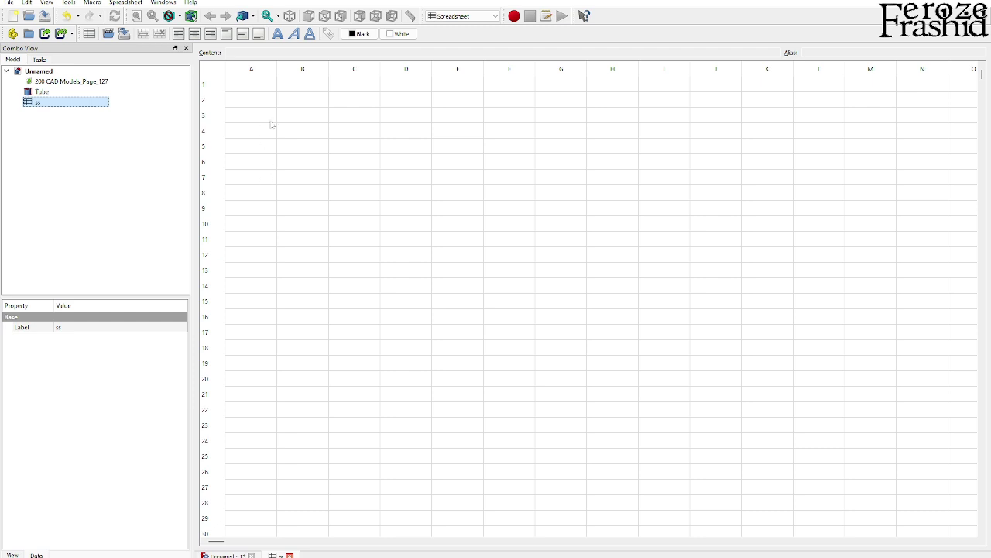
Enter the headings OuterRad in B3 and Thickness in C3
click(302, 115)
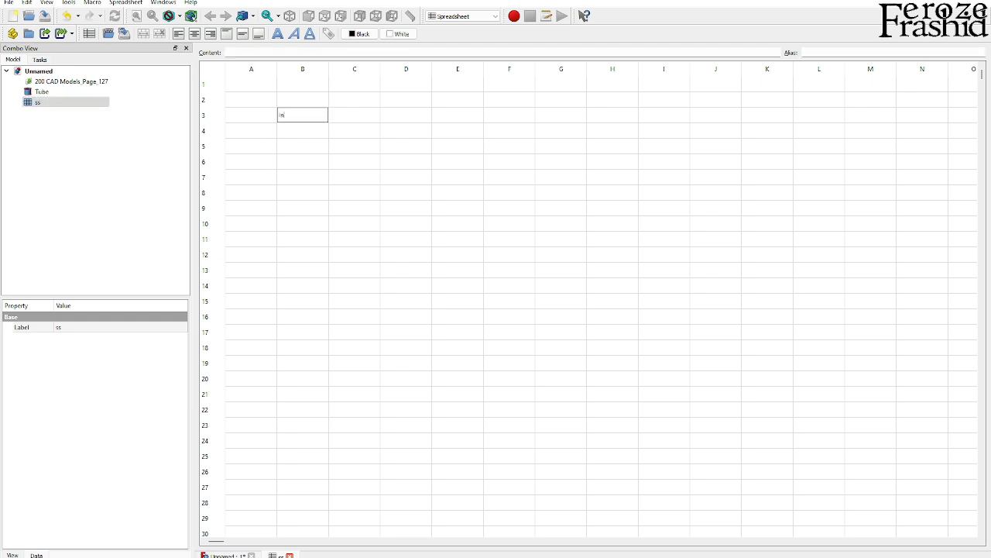
text(InnerDia)
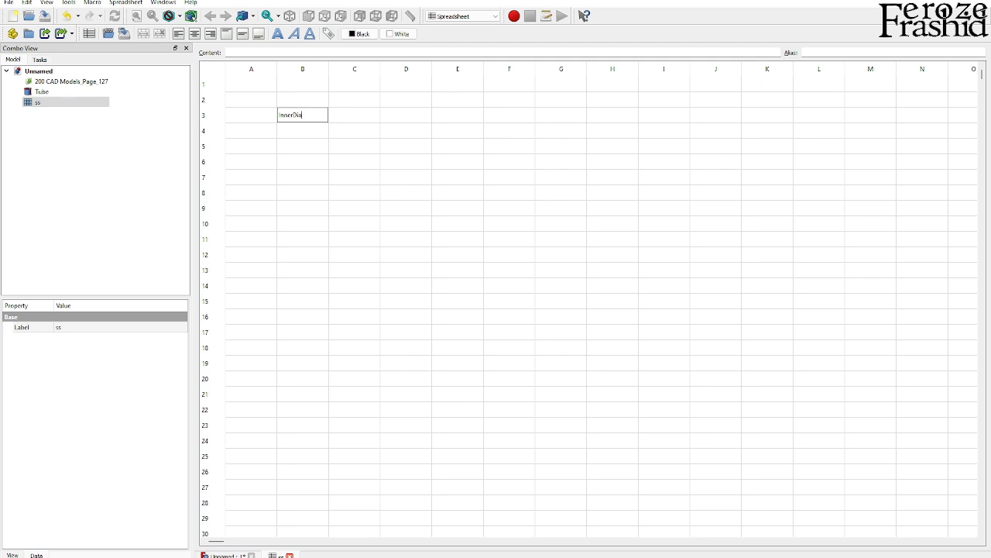
text(InnerRad)
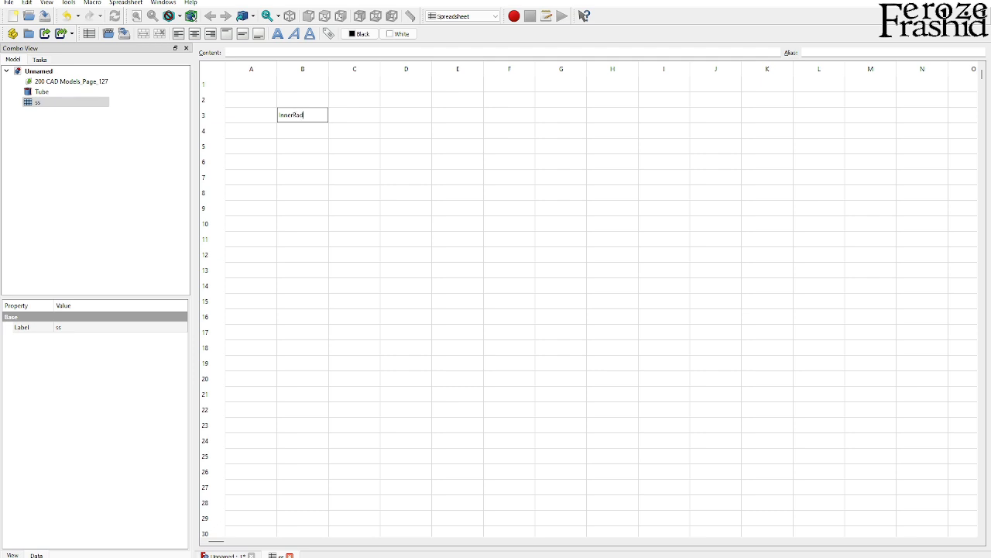
click(354, 114)
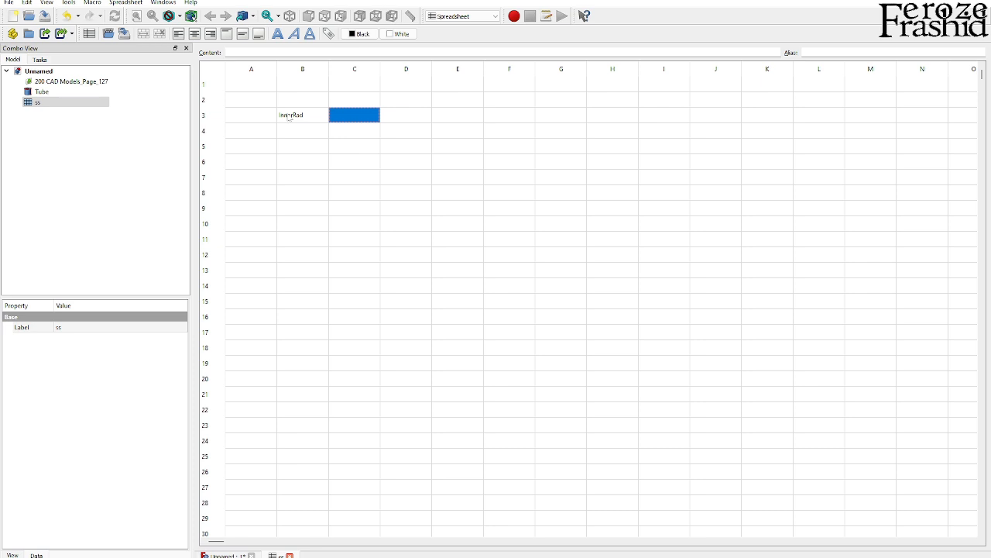
text(OuterRad)
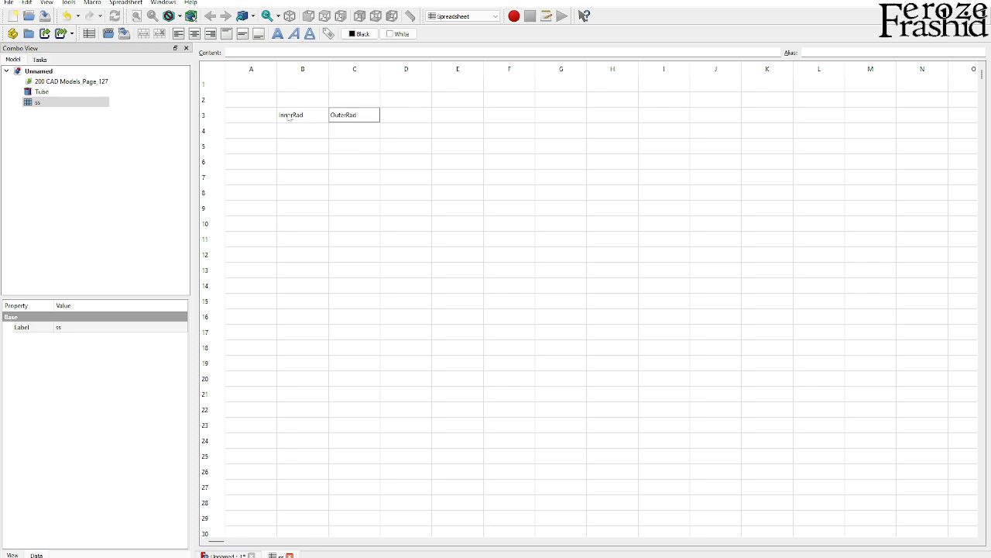
double_click(354, 115)
text(Thick)
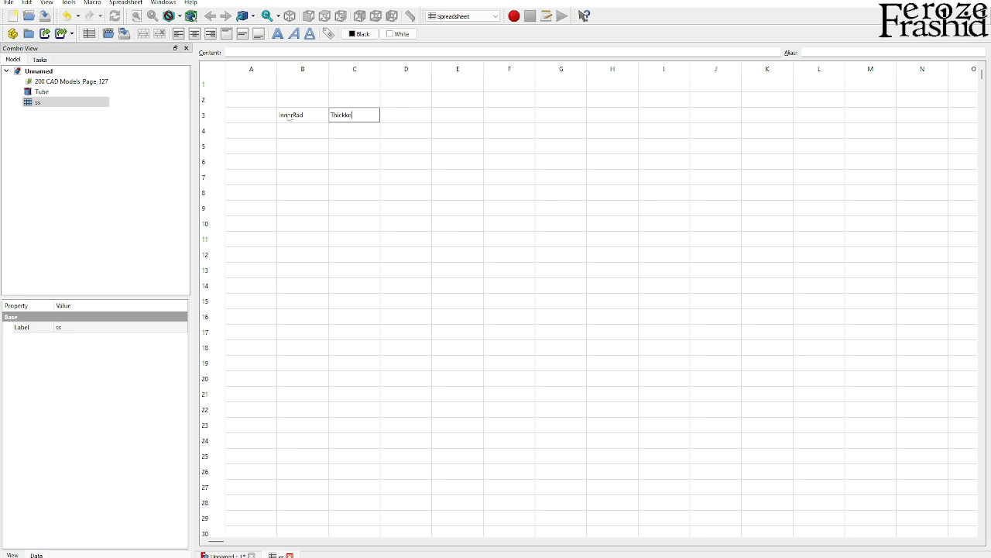
text(ness)
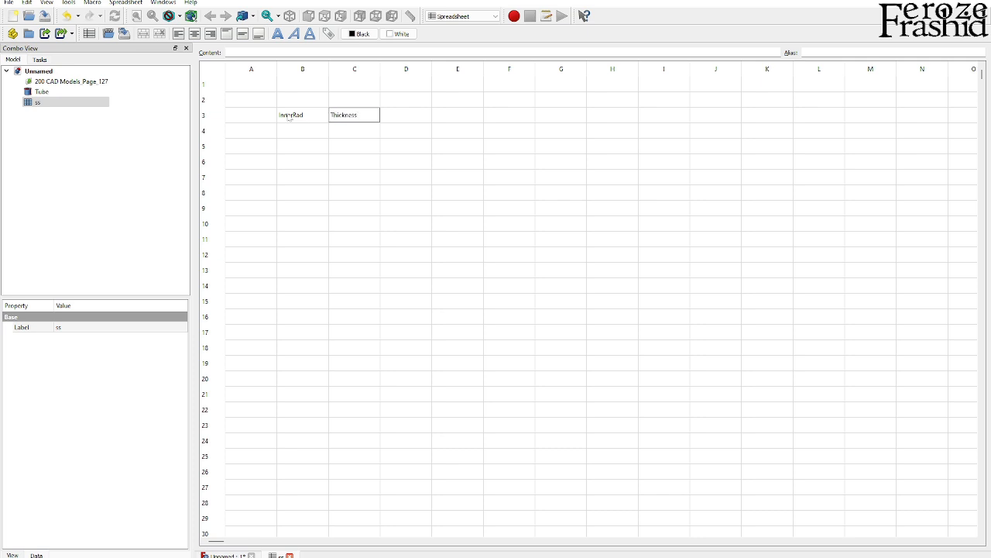
click(302, 115)
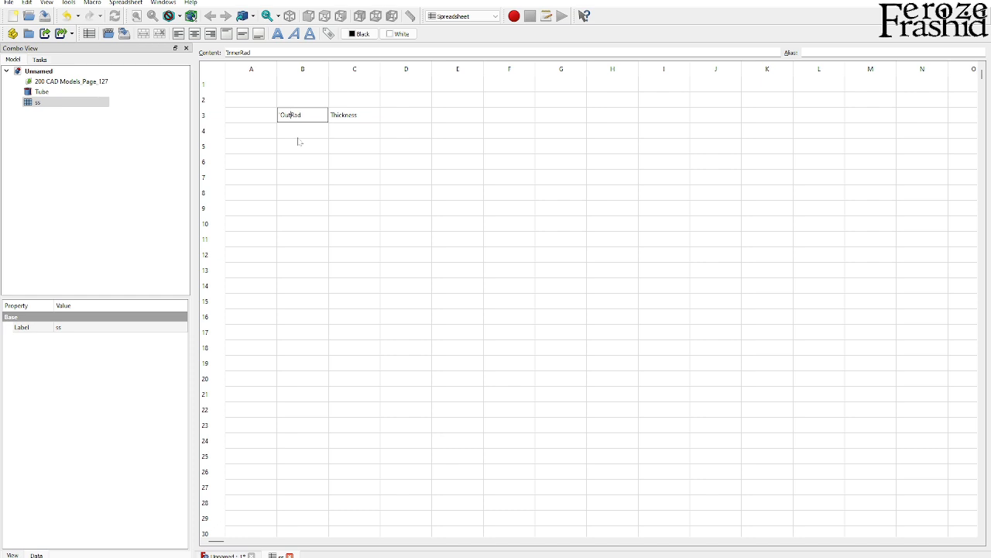
text(er)
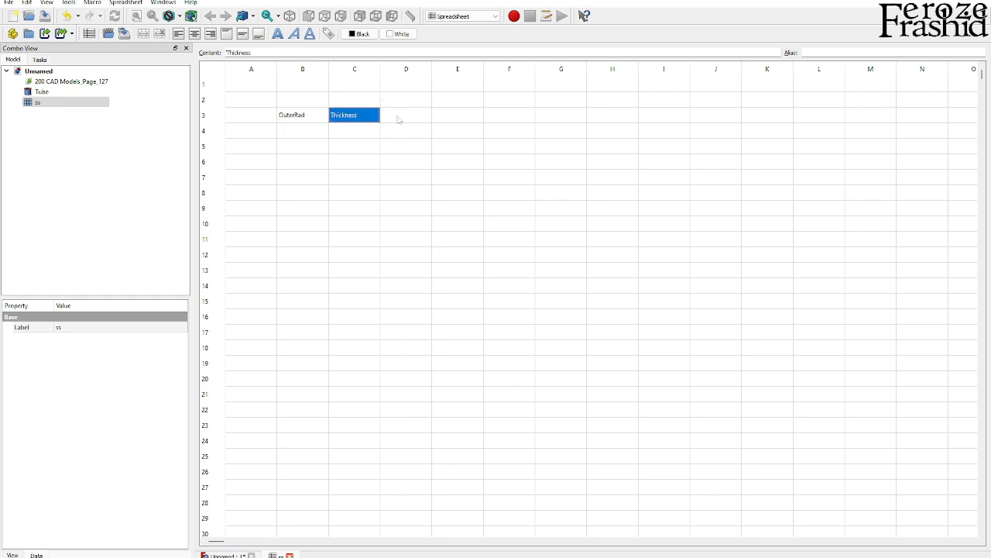
Enter the headings TotalHeight in D3 and Ears in E3
click(406, 115)
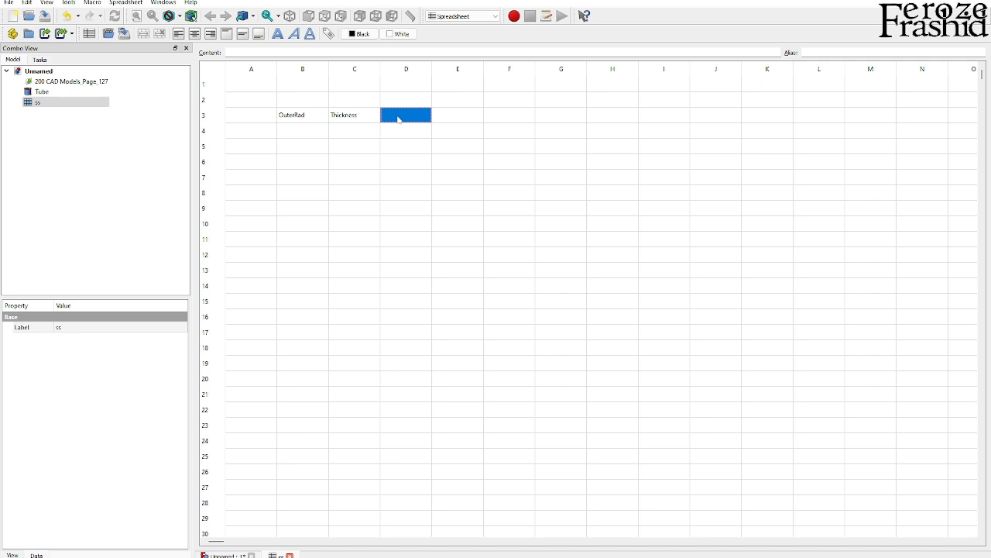
text(Height)
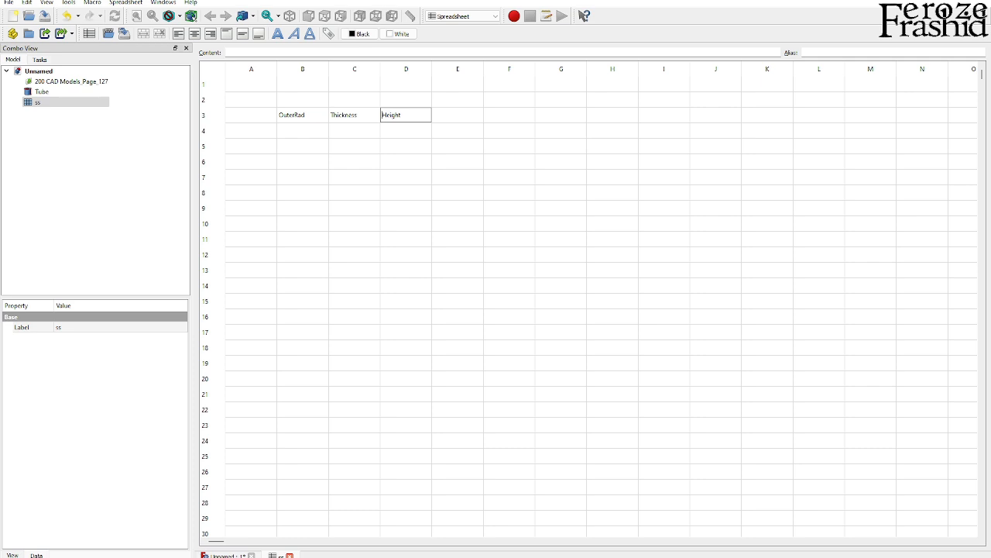
text(Total)
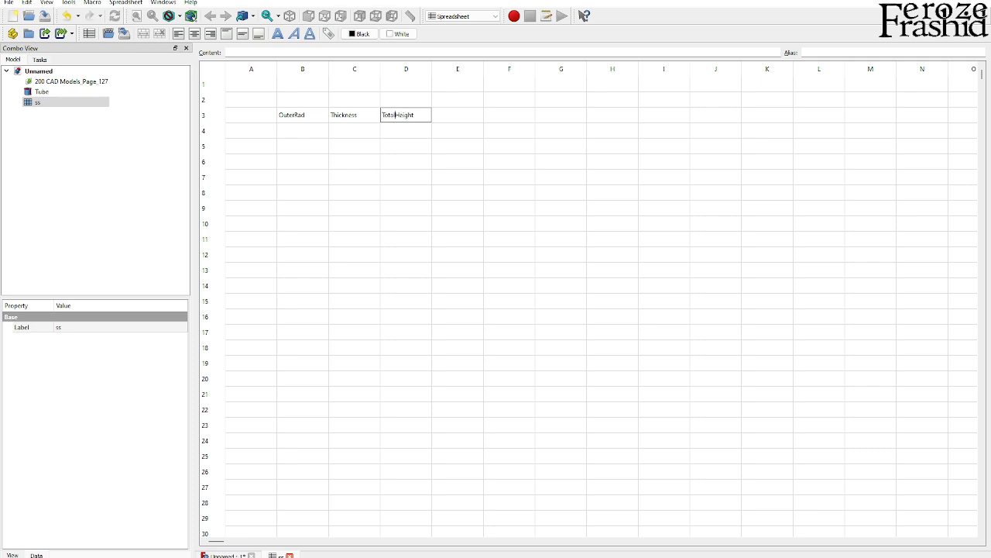
click(405, 130)
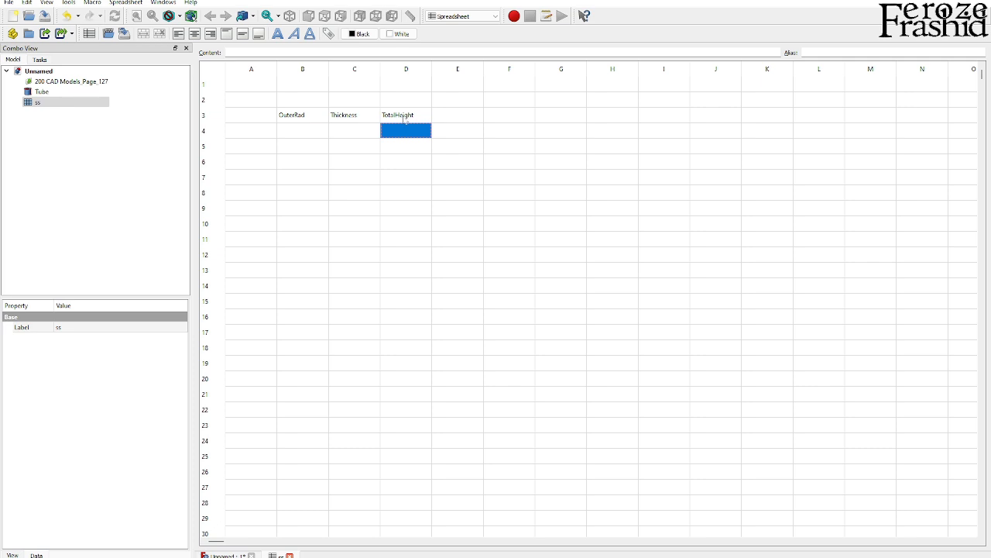
click(457, 114)
text(Ears)
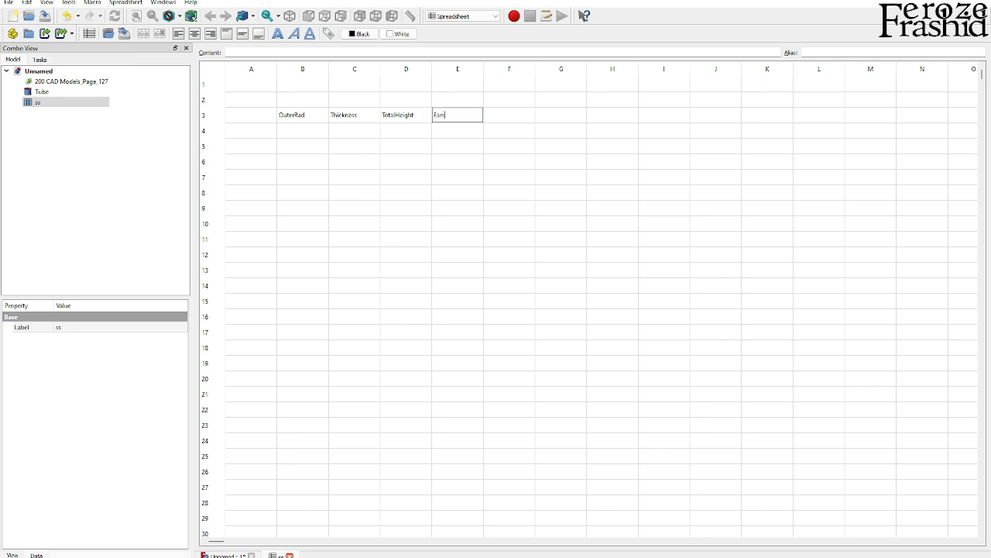
key(Return)
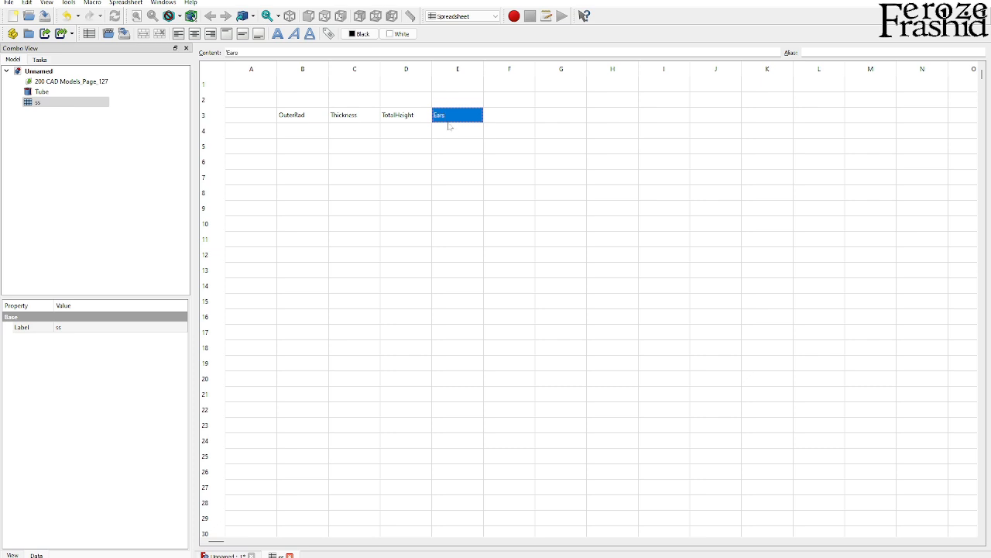
Fill row 4 with 3, 80 and 10 under Ears, TotalHeight, Thickness, then select B4:E4
click(457, 131)
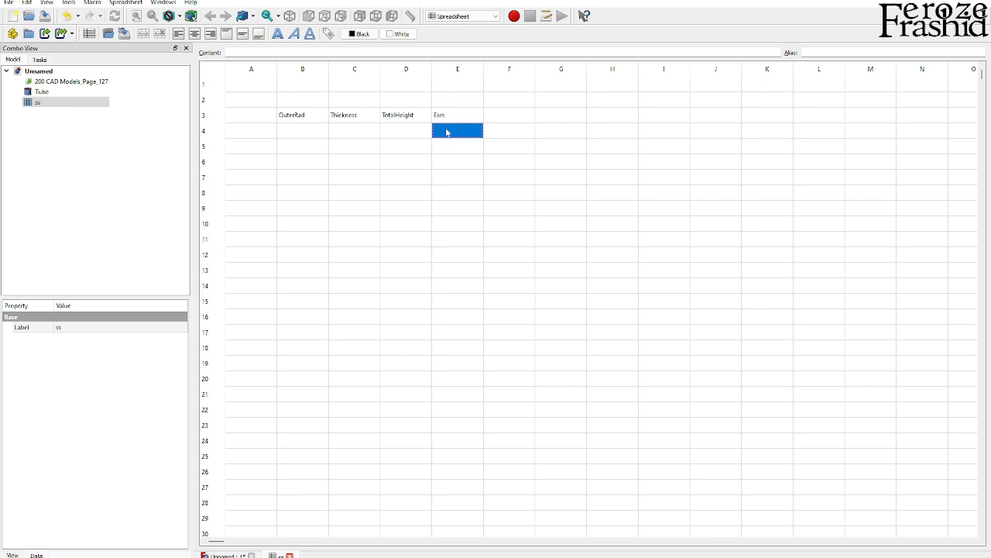
click(405, 130)
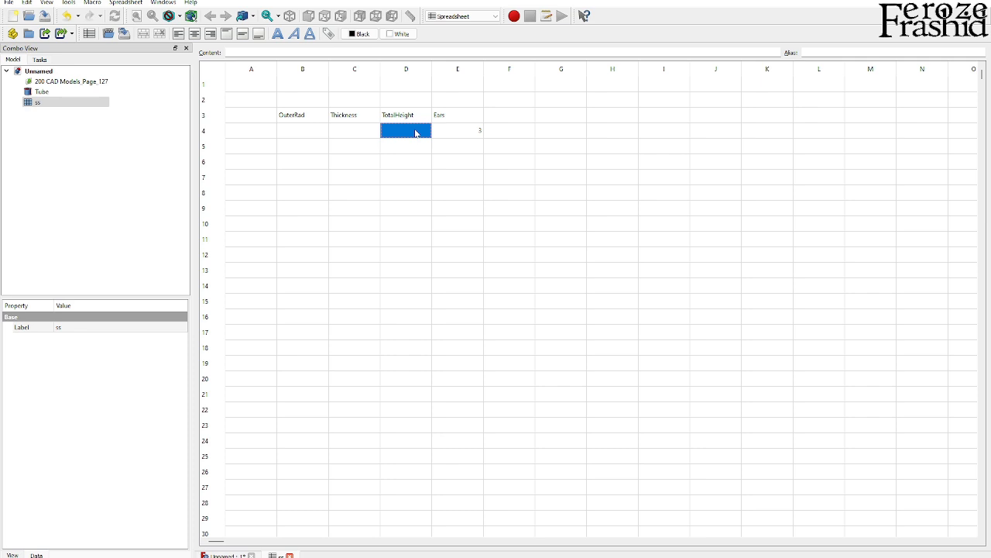
text(80)
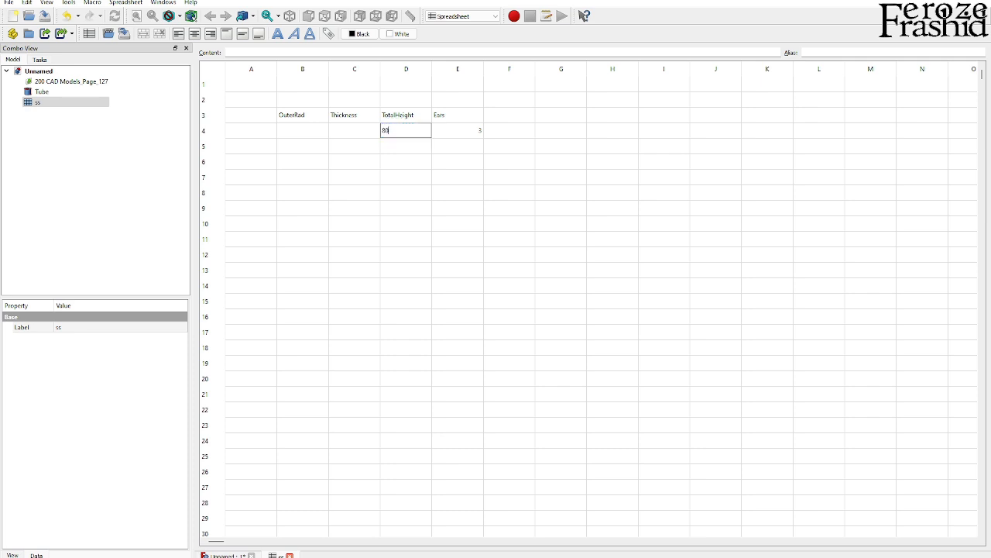
key(Return)
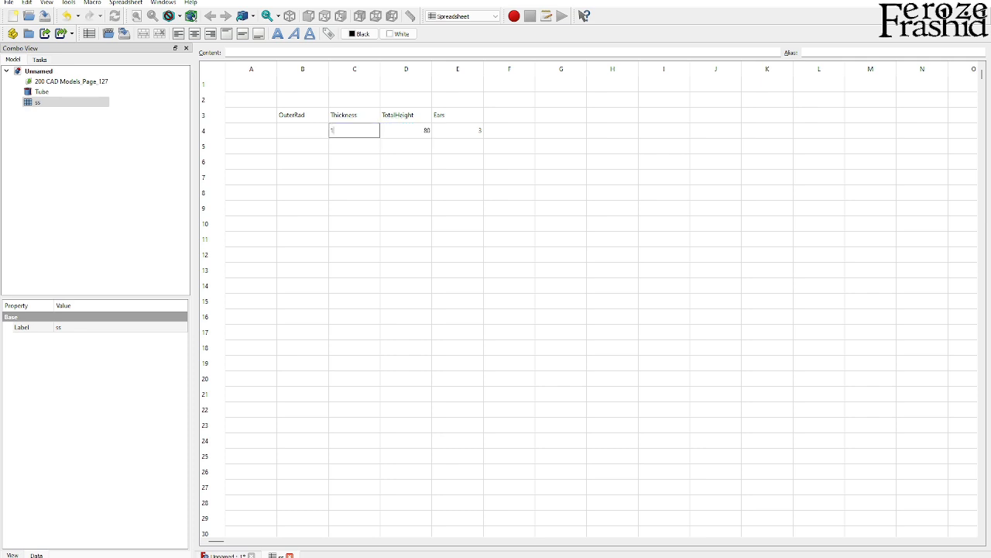
click(302, 130)
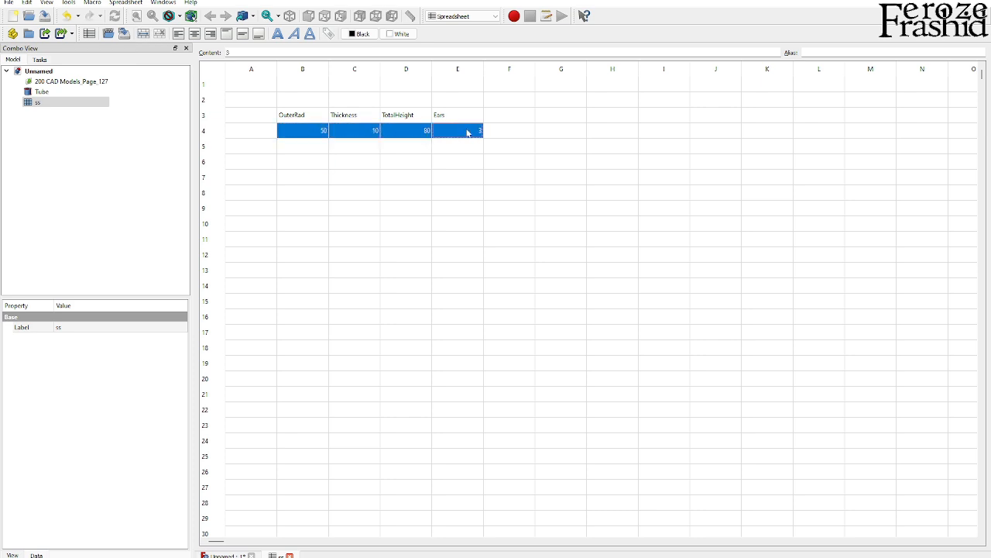
Alias cells B4–E4 as OuterRad, Thickness, TotalHeight and Ears
click(302, 130)
text(Outer)
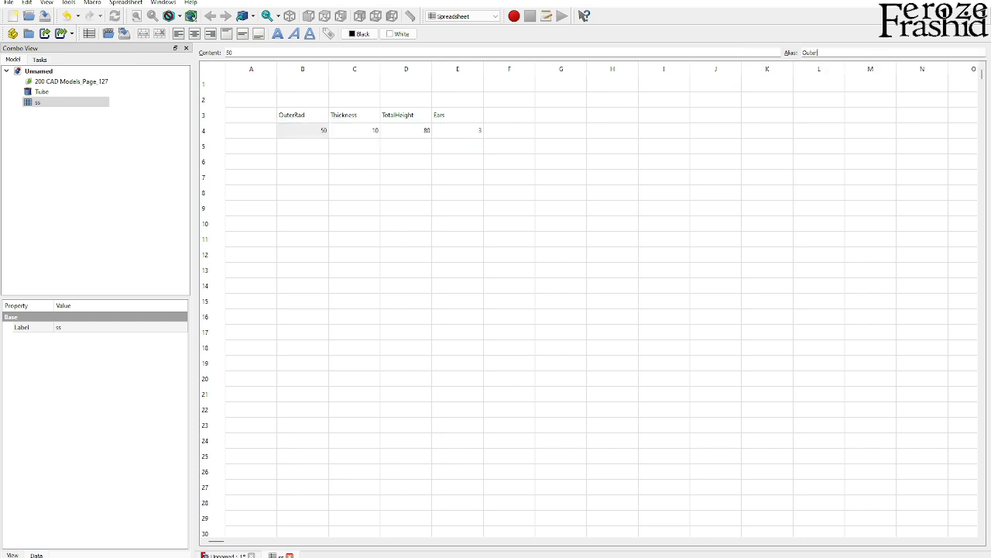
click(354, 130)
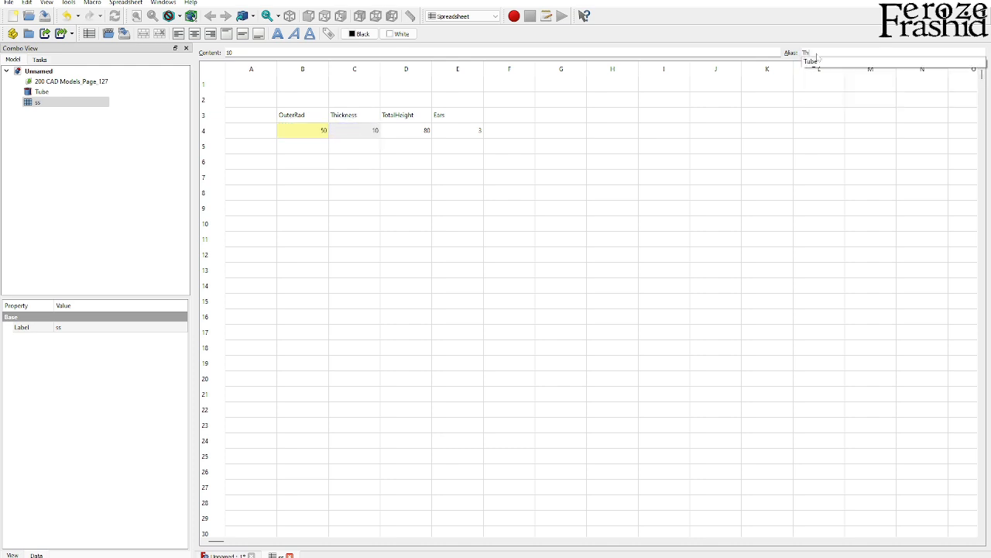
click(354, 130)
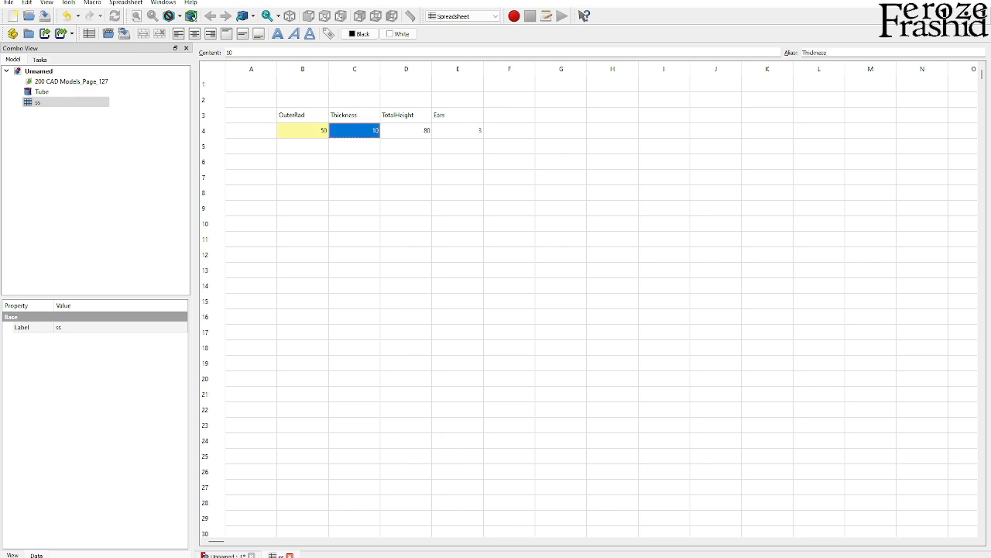
click(406, 130)
text(TotalH)
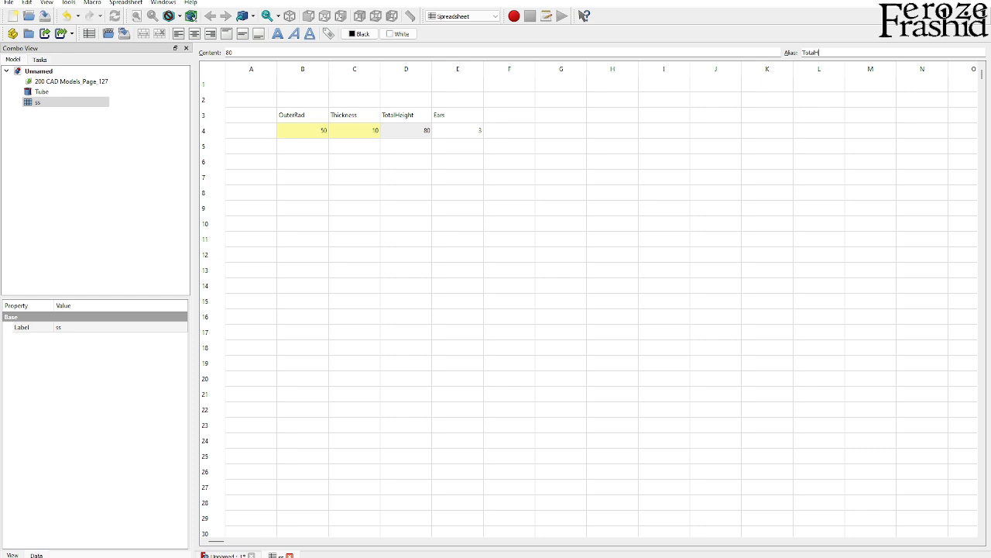
click(406, 130)
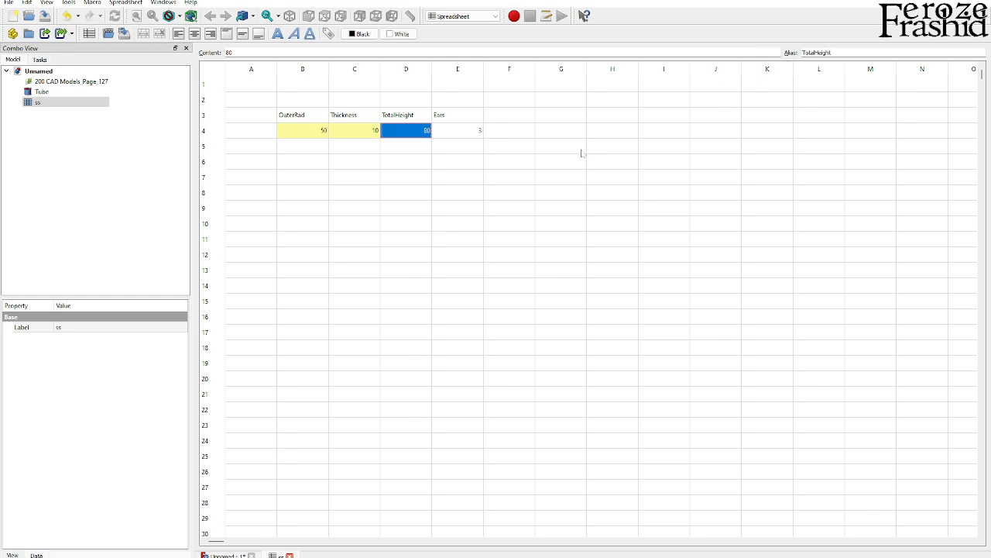
click(458, 131)
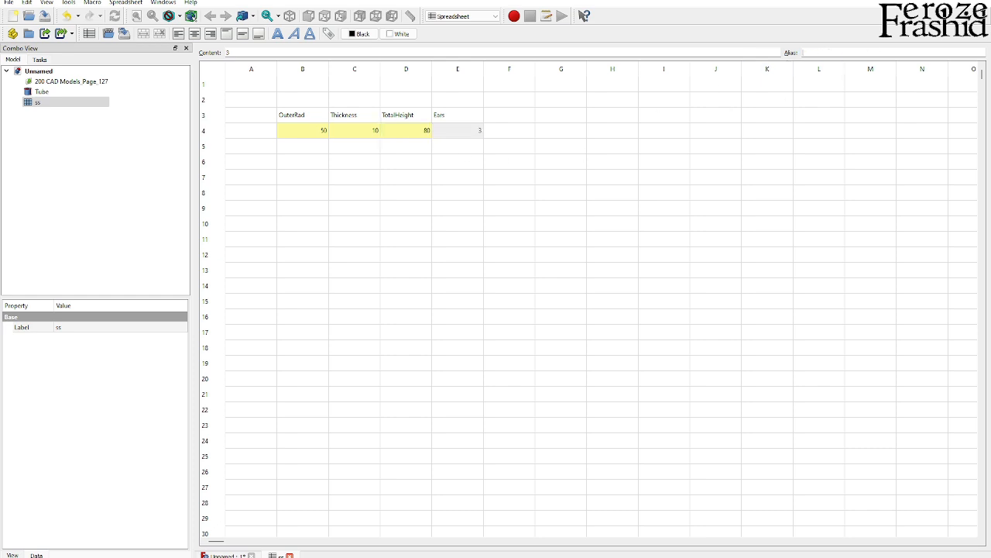
click(457, 130)
text(Ears)
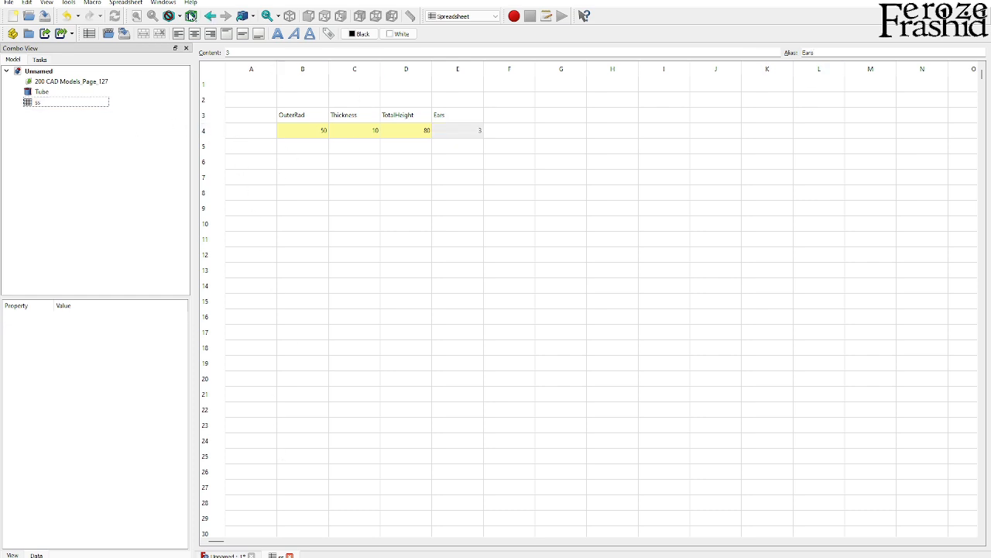
Tile the windows so the 3D tube view sits beside the ss spreadsheet
click(163, 2)
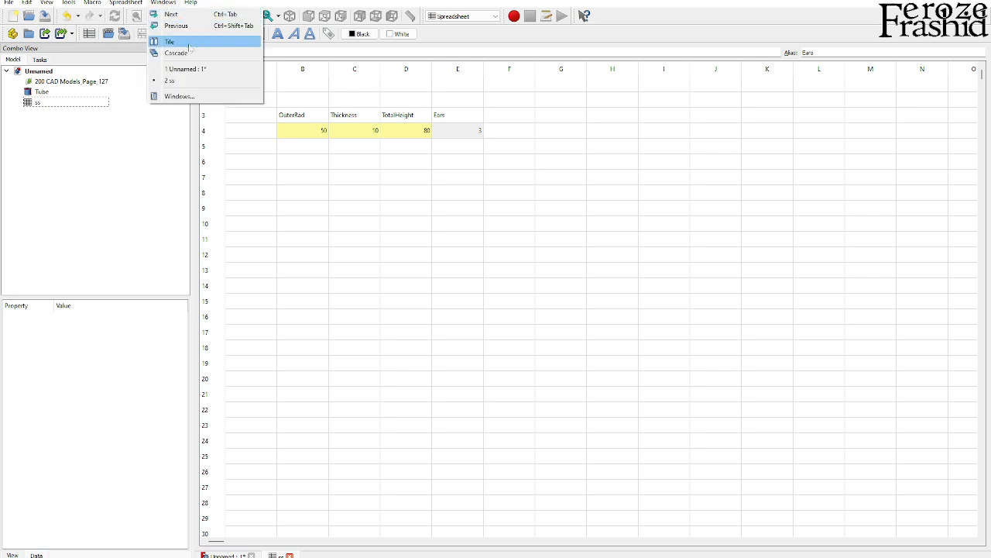
click(169, 42)
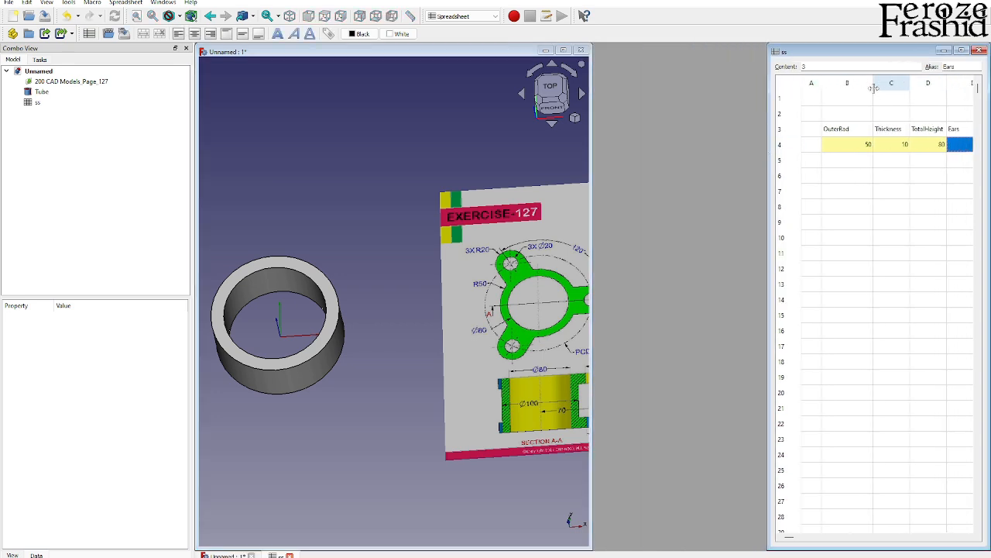
click(909, 83)
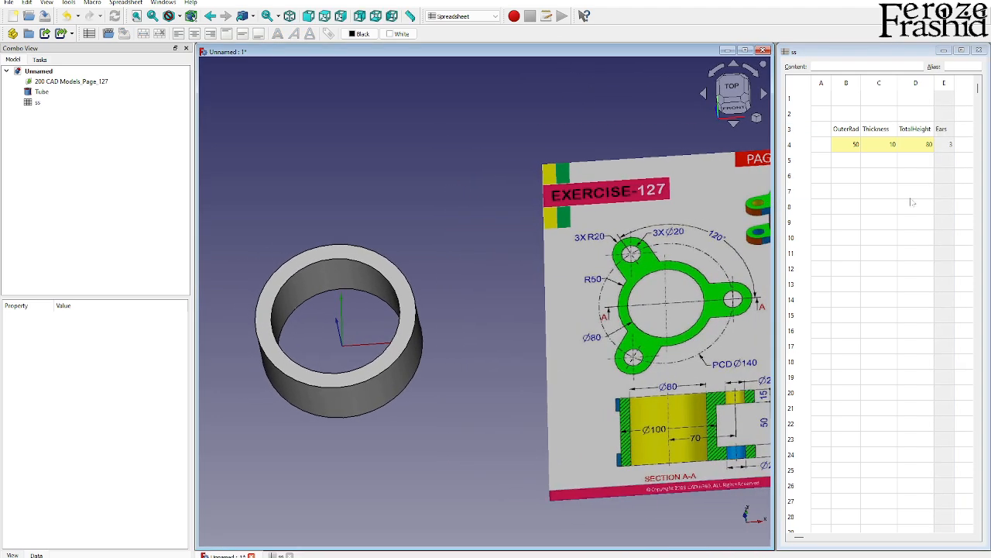
Set Tube Height ss.TotalHeight/2, Outer Radius ss.OuterRad, Inner Radius ss.OuterRad - ss.Thickness
click(41, 92)
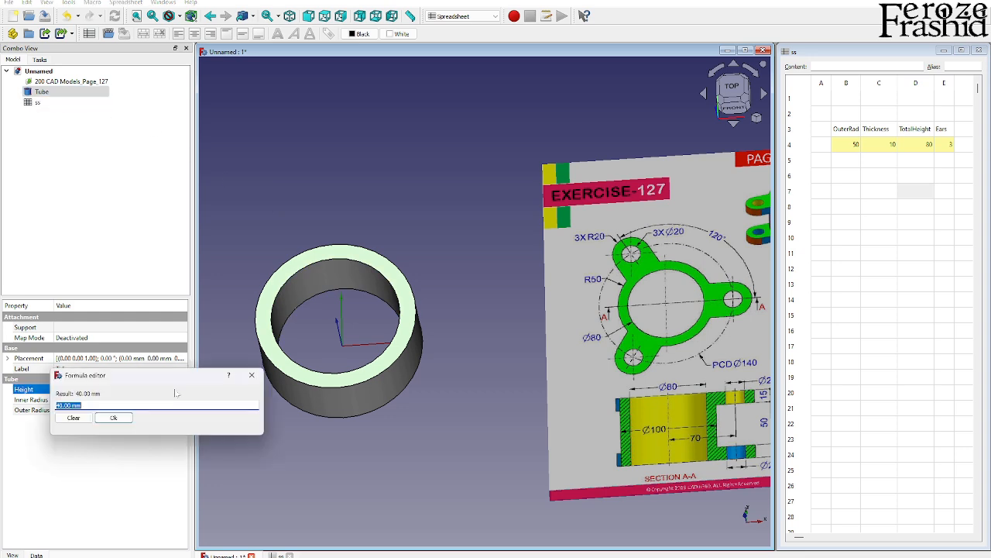
text(ss>>.TotalHeight/2)
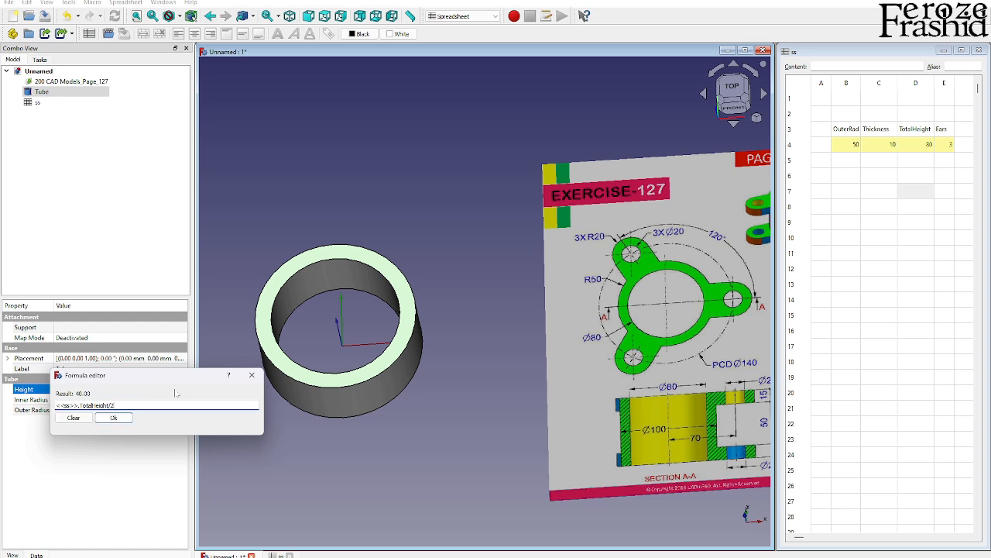
click(113, 418)
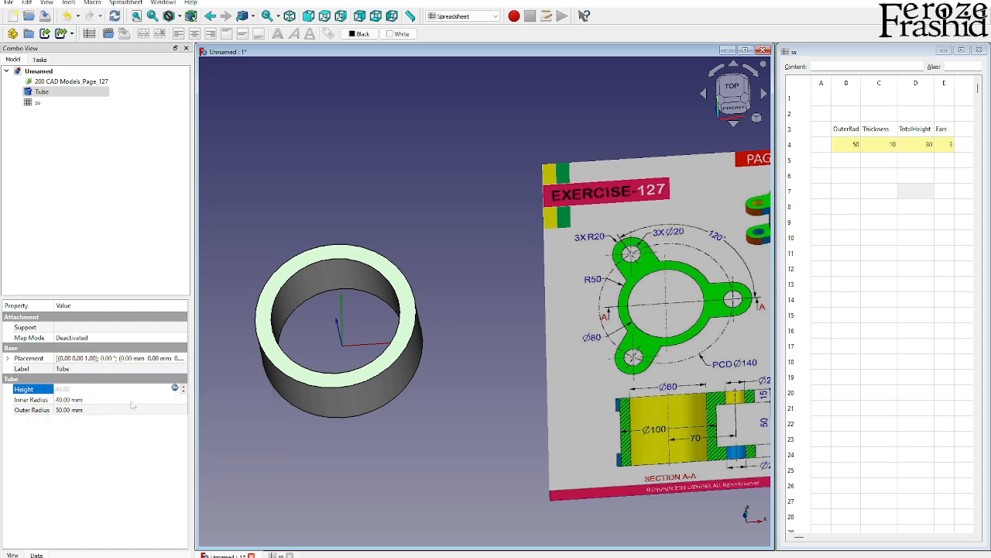
click(32, 399)
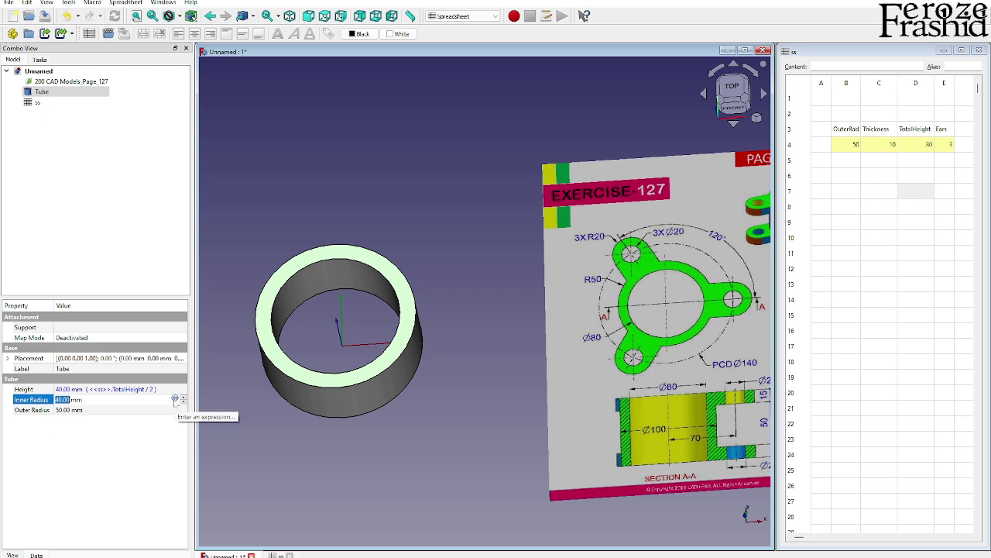
click(32, 410)
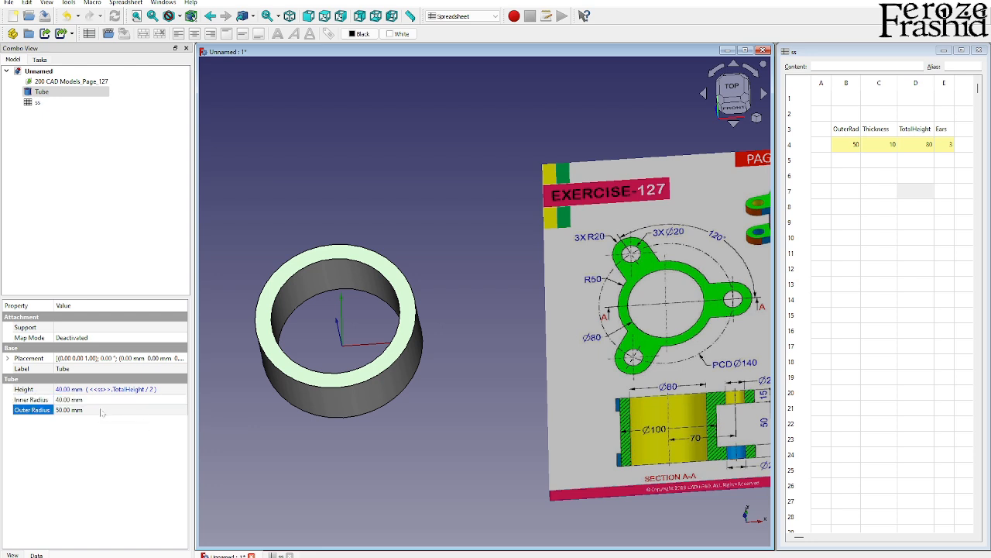
click(103, 410)
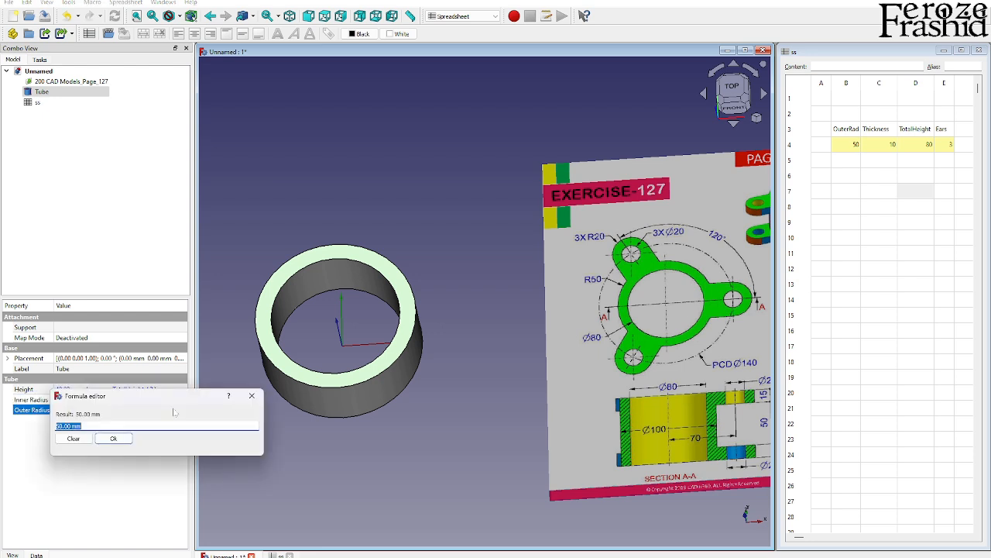
text(s)
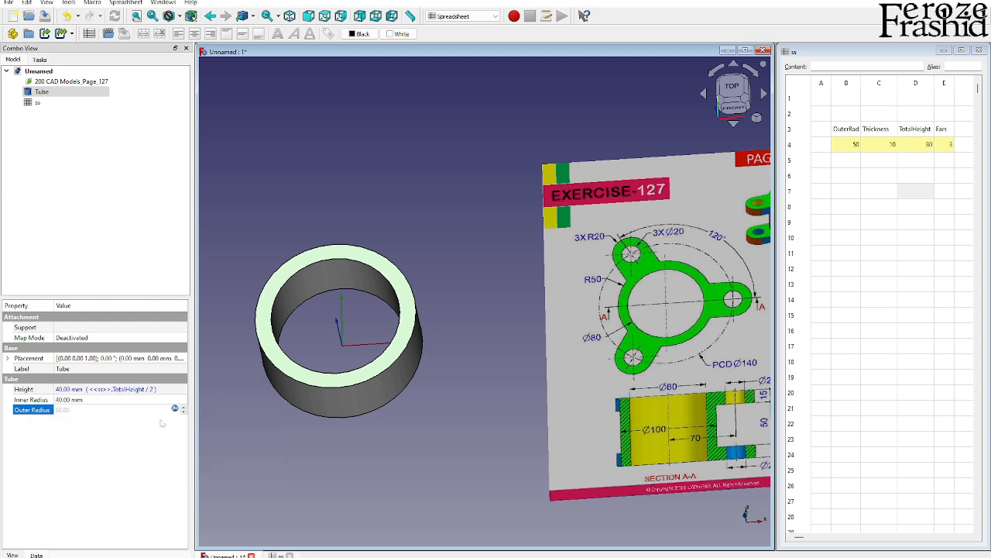
click(31, 399)
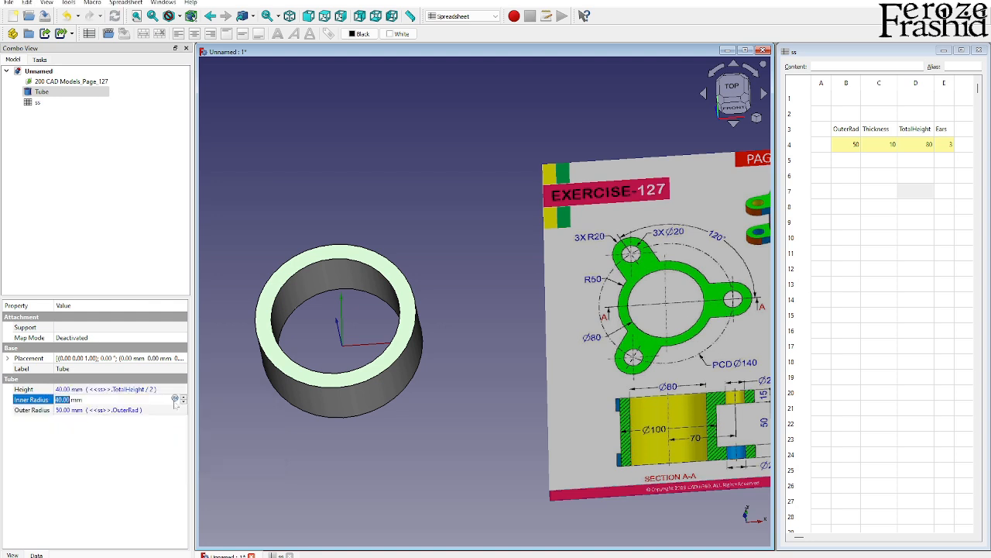
click(176, 398)
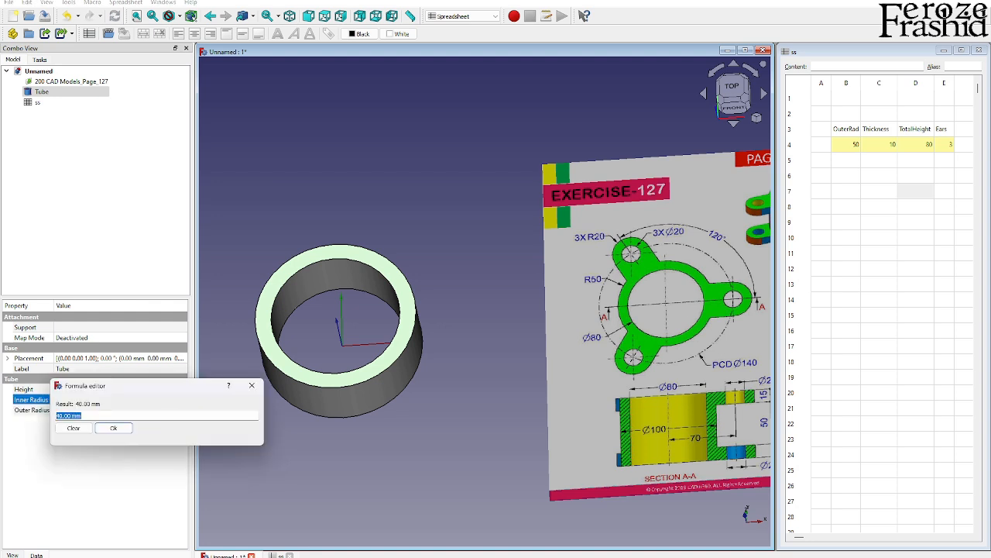
text(ss.)
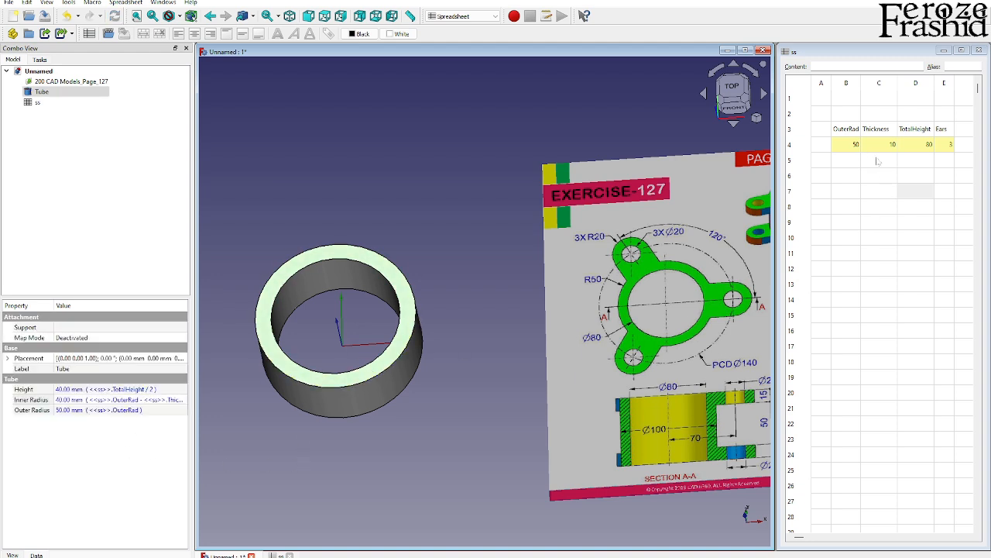
click(878, 144)
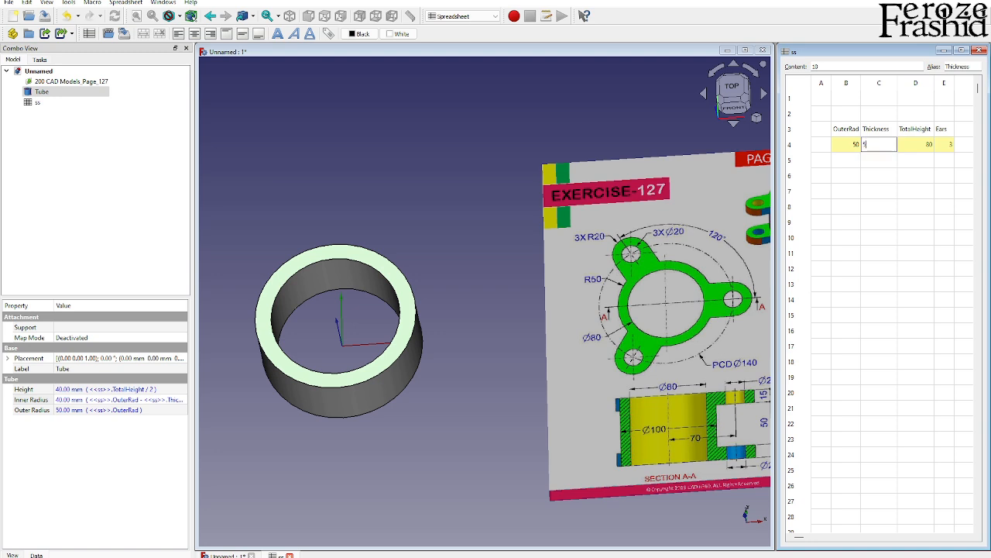
key(Return)
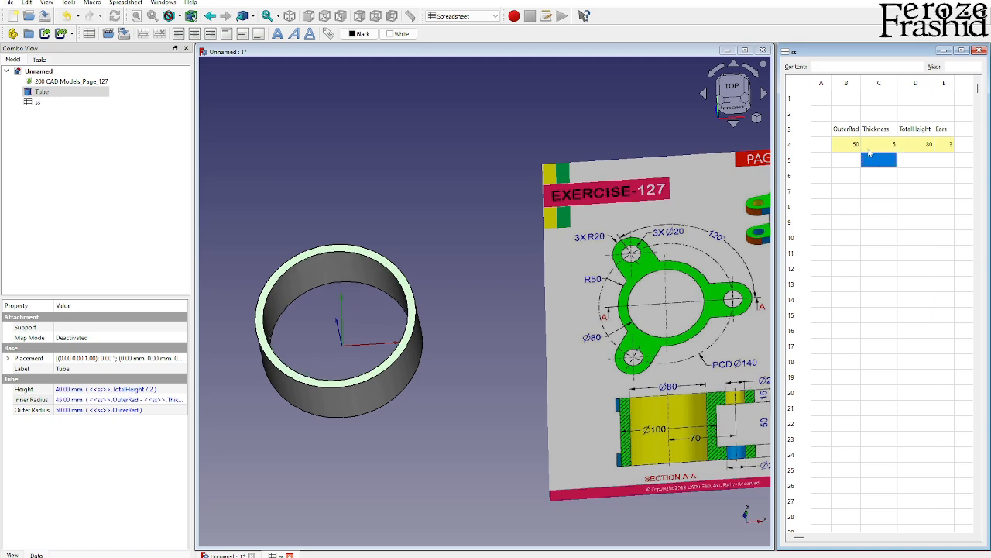
click(879, 144)
text(10)
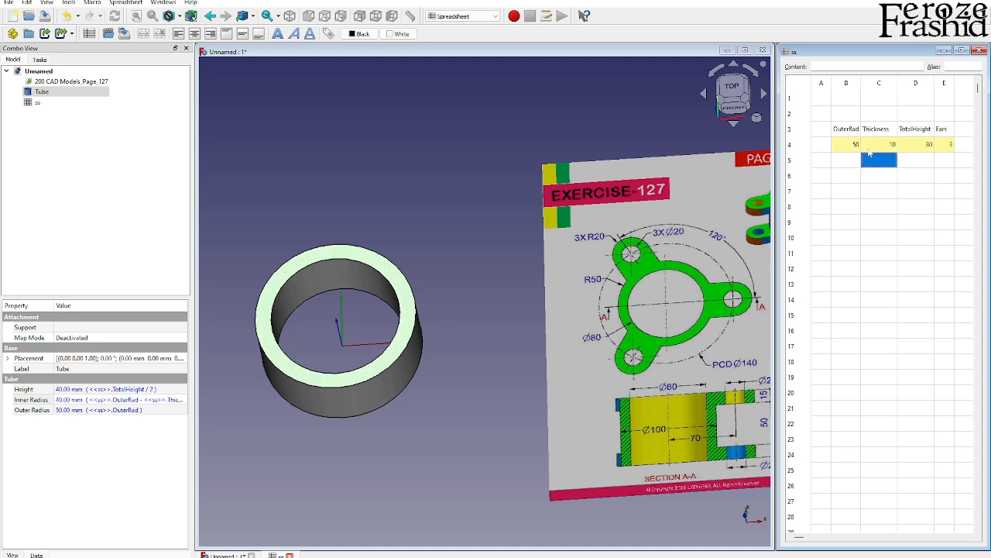
mouse_move(740, 279)
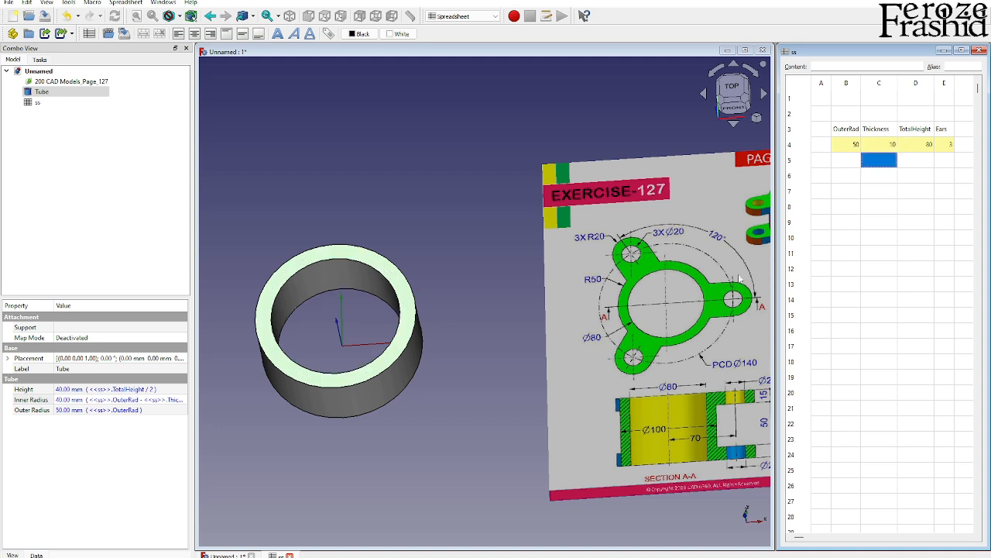
mouse_move(654, 240)
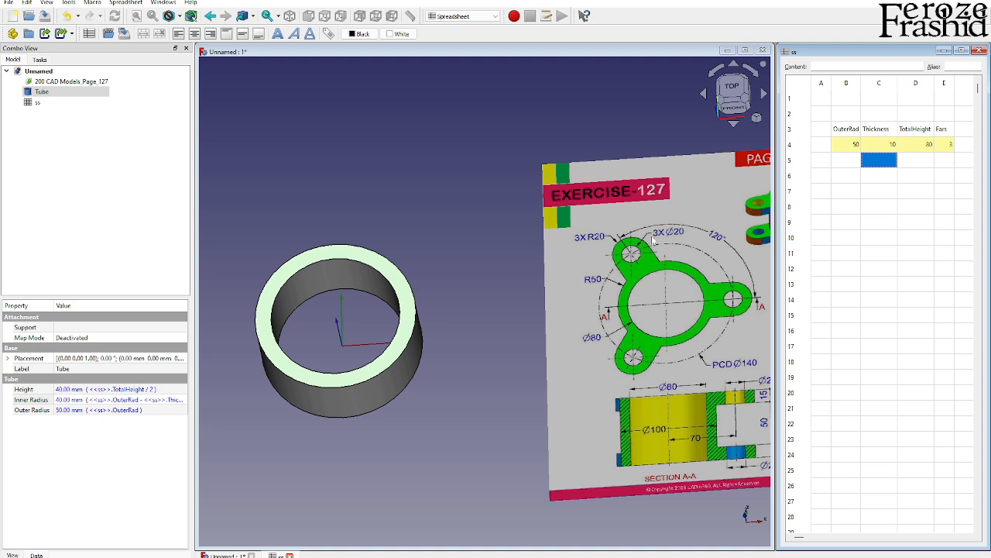
In the Part workbench, create a sketch on XY-Plane with a 40 mm offset
click(461, 15)
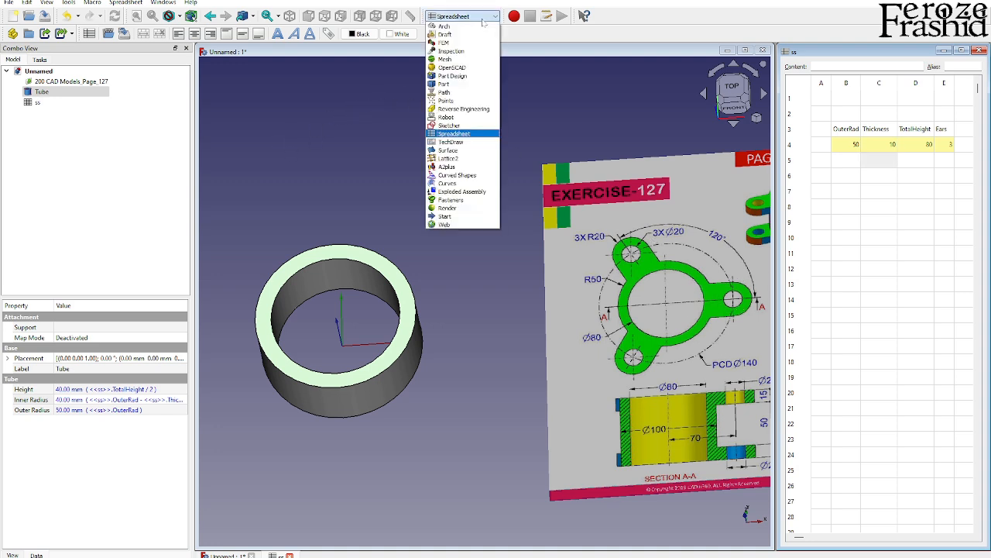
click(443, 83)
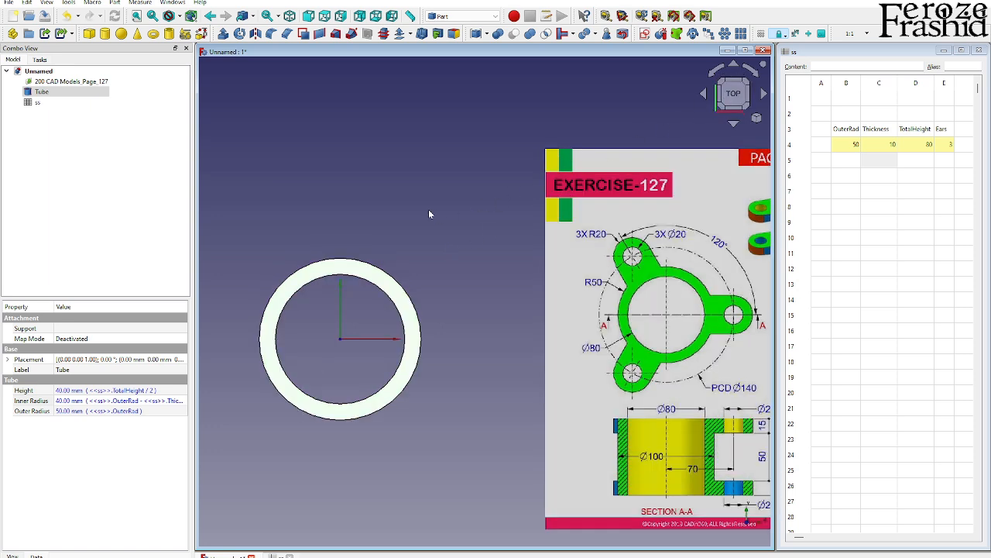
mouse_move(398, 227)
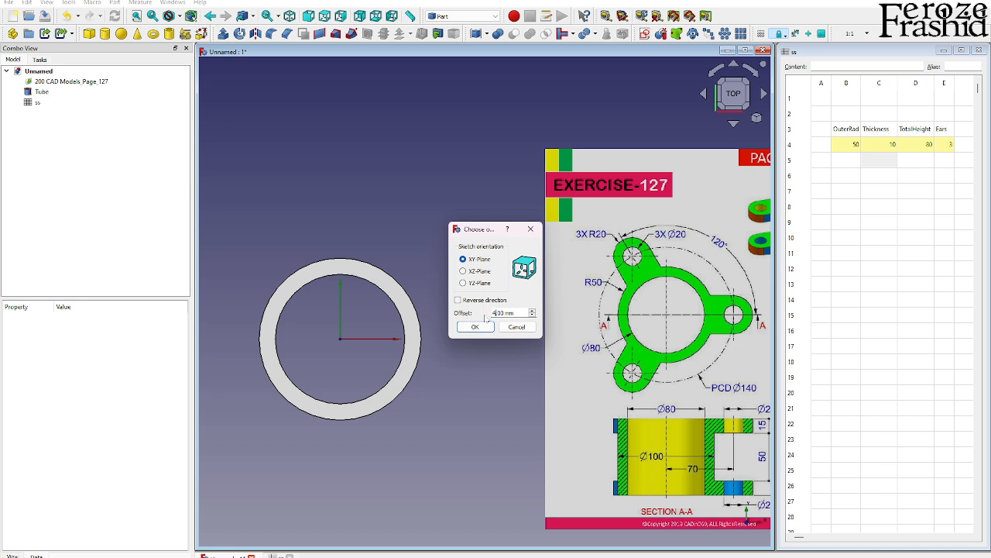
text(40.00 mm)
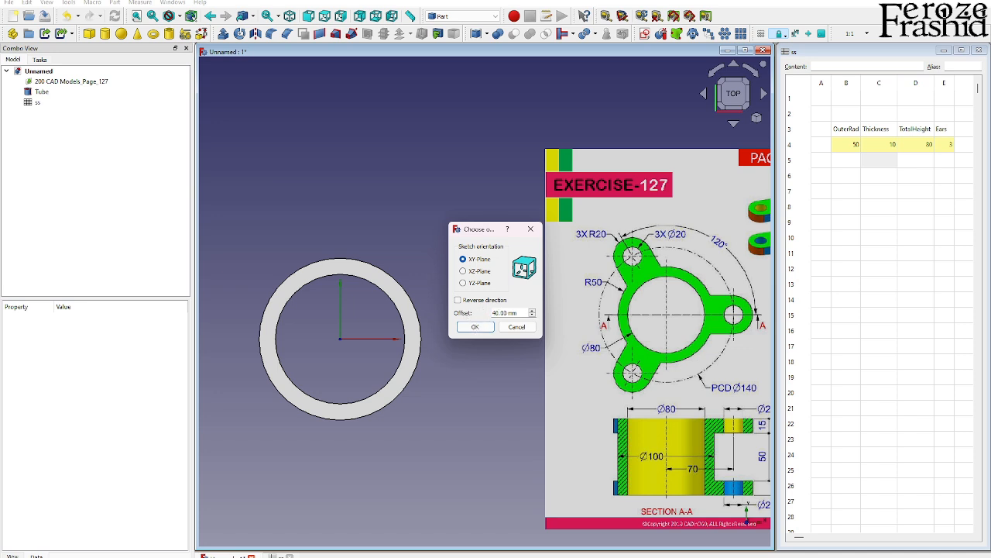
click(474, 326)
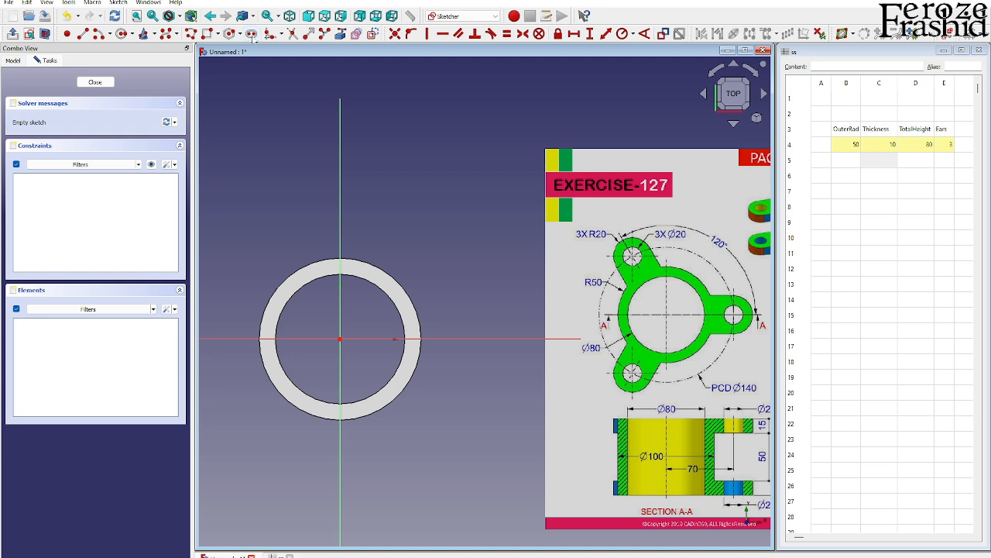
mouse_move(376, 347)
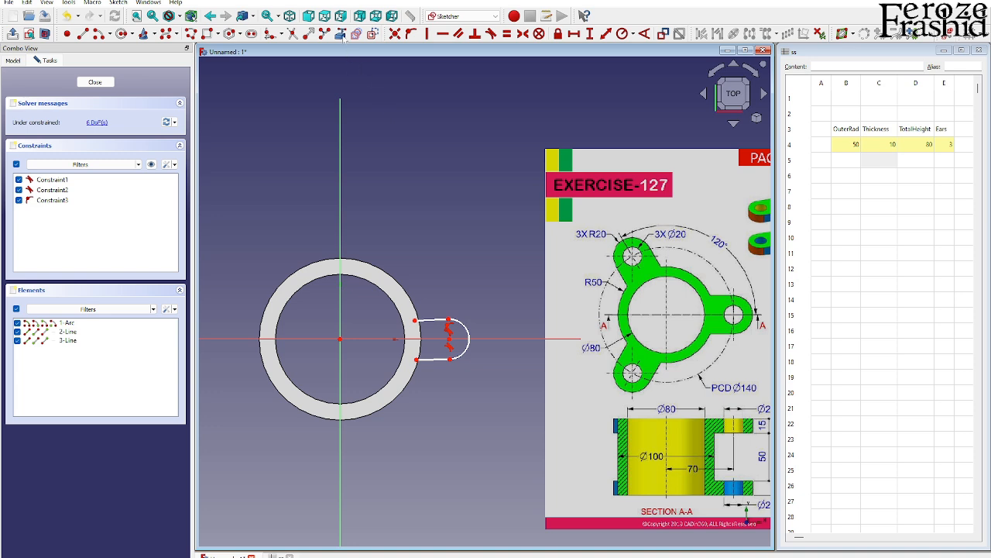
mouse_move(406, 277)
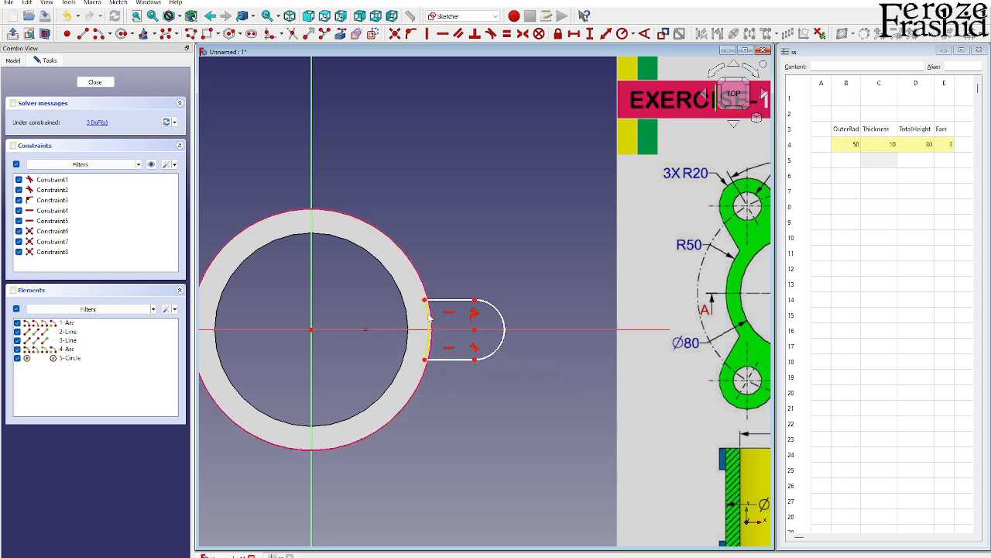
Make the lug's inner arc equal to the tube's outer circle, then select the lug's rounded end
click(67, 350)
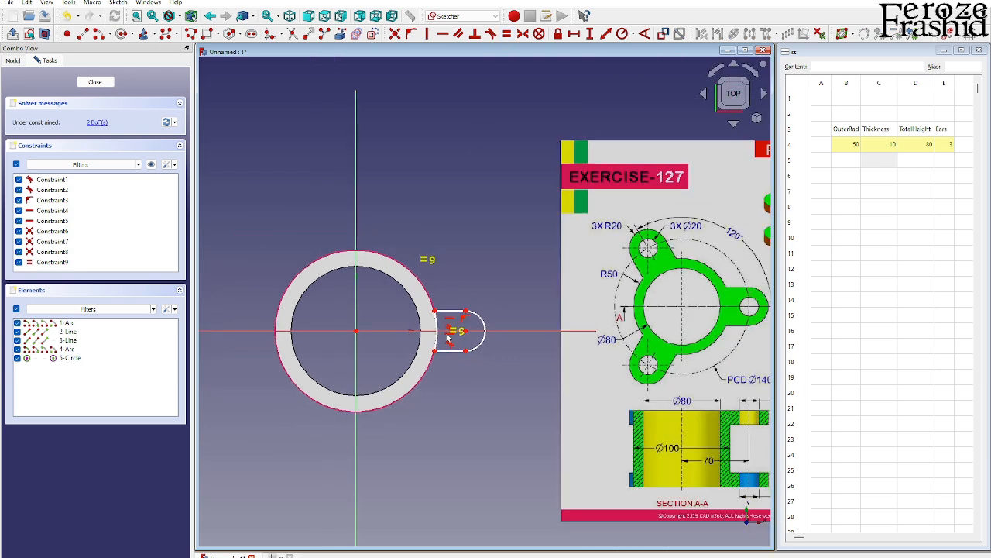
click(66, 322)
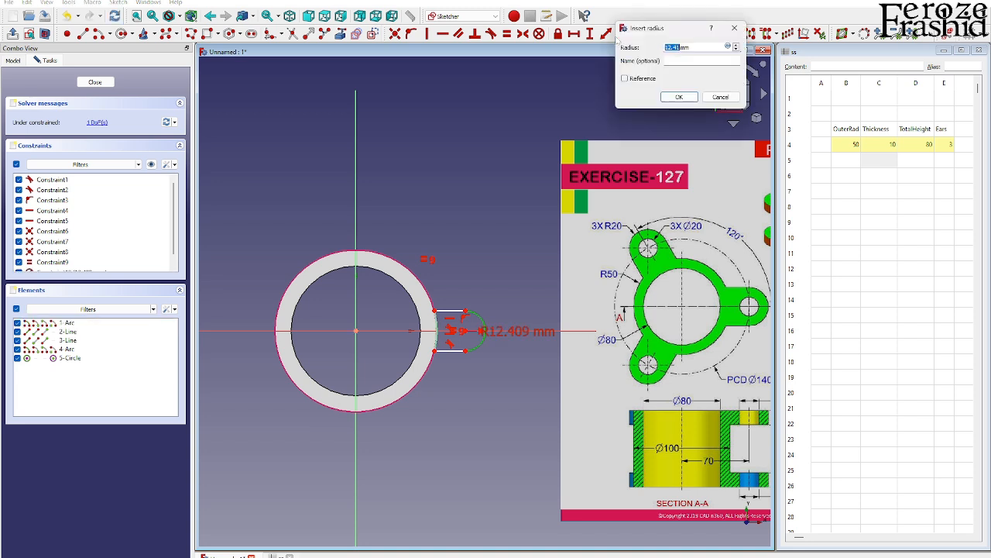
Confirm the 20 mm lug end radius, place a centred hole circle, and pick the tube centre
click(677, 96)
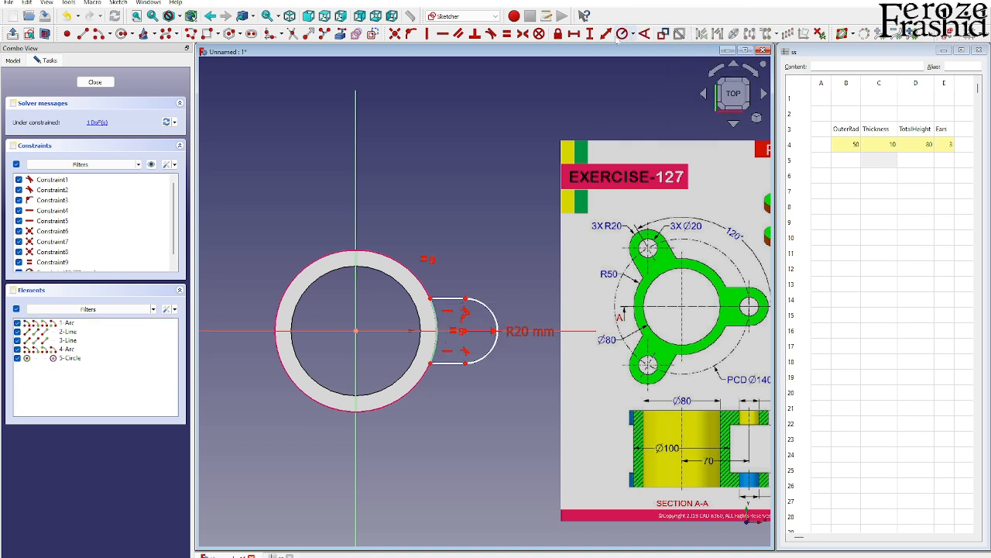
mouse_move(517, 144)
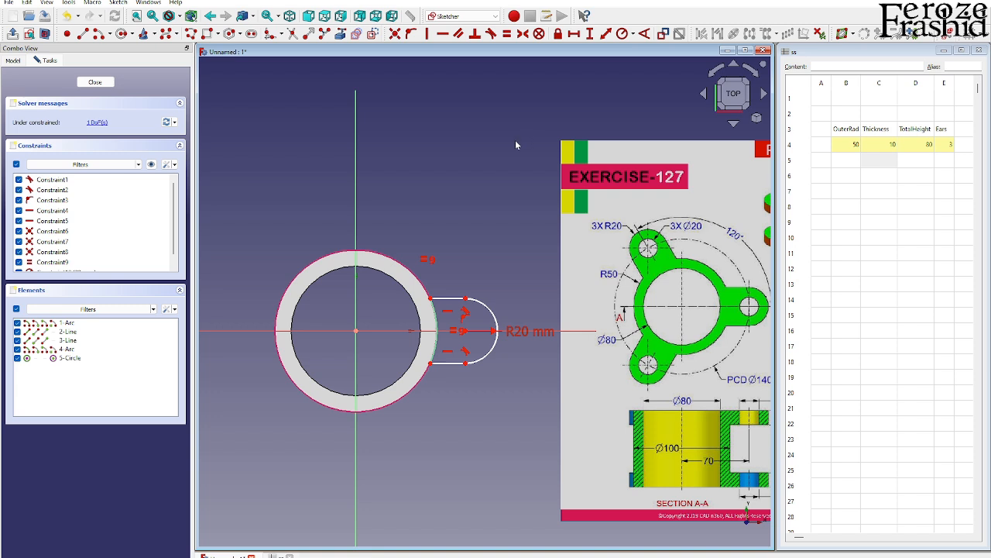
mouse_move(246, 96)
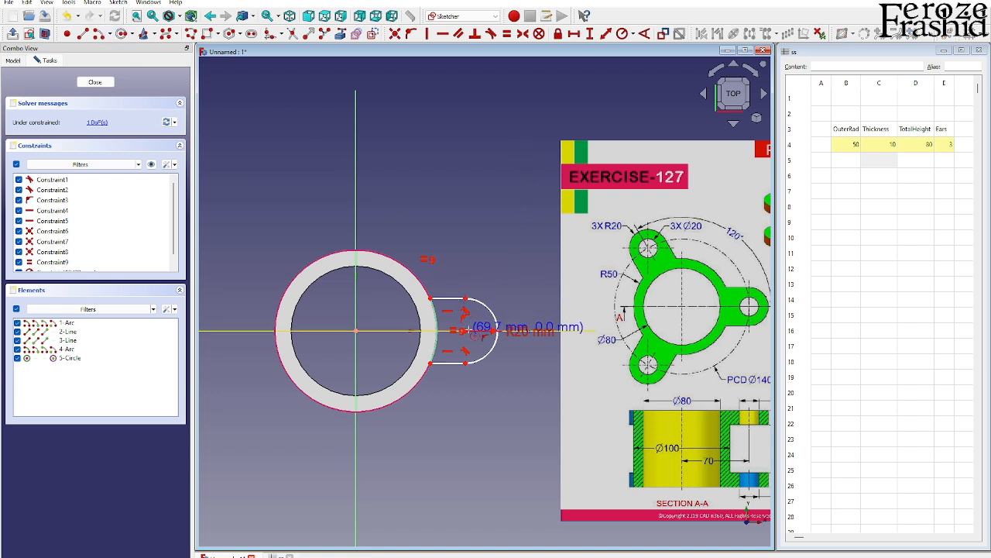
click(465, 331)
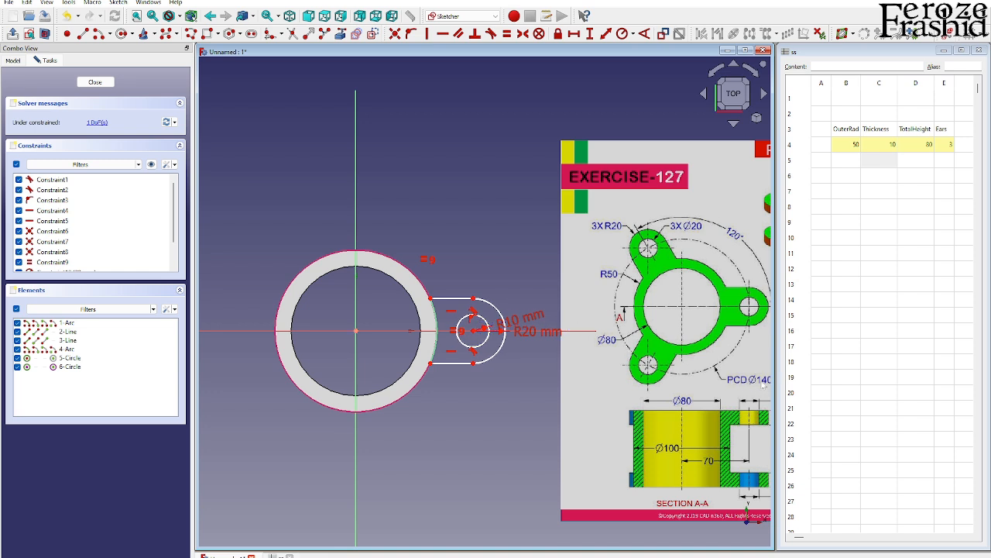
click(66, 322)
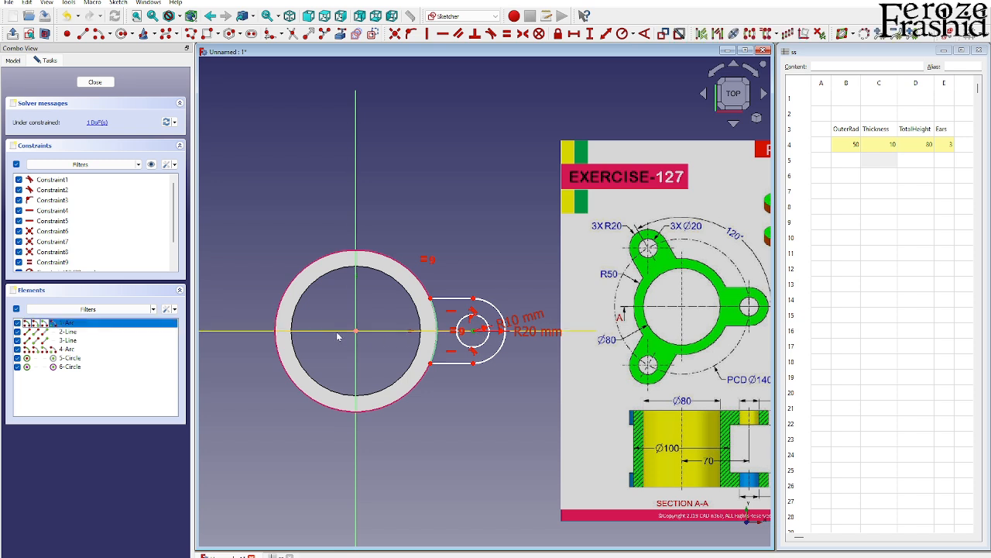
click(69, 349)
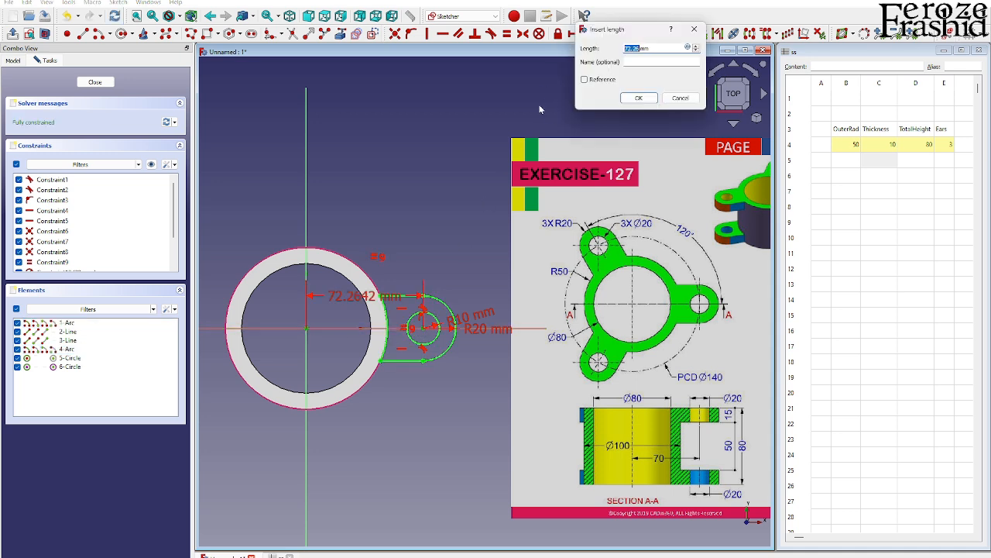
Set the tube-to-lug distance to an expression using ss.OuterRad and ss.Thickness (70 mm)
click(687, 48)
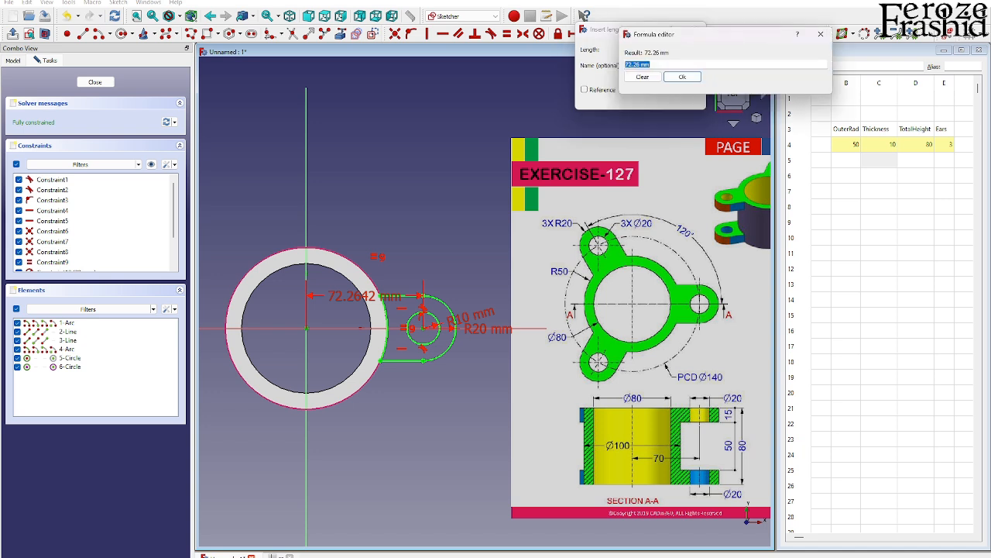
text(ss>>.OuterRad*2+)
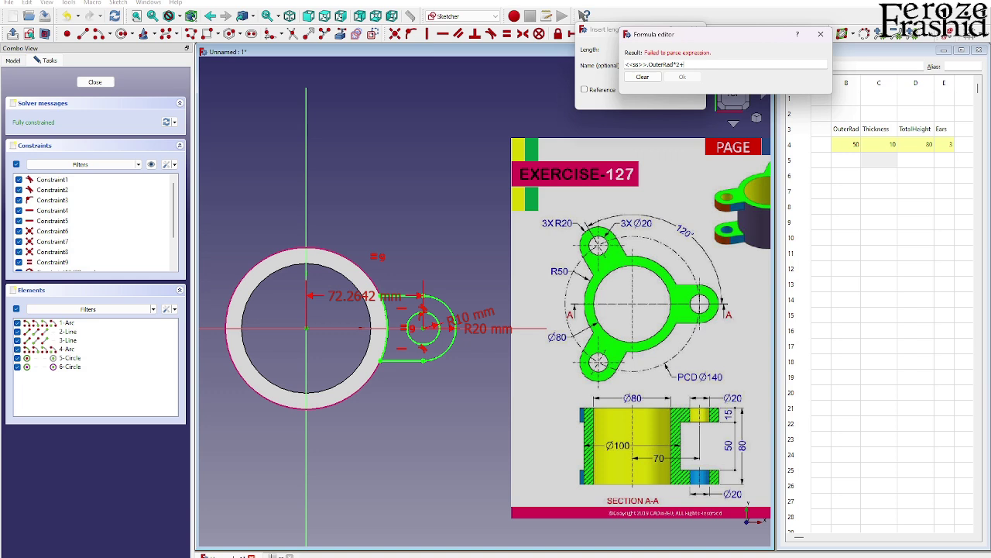
text(ss.)
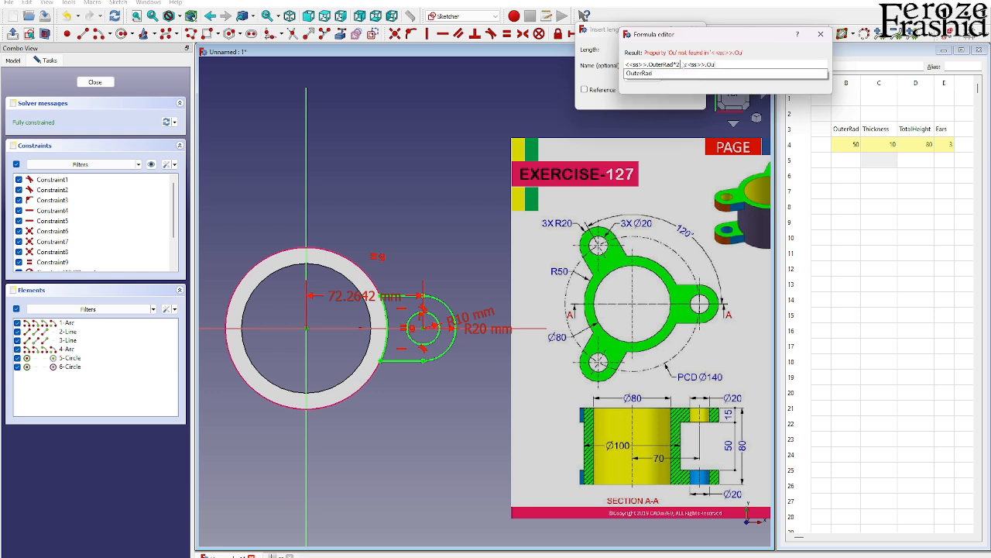
text(OuterRad-<<ss>>)
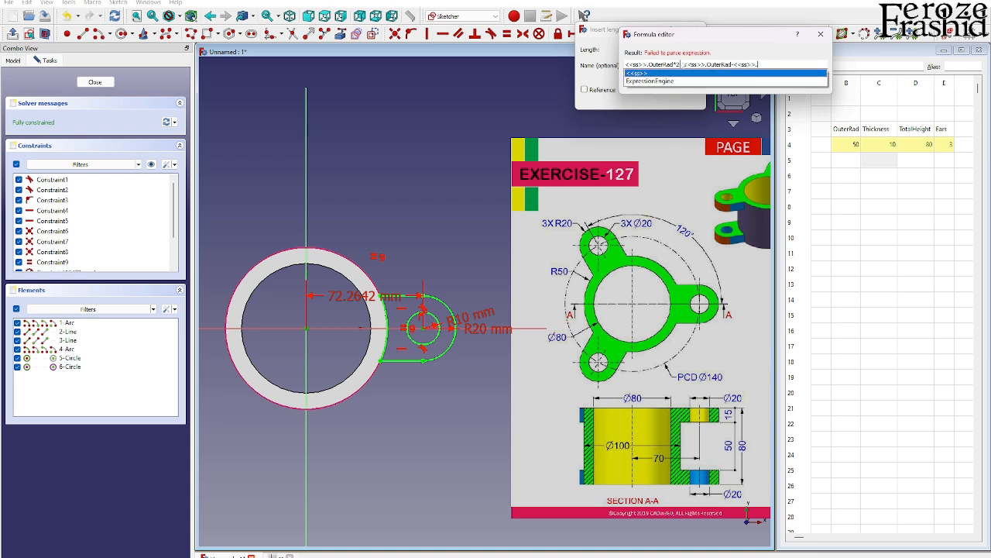
text(.Th)
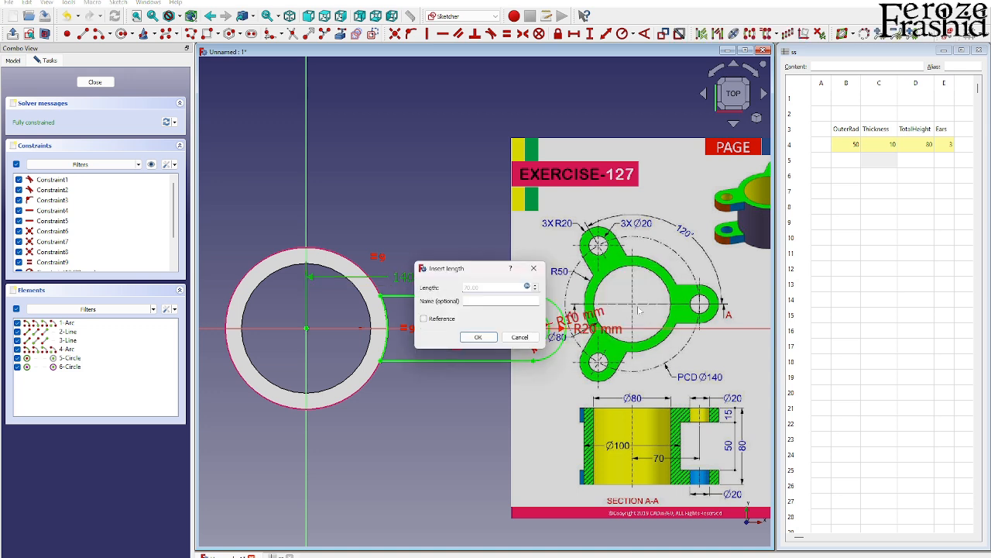
click(478, 336)
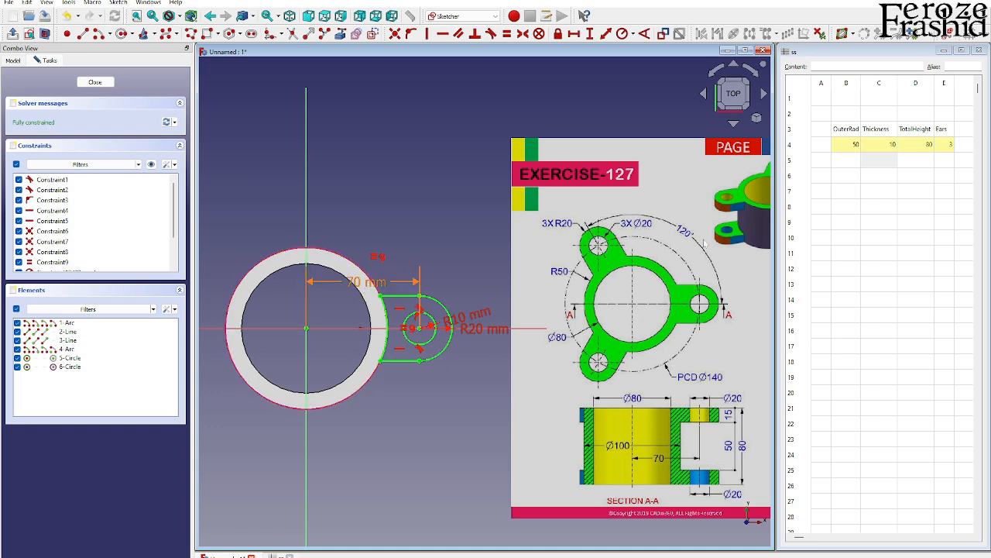
click(846, 144)
text(55)
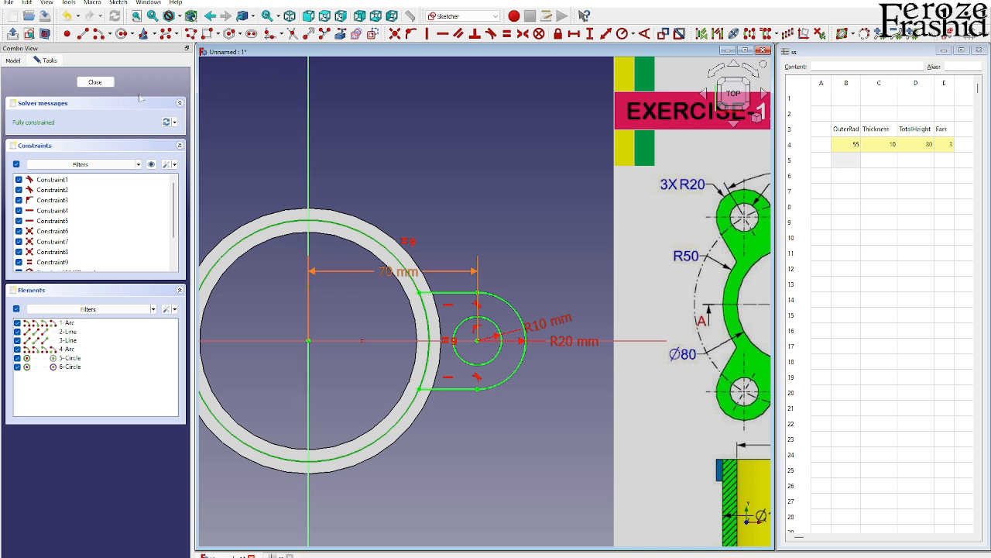
Constrain the lug's inner arc radius, linked to the spreadsheet outer radius
click(846, 144)
text(50)
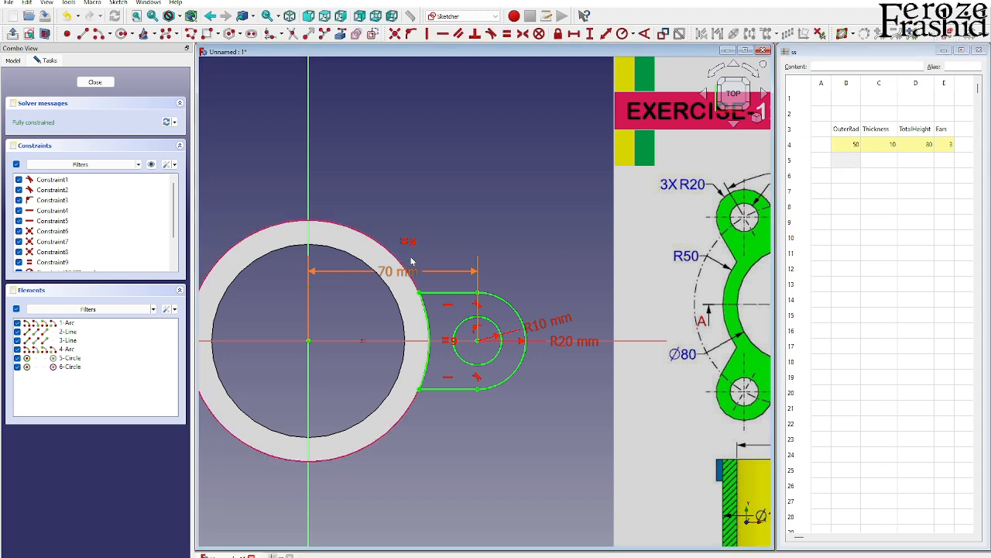
mouse_move(391, 248)
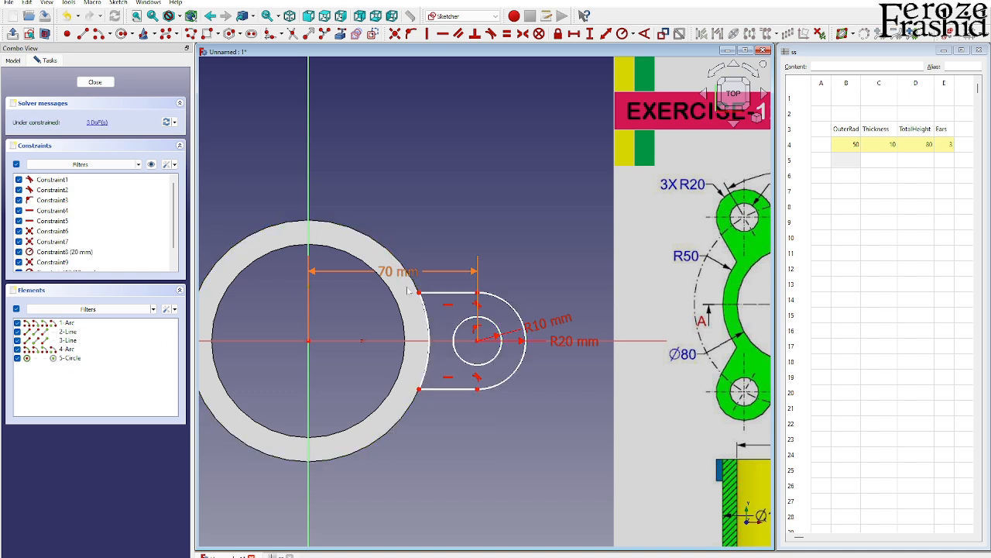
mouse_move(419, 295)
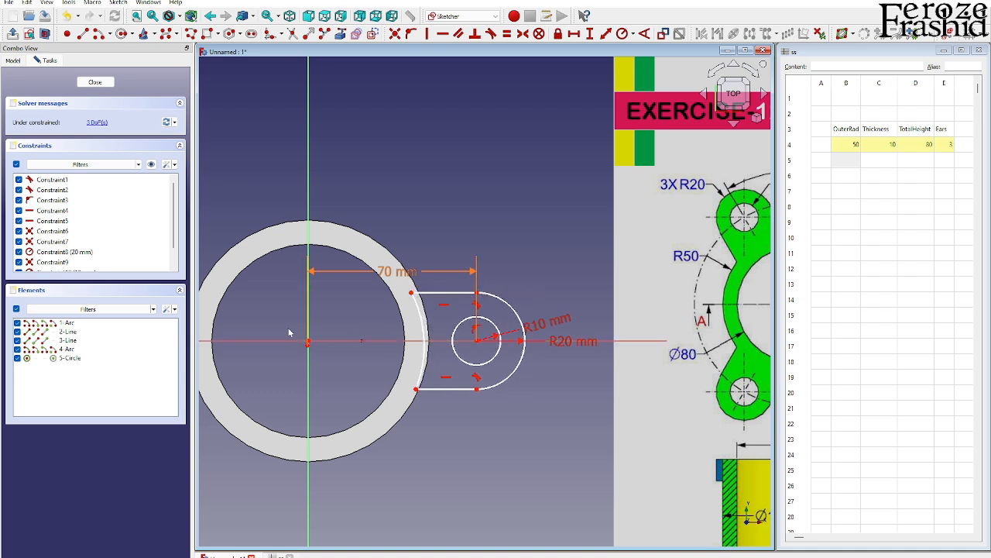
click(67, 348)
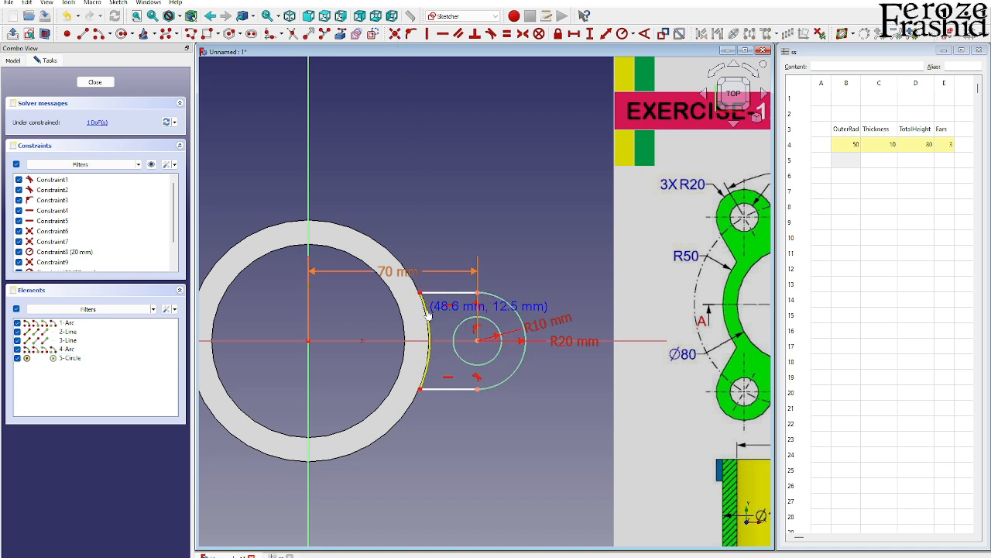
mouse_move(407, 314)
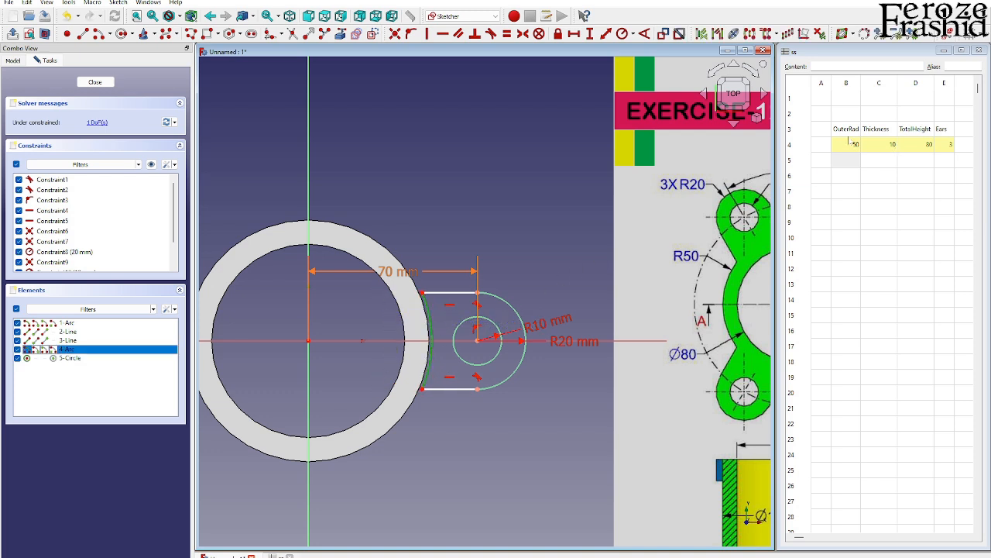
click(479, 340)
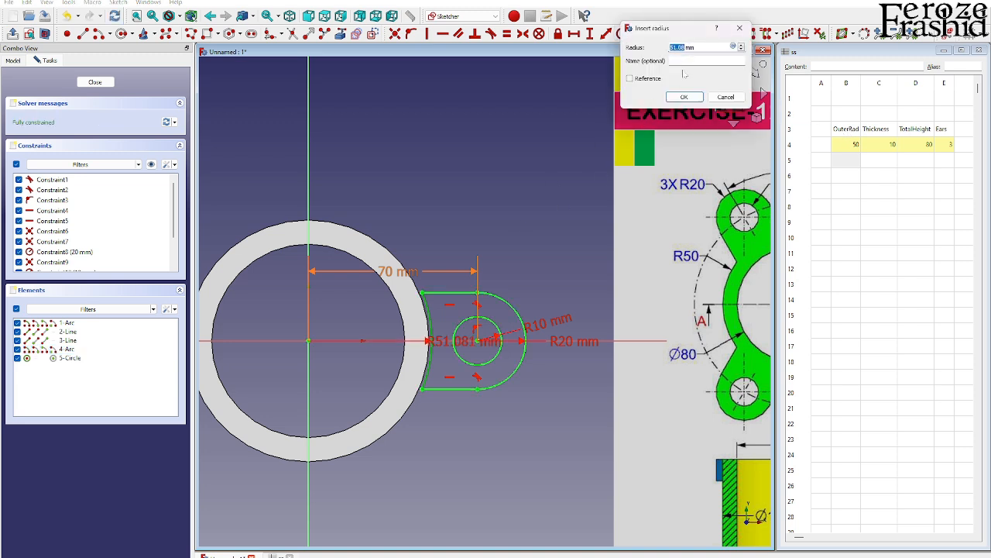
click(743, 47)
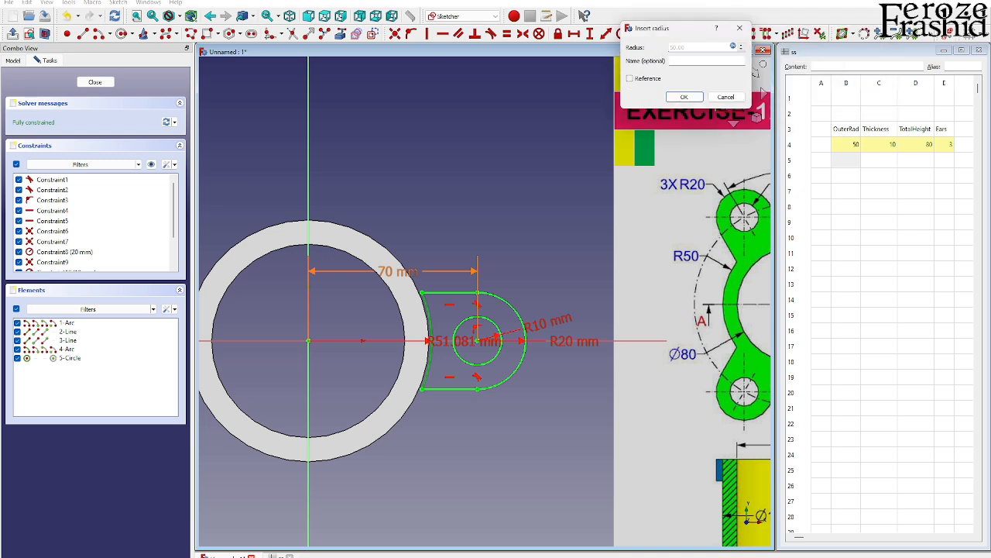
click(683, 96)
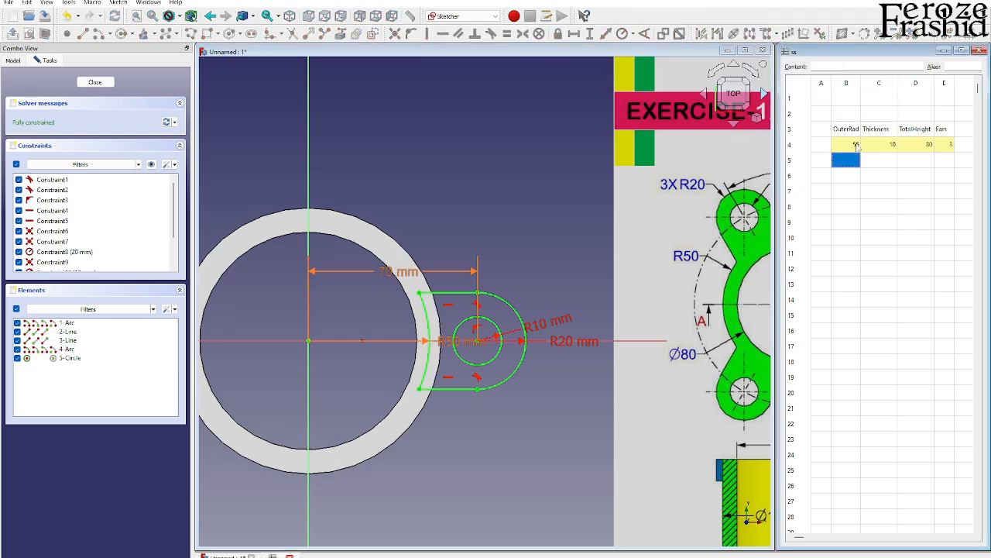
Check OuterRad, close the ear sketch, and start changing the outer radius from 55
click(846, 144)
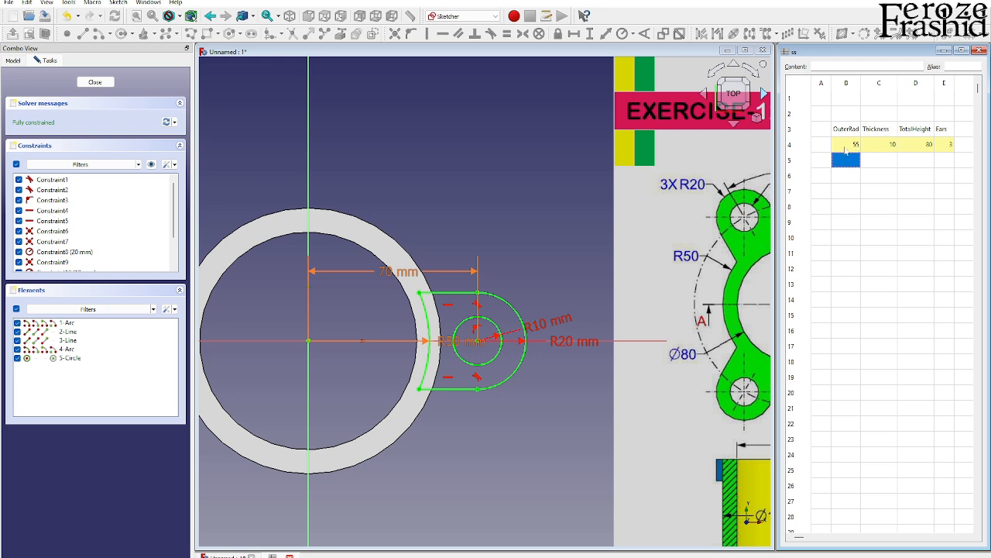
click(845, 144)
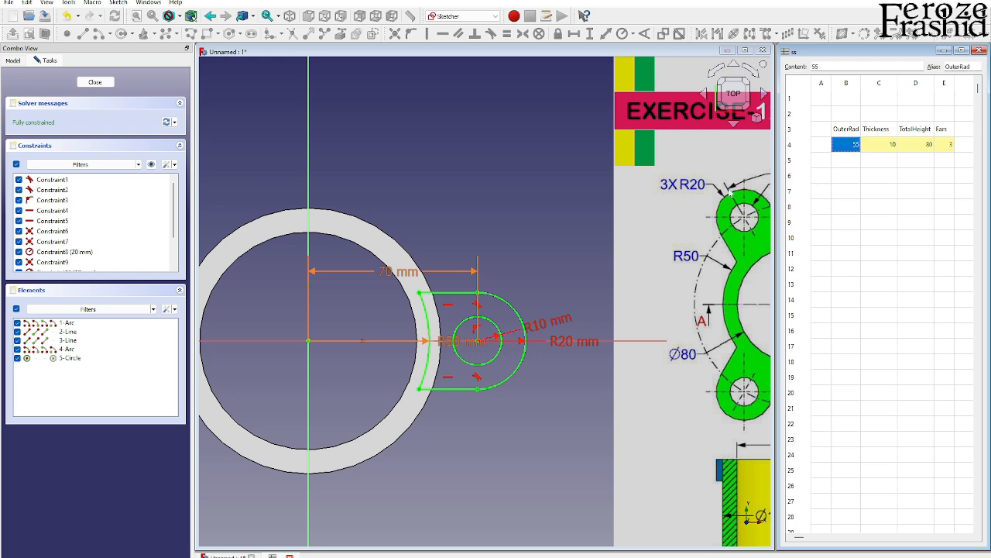
click(94, 81)
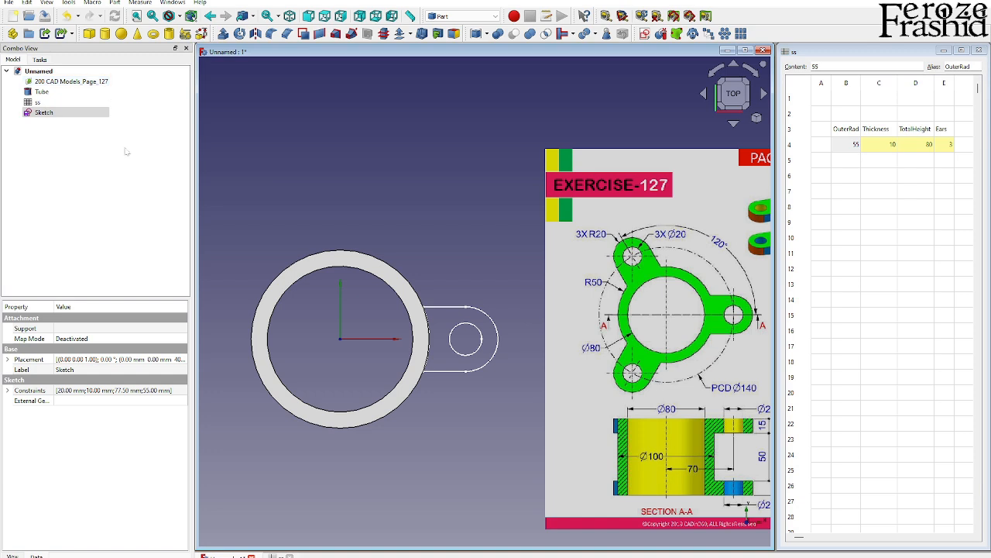
click(44, 113)
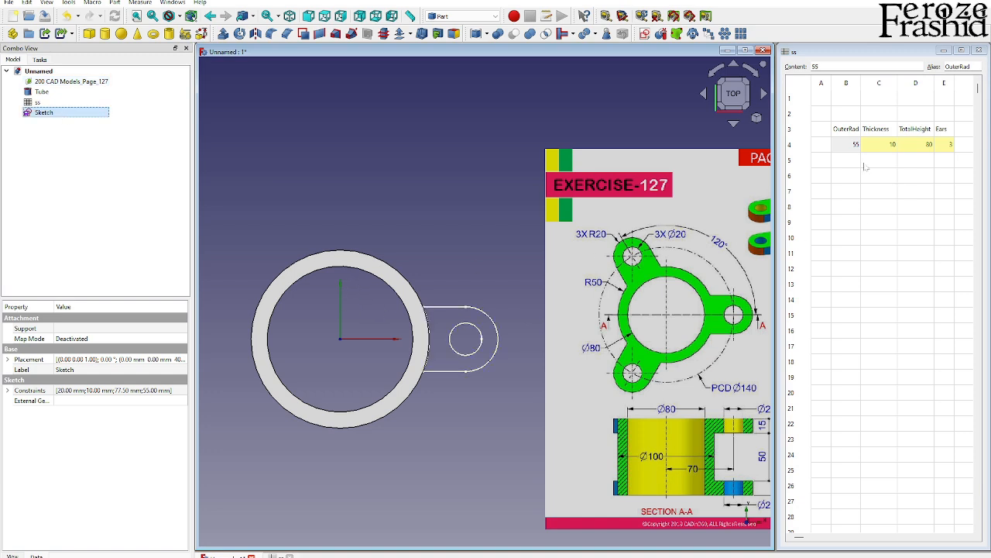
click(846, 144)
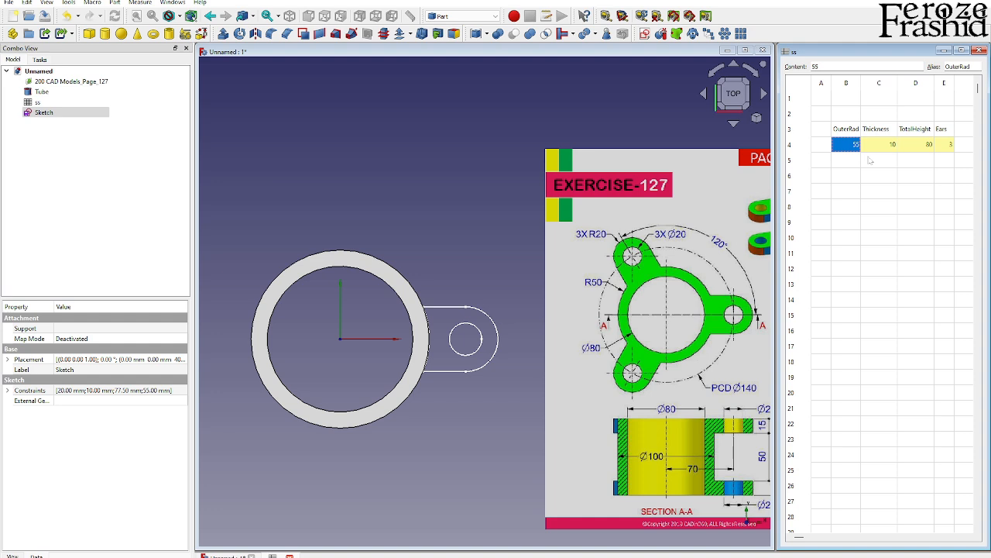
click(846, 159)
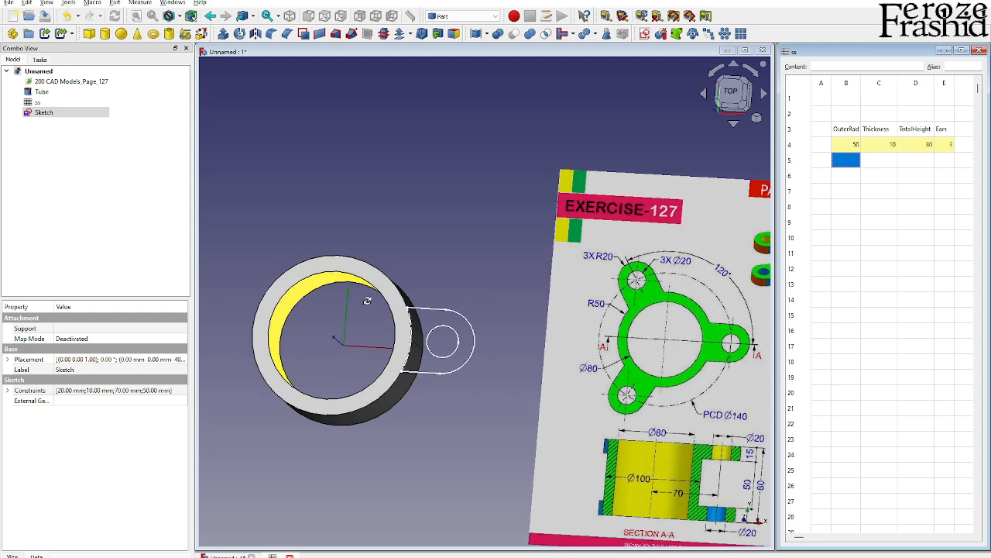
Extrude the ear sketch 15 mm in the reversed direction
click(44, 112)
text(15)
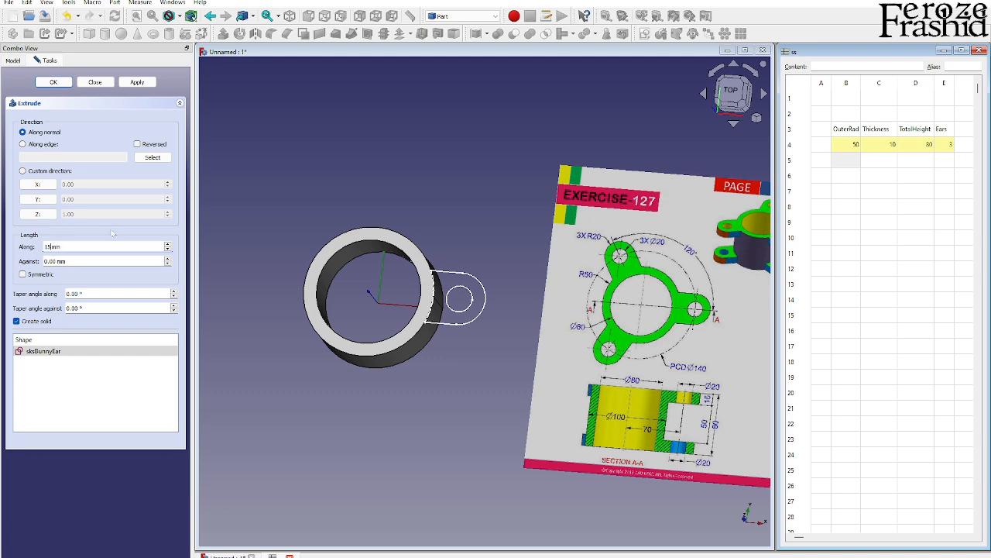
click(137, 144)
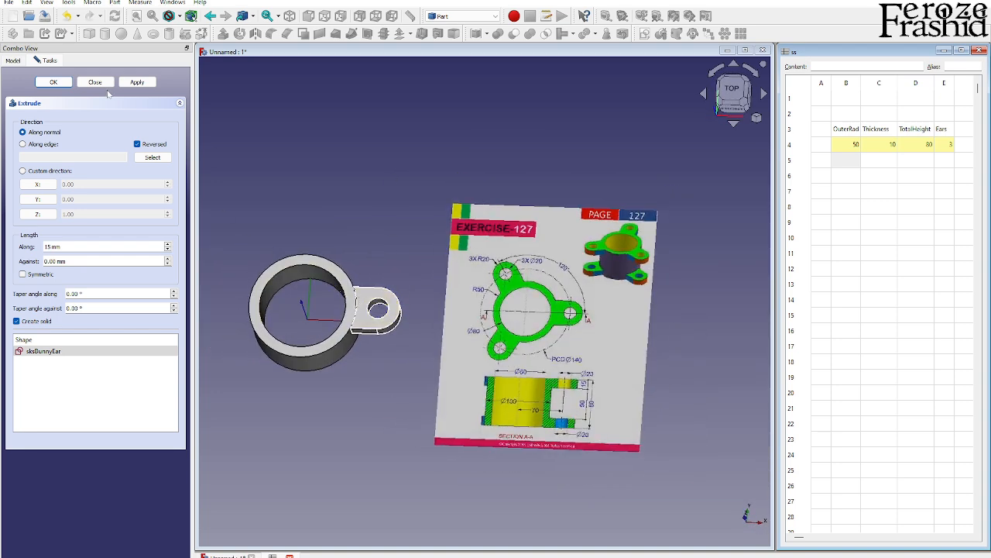
click(54, 81)
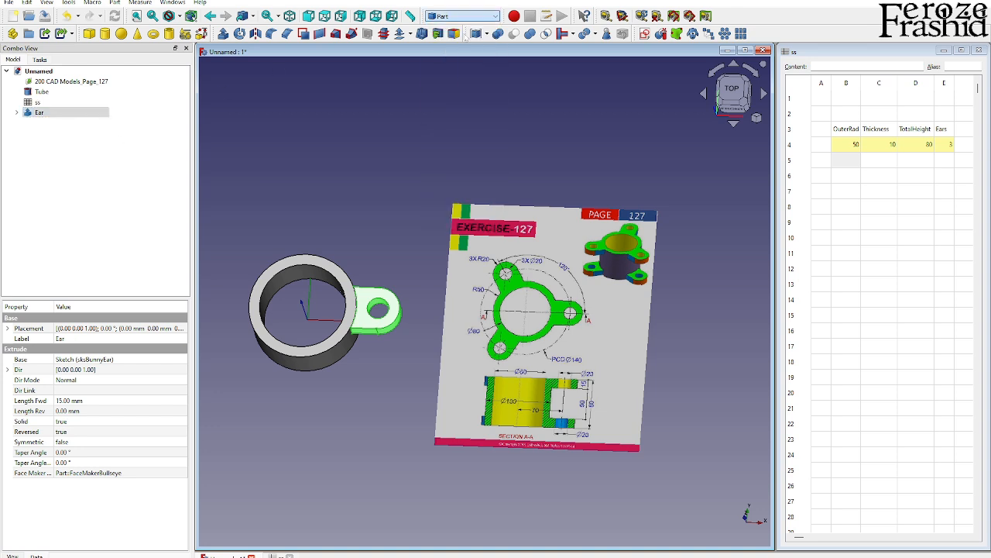
click(460, 16)
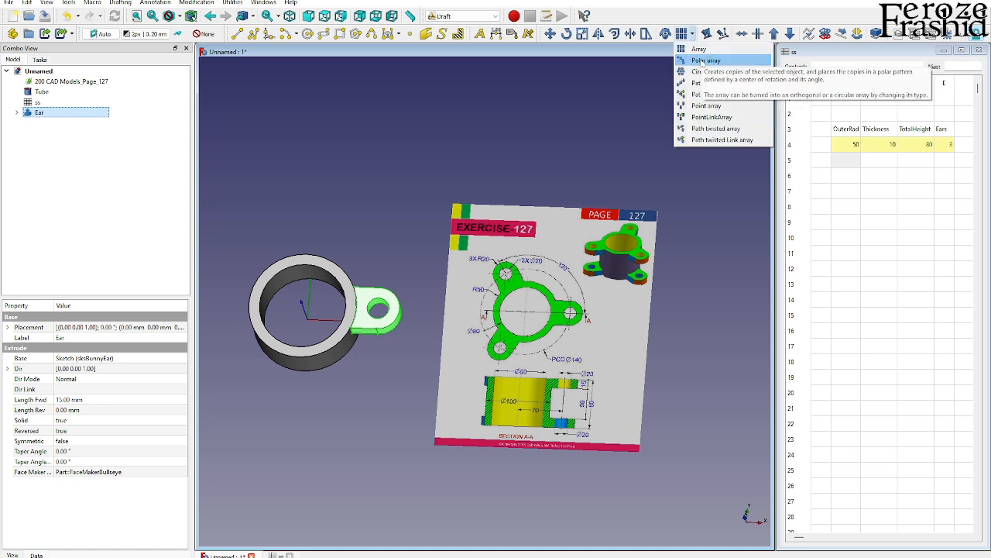
Create a three-element polar array of Ear centred on the origin
click(705, 61)
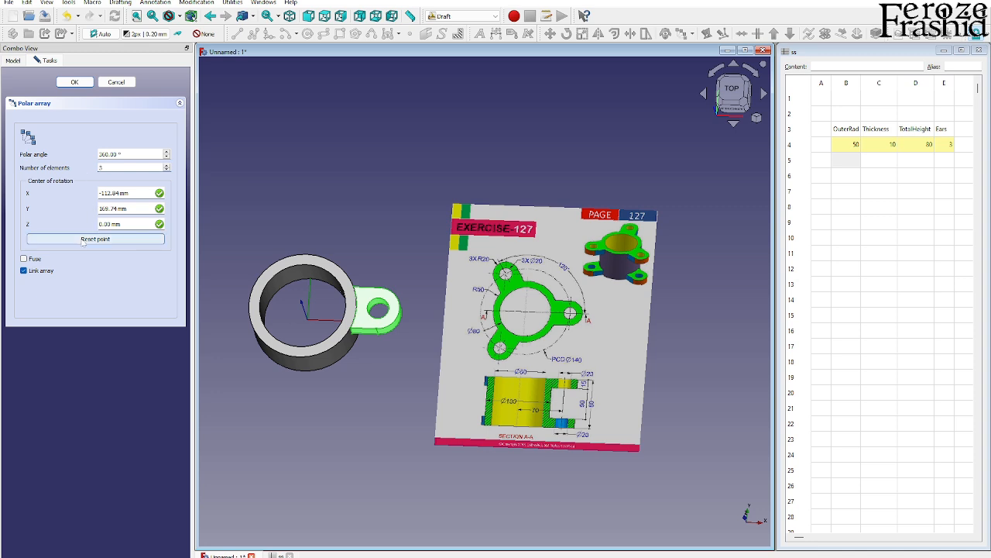
click(94, 239)
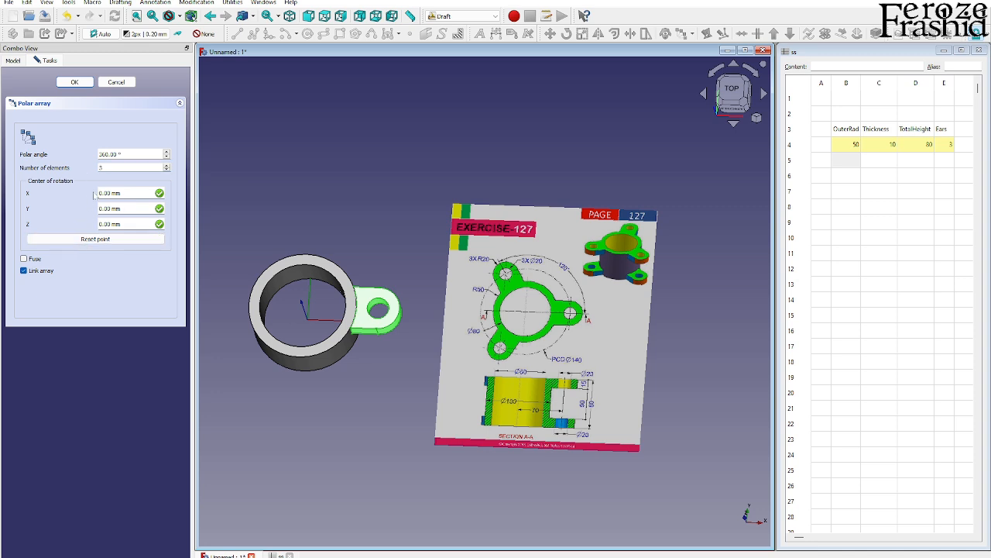
click(75, 81)
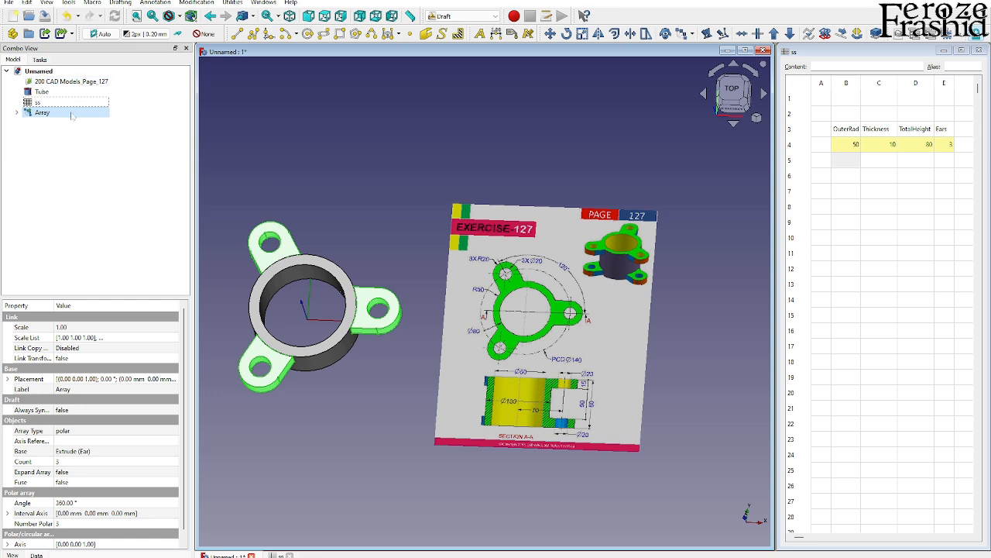
Drive the array's Number Polar with the expression ss.Ears
click(944, 145)
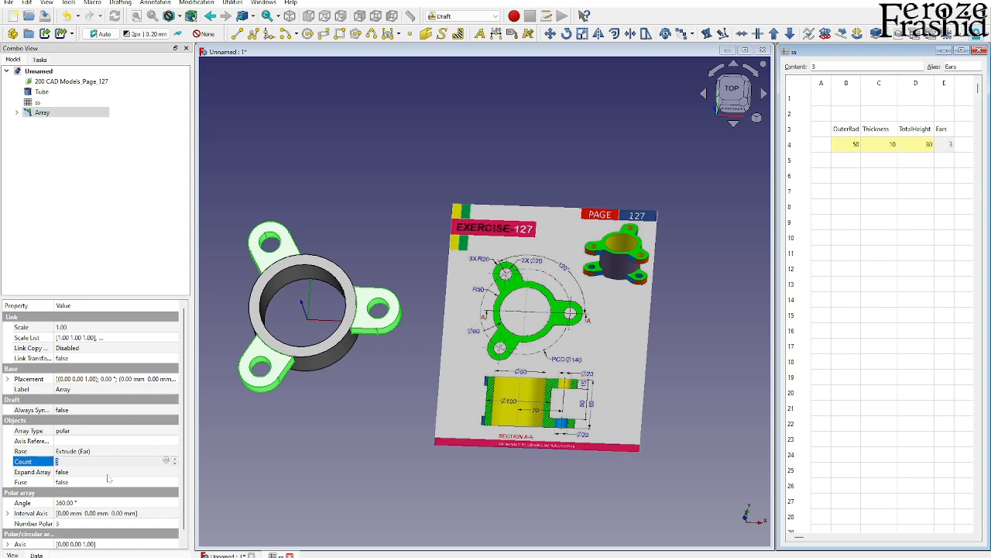
click(31, 523)
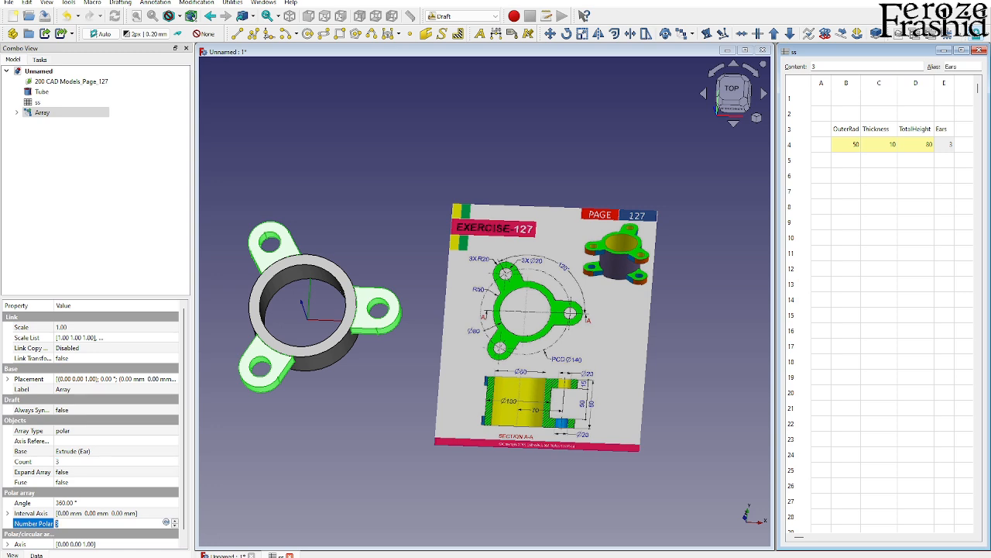
click(166, 522)
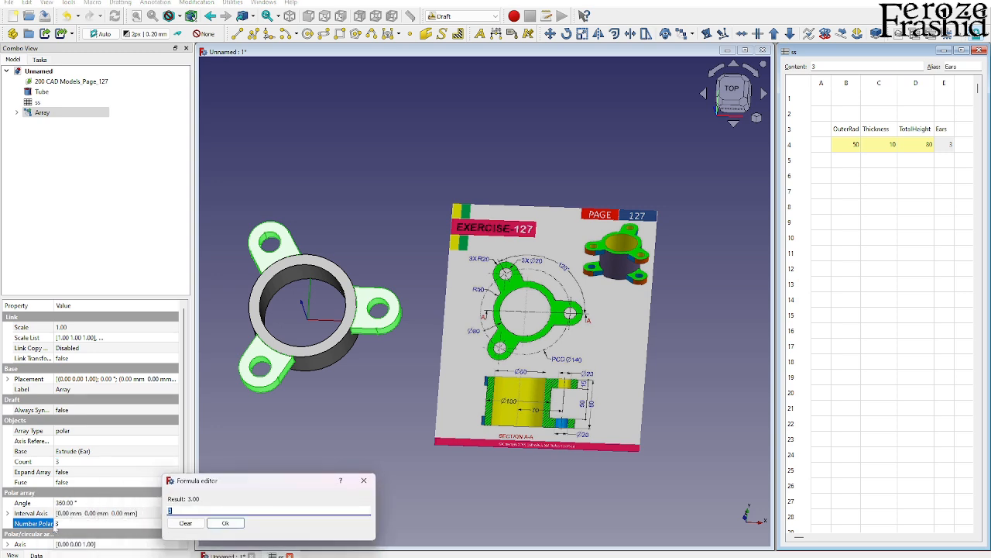
text(ss>>.Ear)
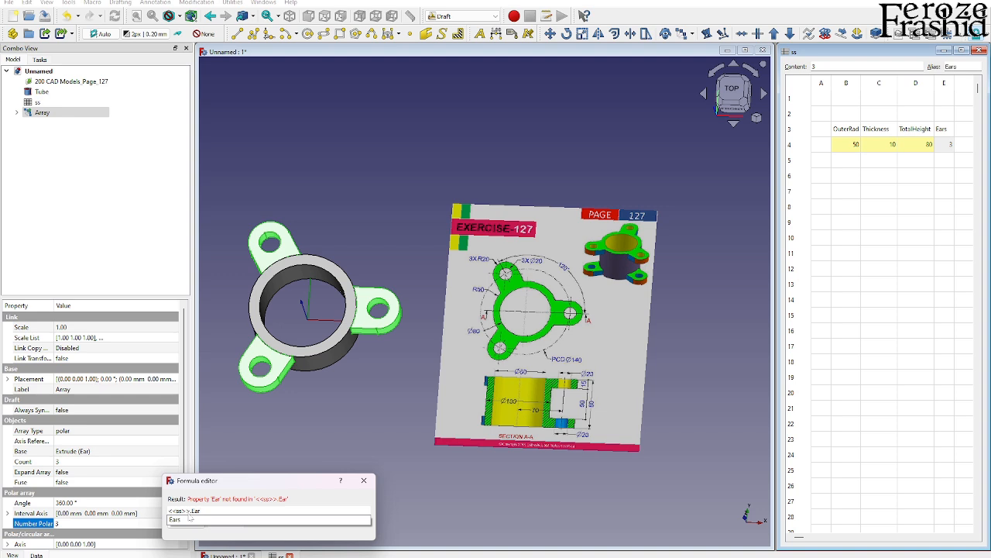
click(363, 480)
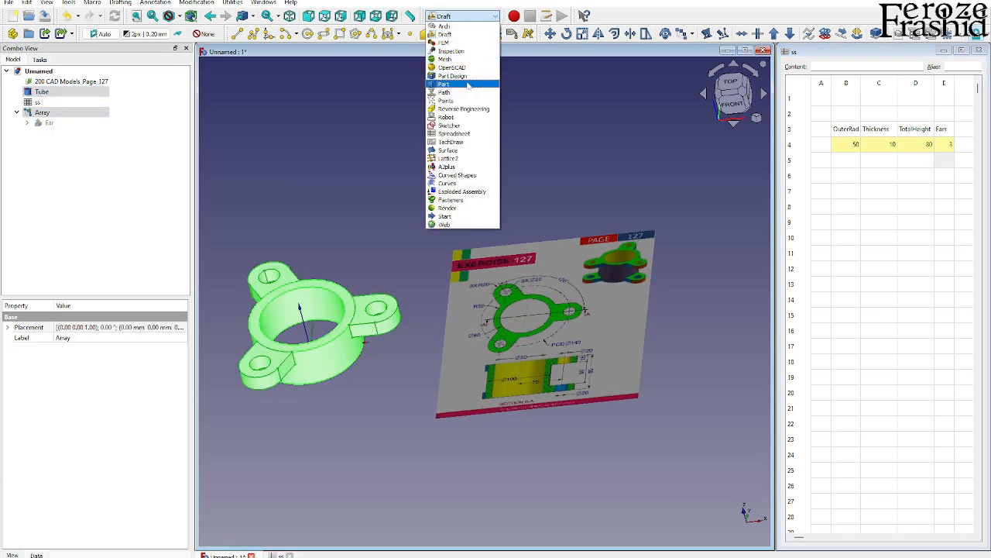
In Part, compound the ear array and fuse it with the tube as Upper_Half
click(444, 83)
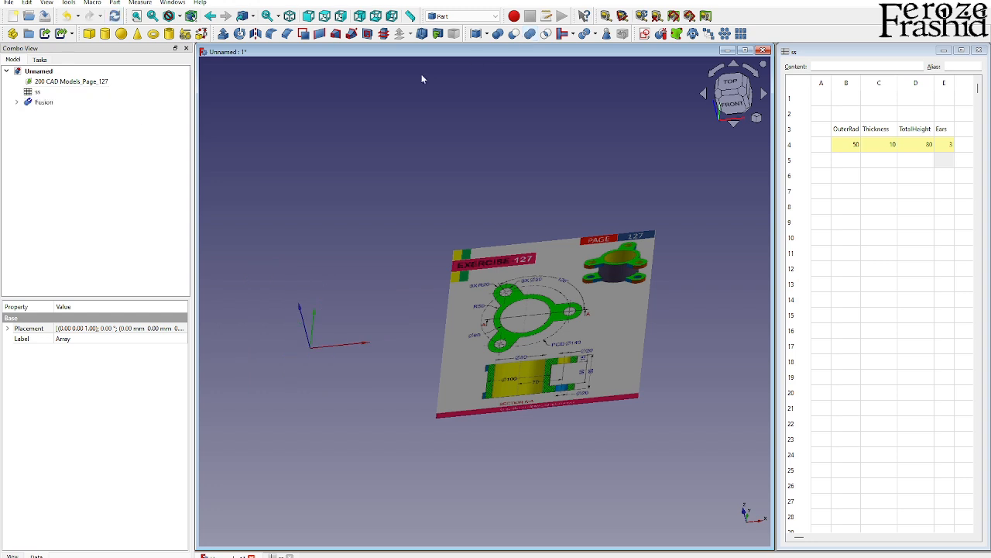
click(44, 102)
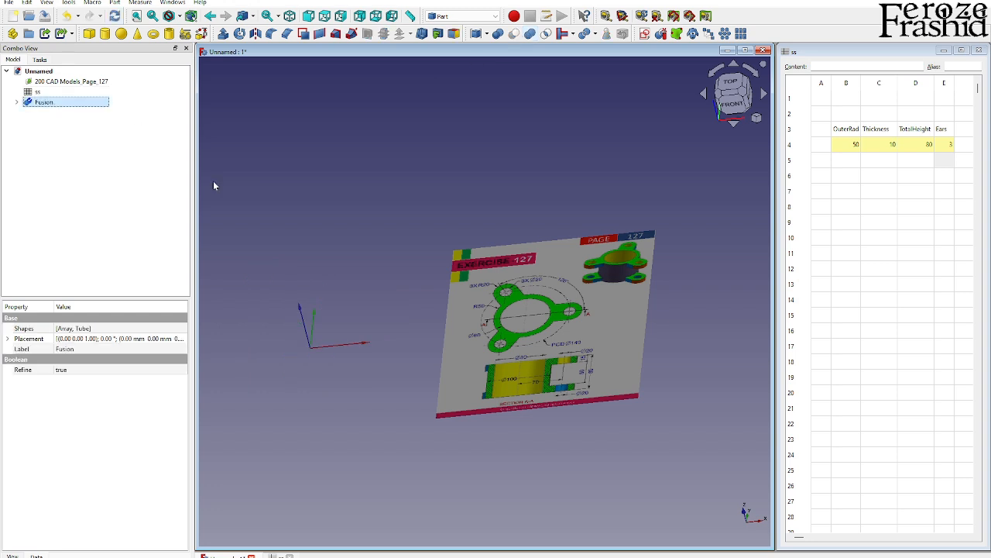
double_click(44, 102)
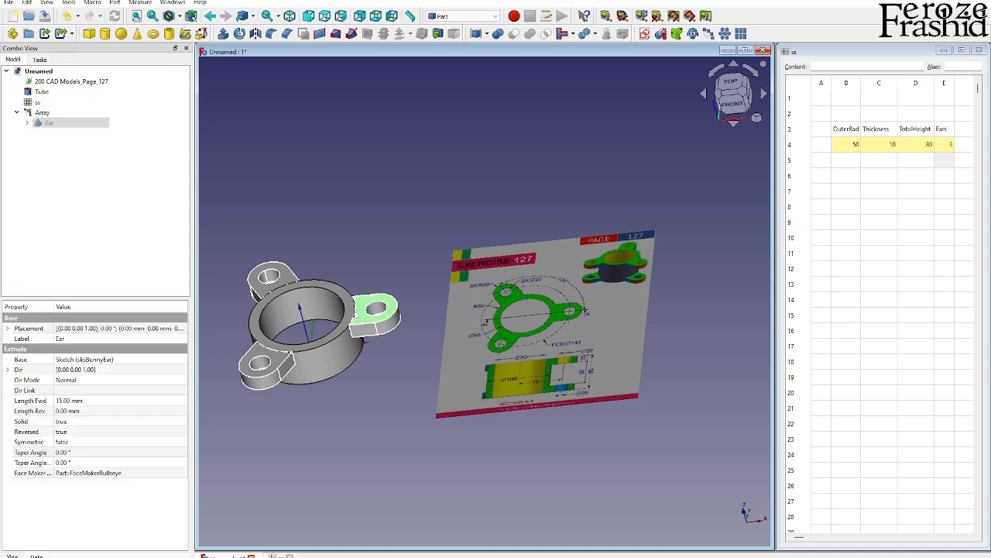
click(42, 112)
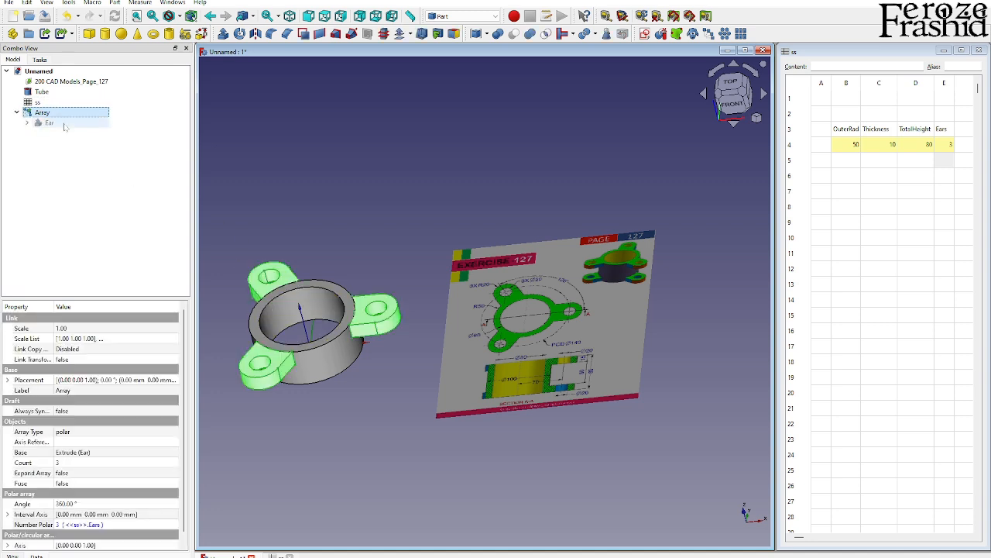
click(41, 91)
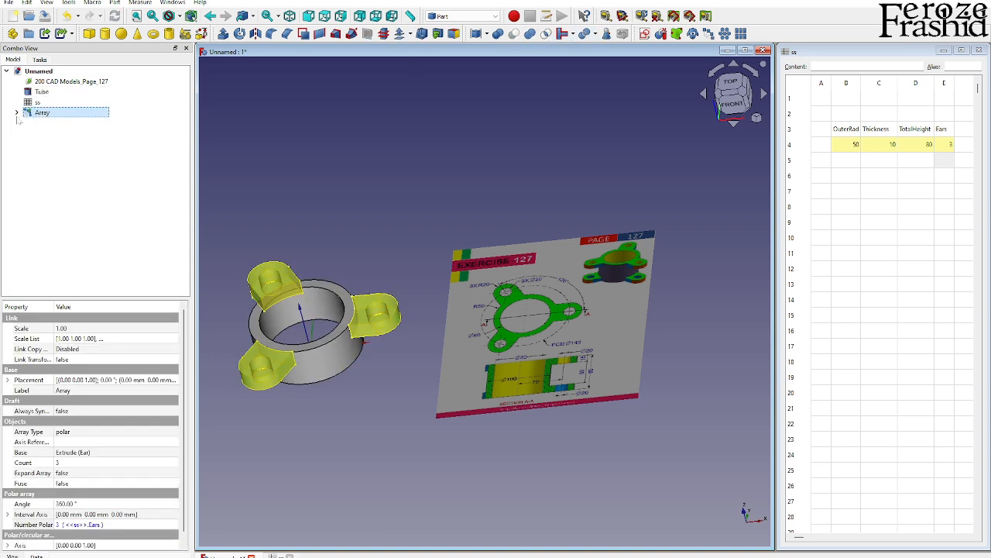
click(16, 112)
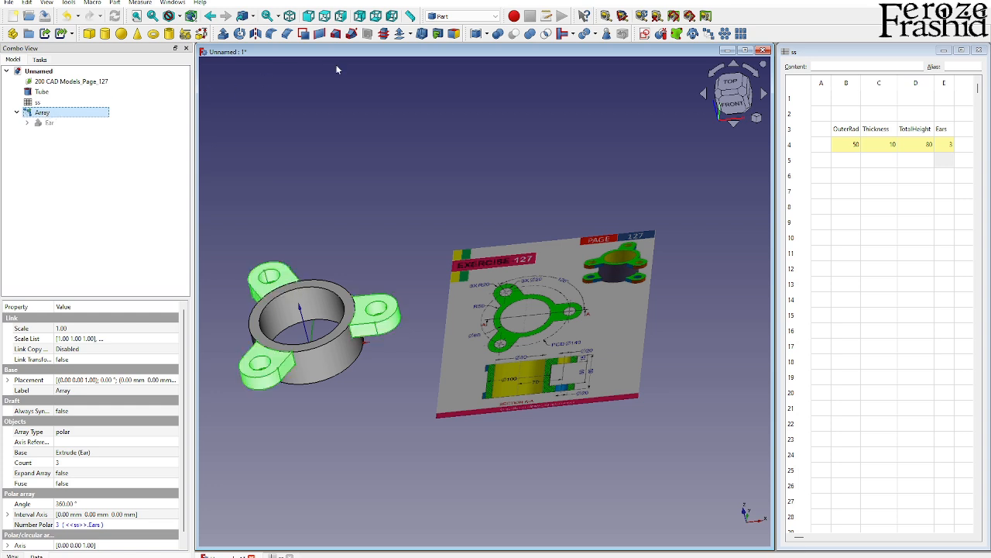
click(478, 33)
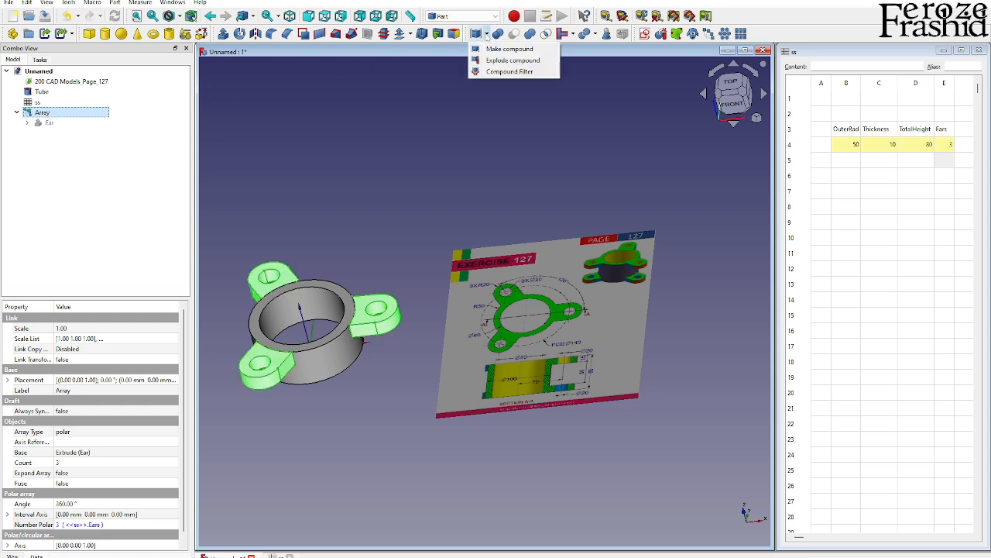
click(509, 49)
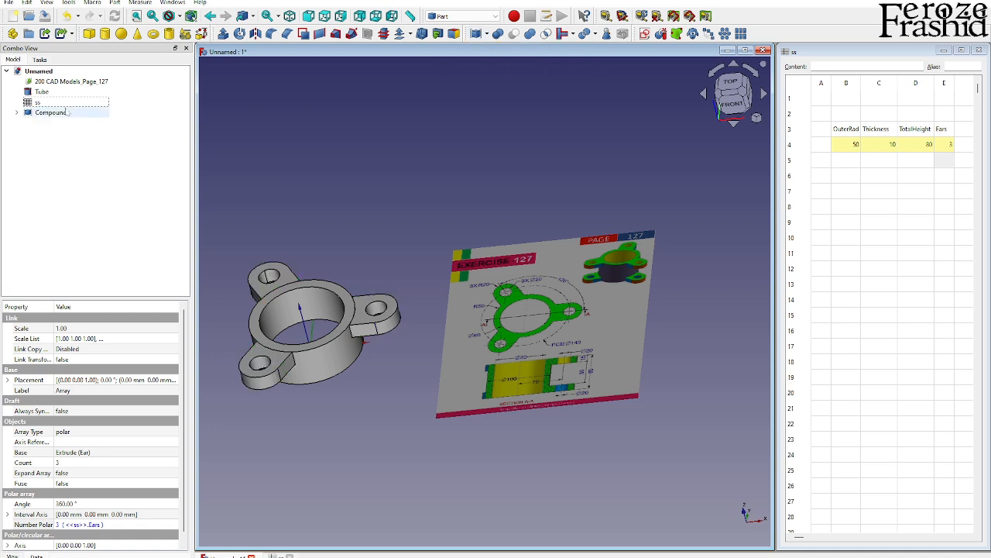
click(42, 91)
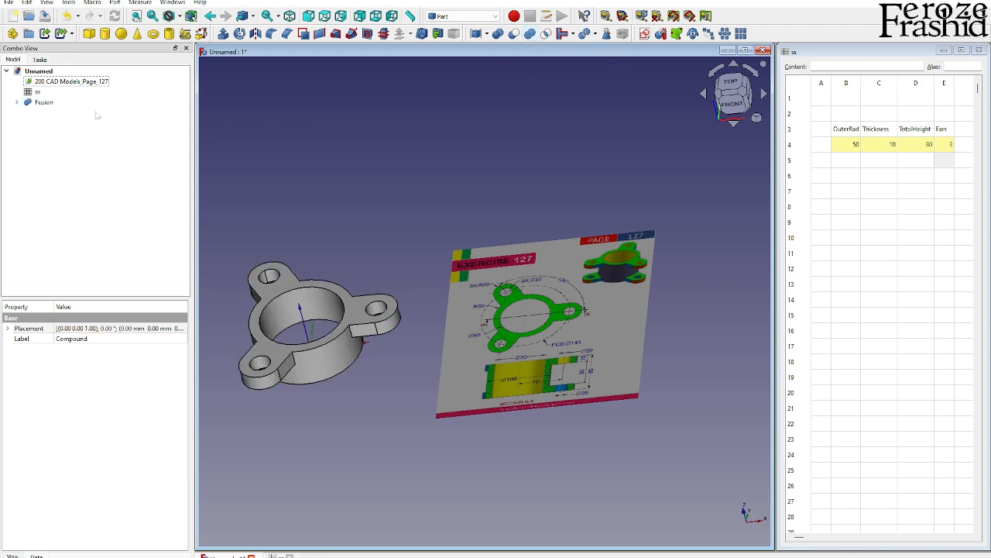
click(43, 101)
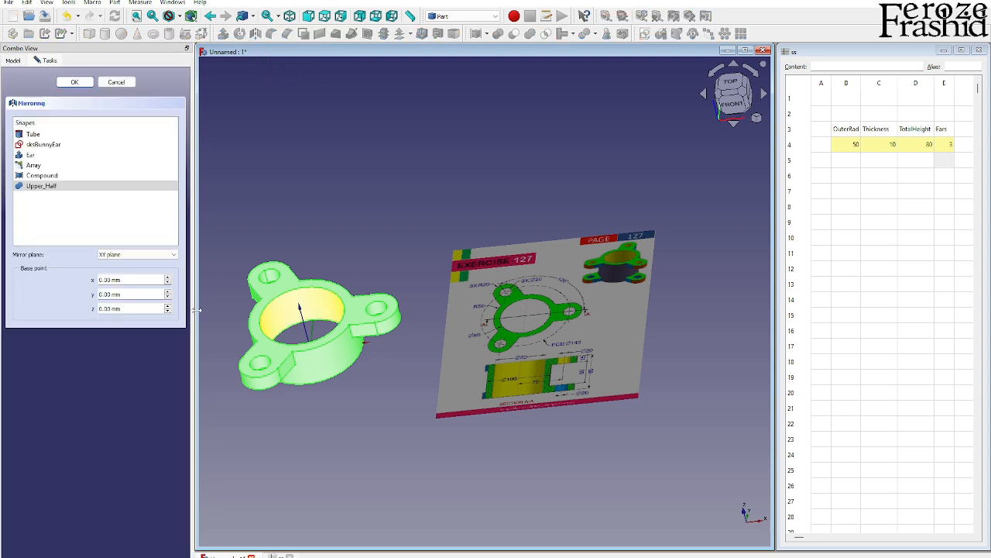
Mirror Upper_Half across XY, fuse it with its mirror, and name it FinalObject
click(74, 82)
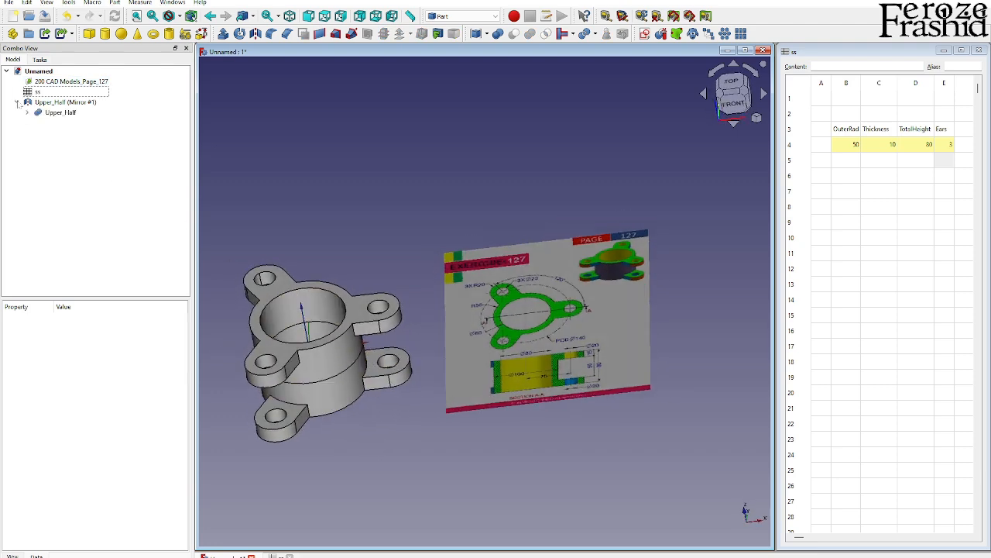
click(65, 102)
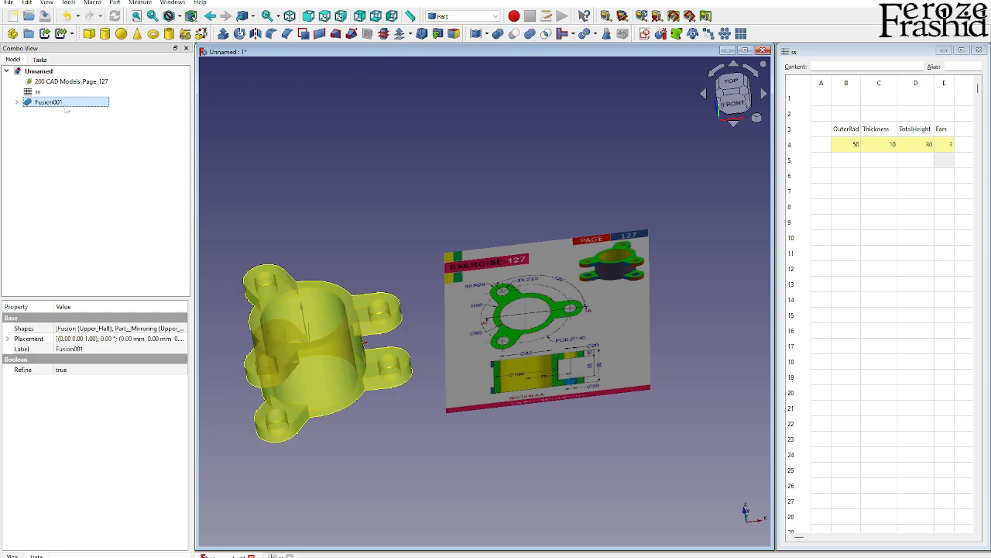
text(FinalObject)
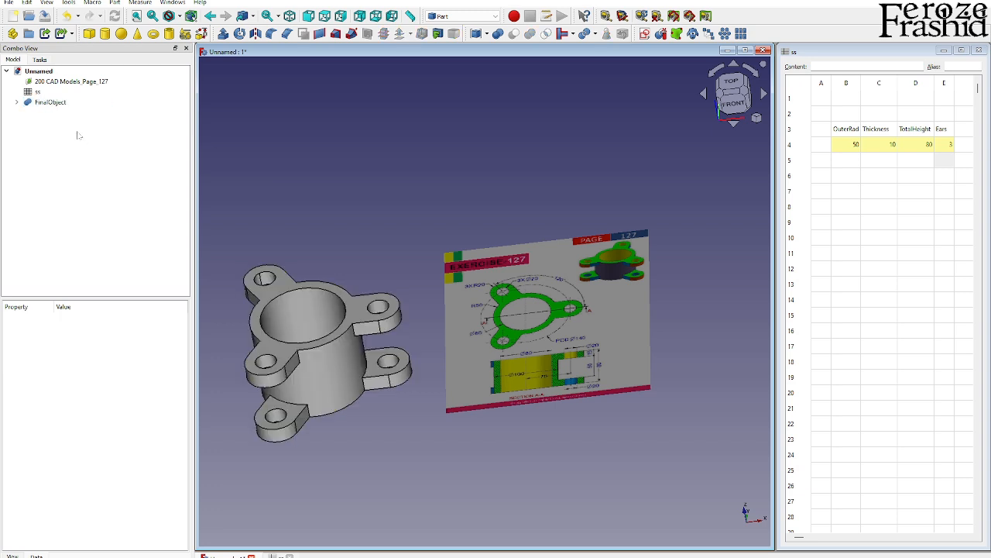
Change the spreadsheet Ears to 4, Thickness to 5, and start editing OuterRad
click(945, 145)
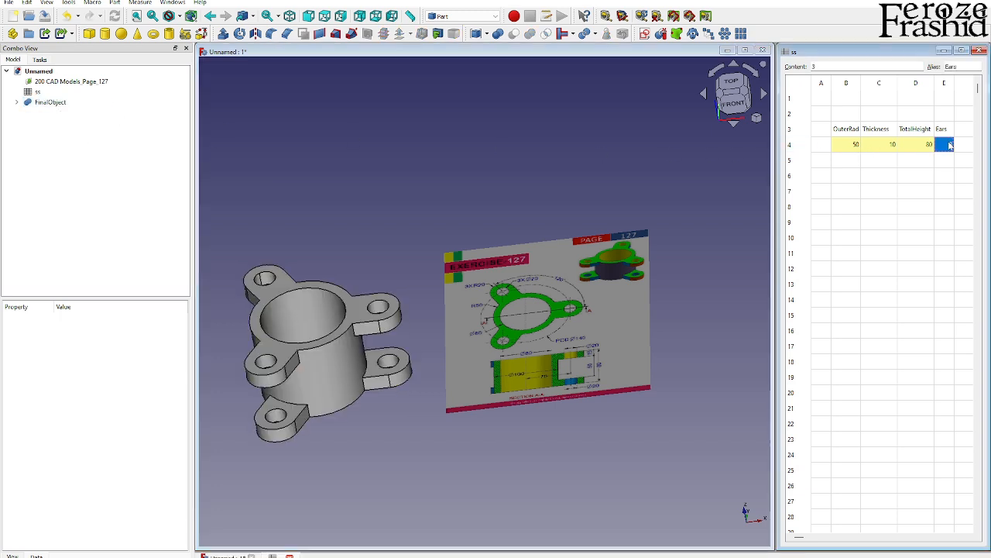
text(3)
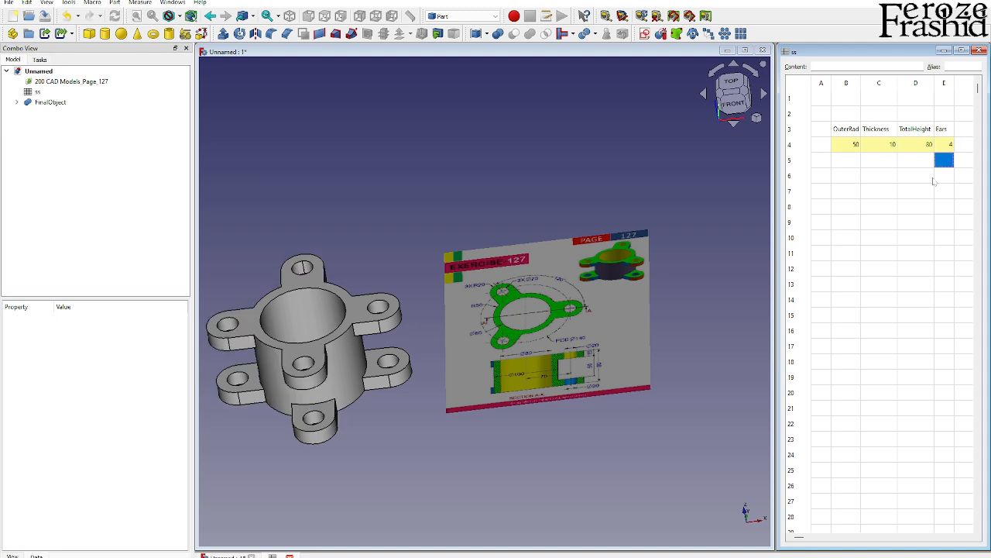
click(879, 144)
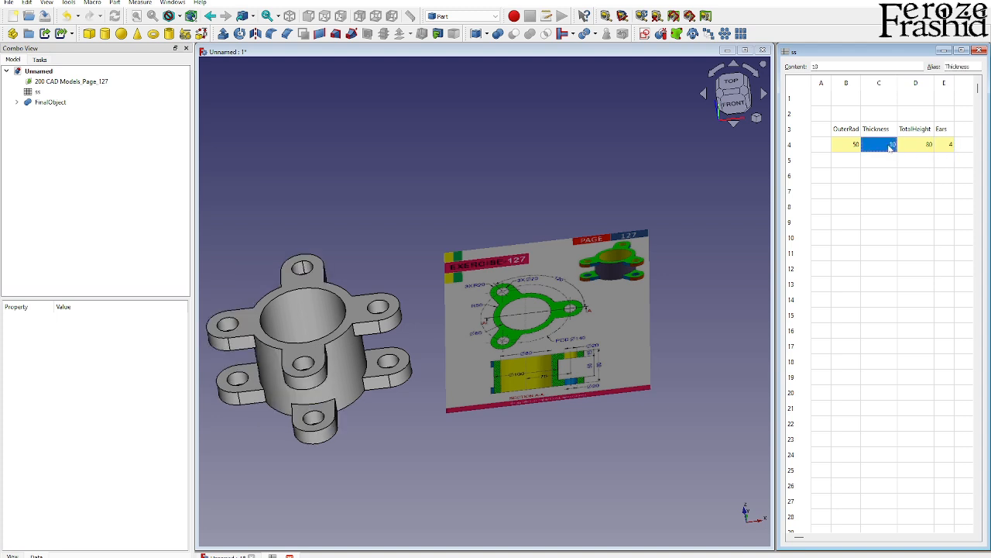
key(Return)
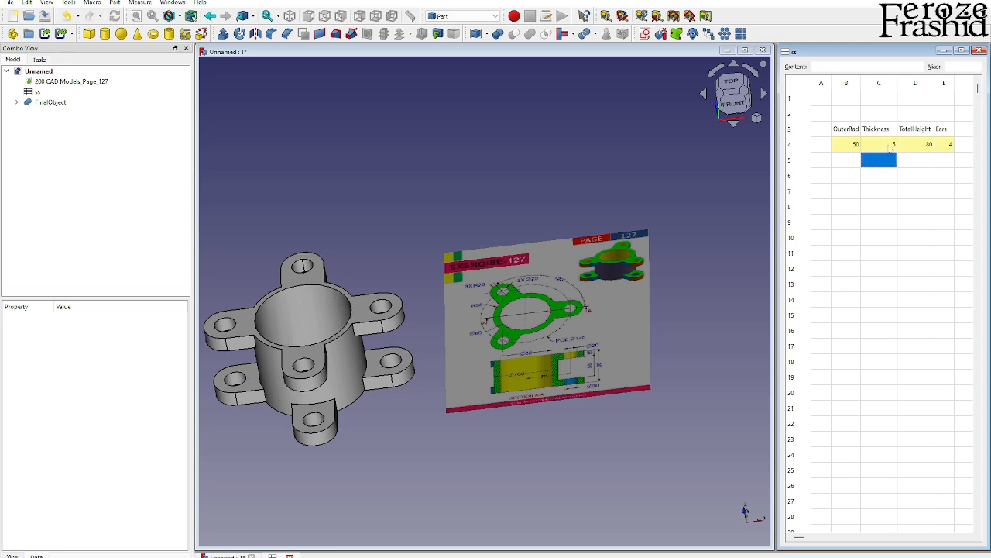
click(846, 145)
text(30)
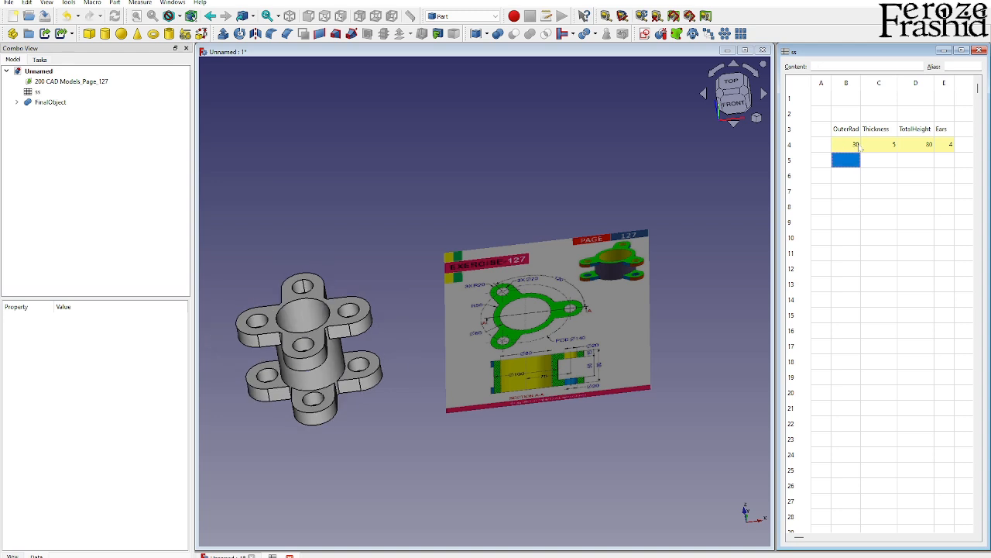
mouse_move(879, 148)
text(100)
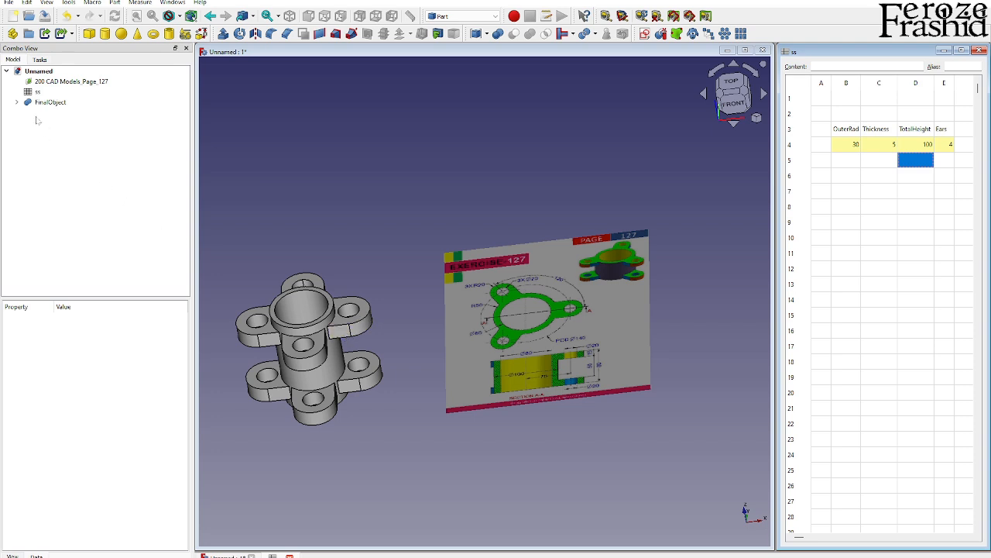
Expand FinalObject down to the ear sketch and show its placement values
click(17, 101)
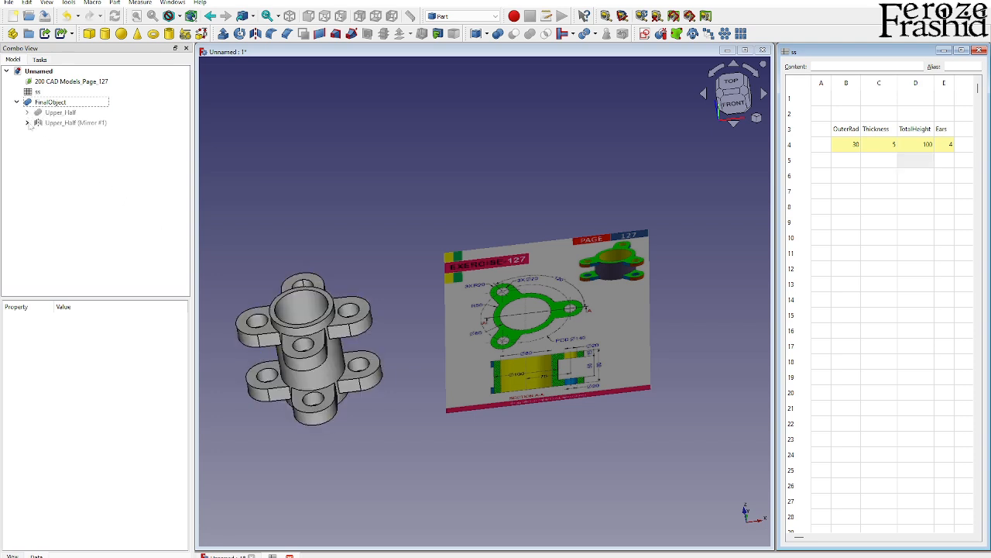
click(26, 112)
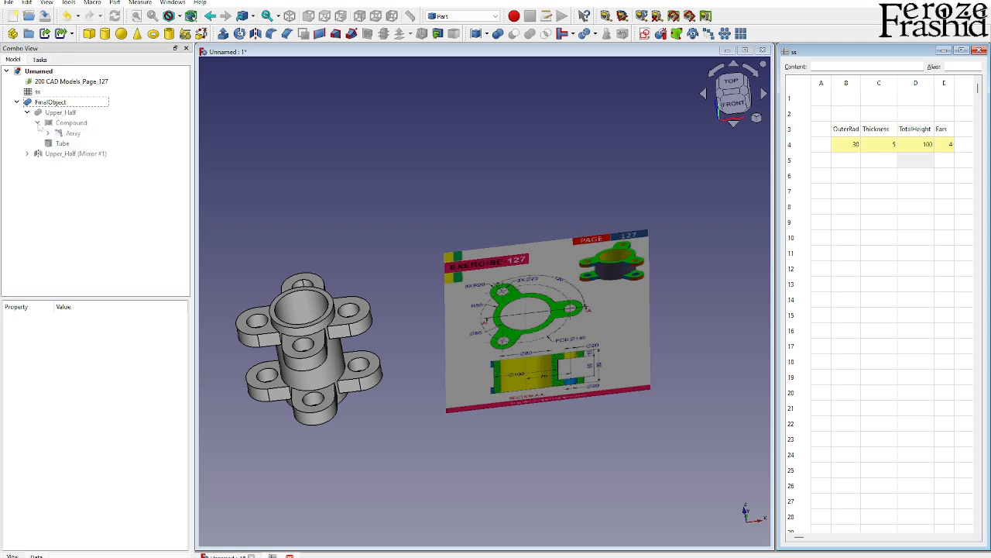
click(62, 143)
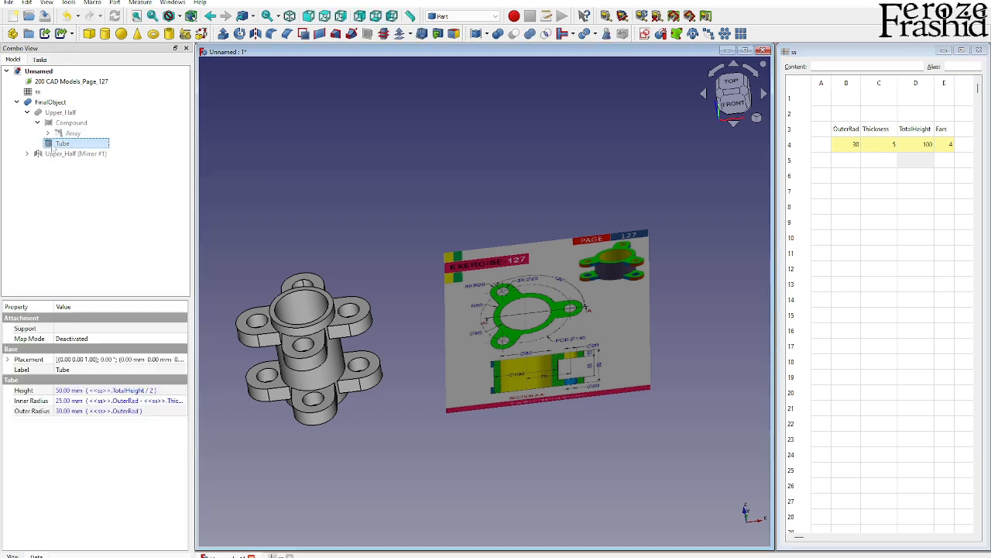
click(48, 132)
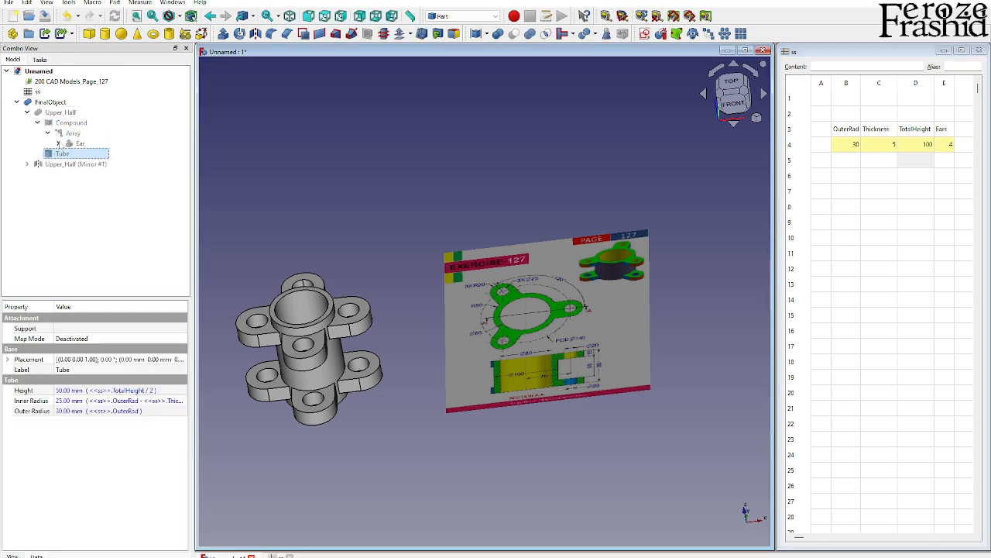
click(97, 153)
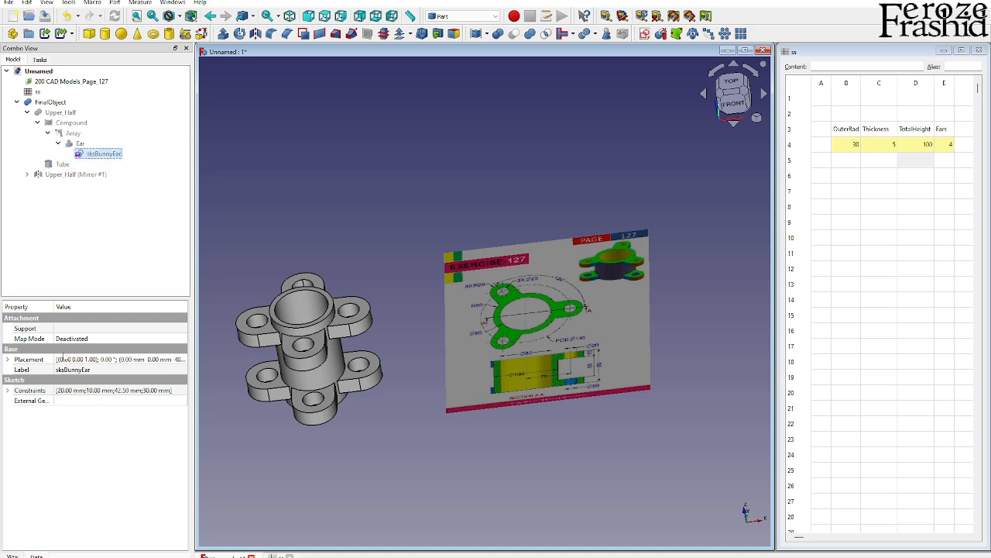
click(7, 358)
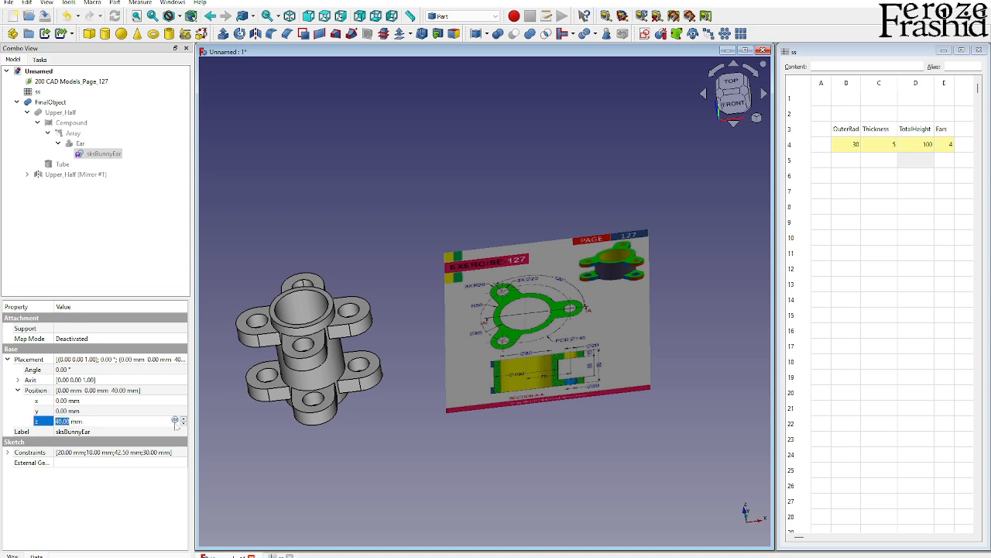
Set the sketch's z position with an expression referencing TotalHeight
click(175, 421)
text(<<ss>>.)
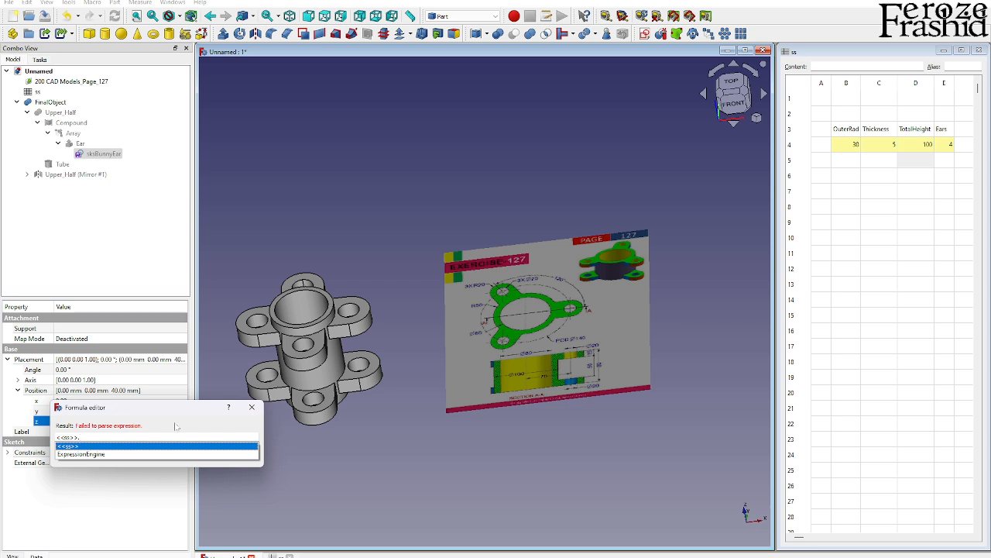
text(To)
click(916, 144)
text(12)
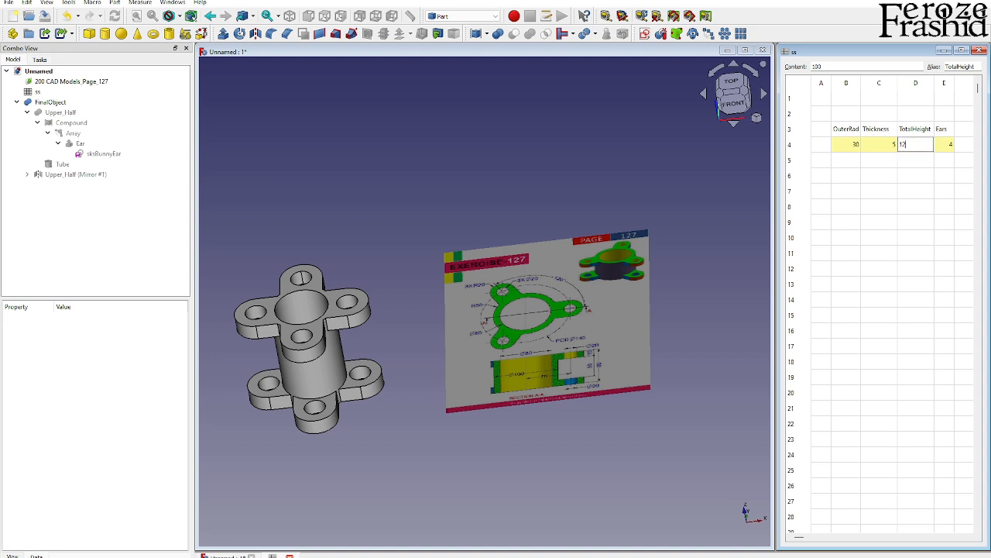
key(Return)
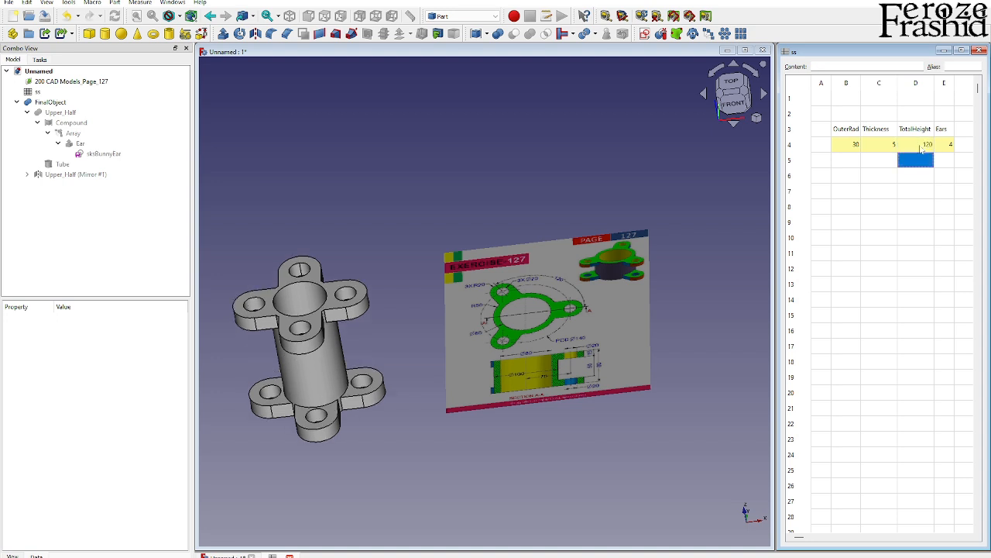
mouse_move(903, 166)
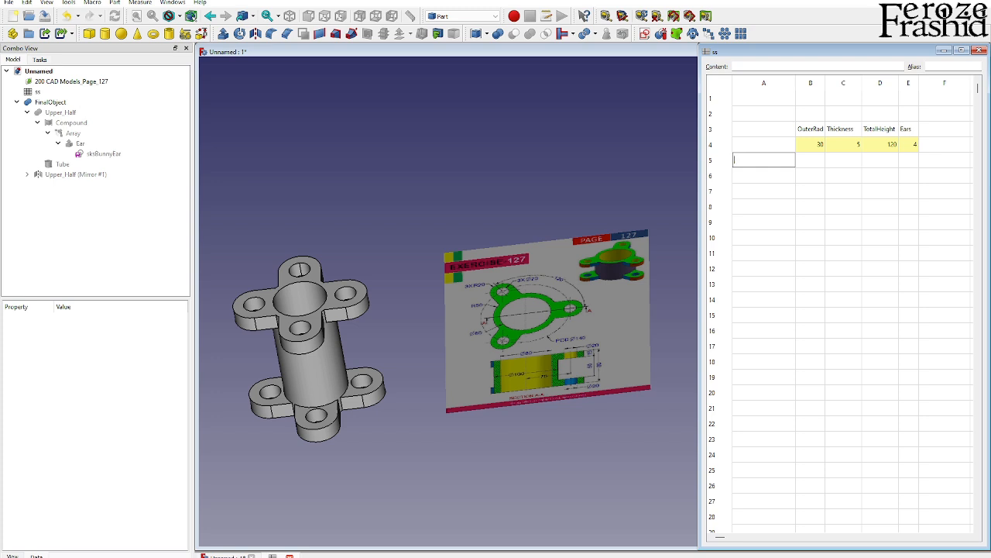
Enter the Small, Medium and Large size labels, then select the OuterRad value cell
text(Small)
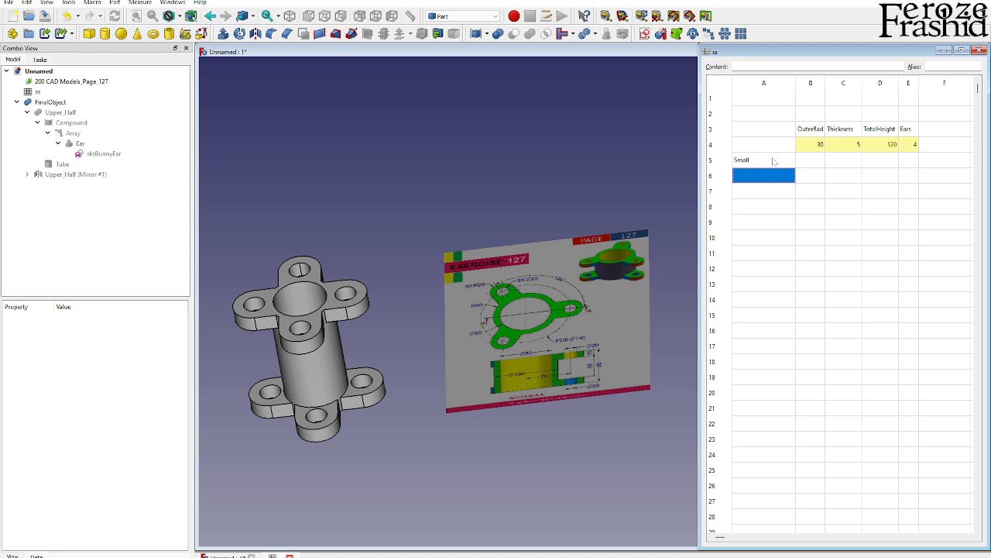
text(Medium)
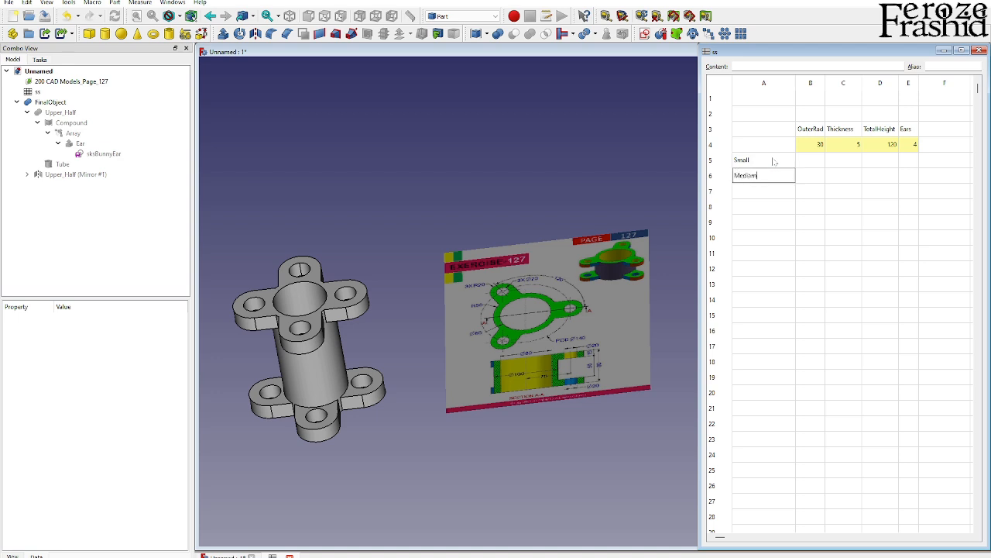
text(Large)
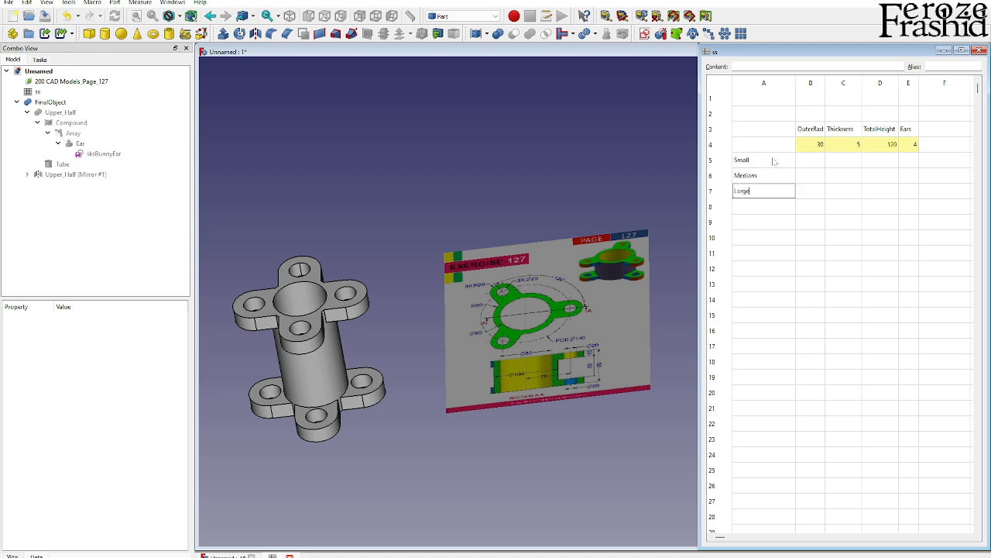
key(Return)
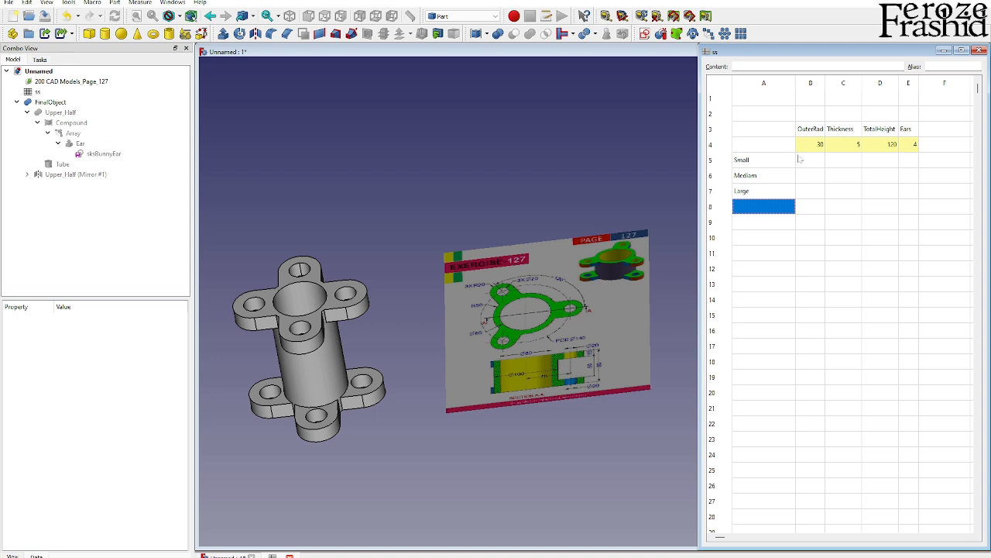
click(810, 144)
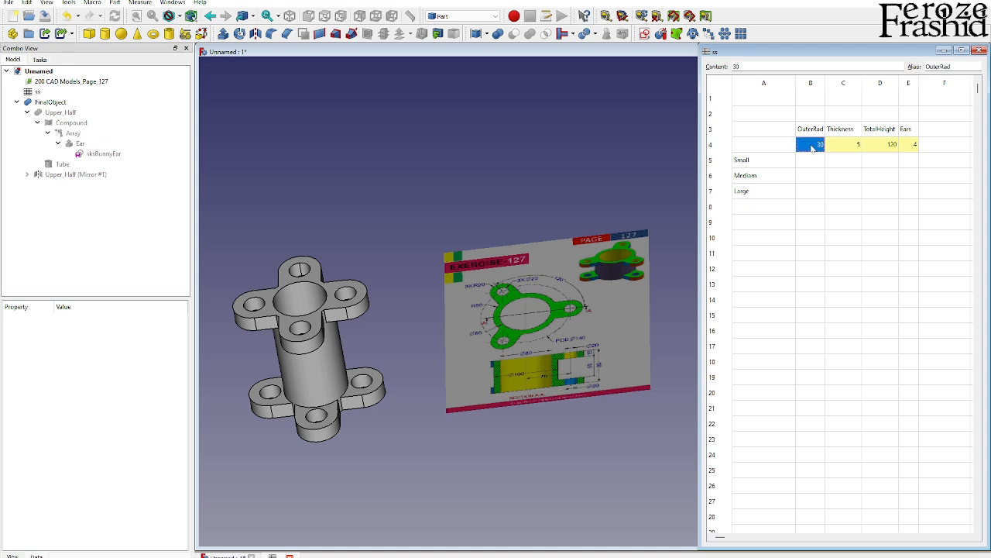
mouse_move(812, 161)
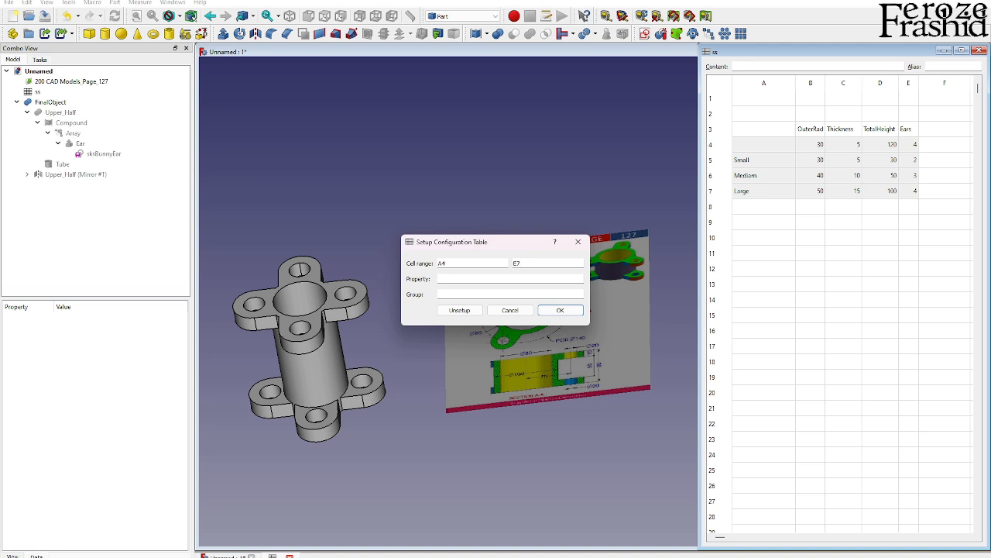
Bind the A4:E7 configuration table to a Size property in the Model group
text(Size)
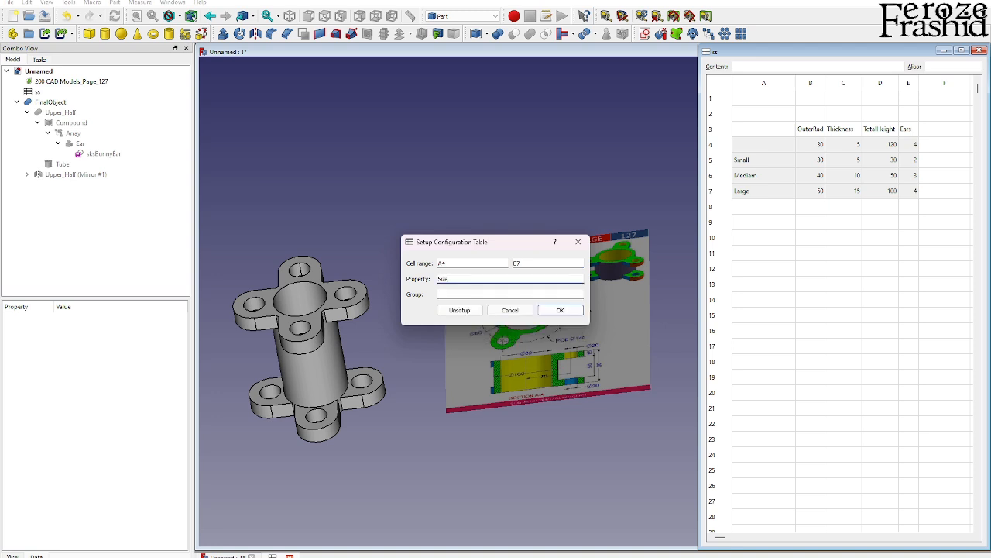
text(Conf)
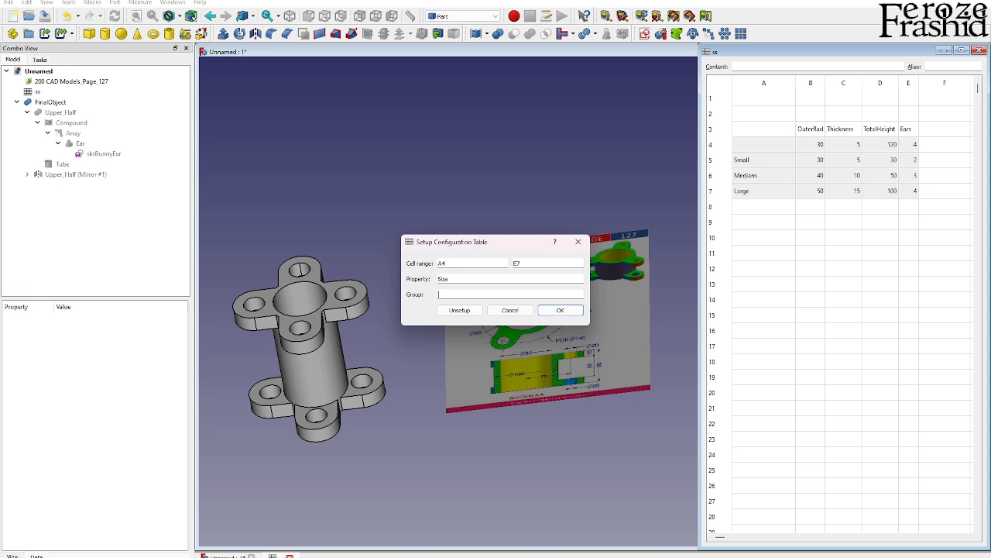
text(Model)
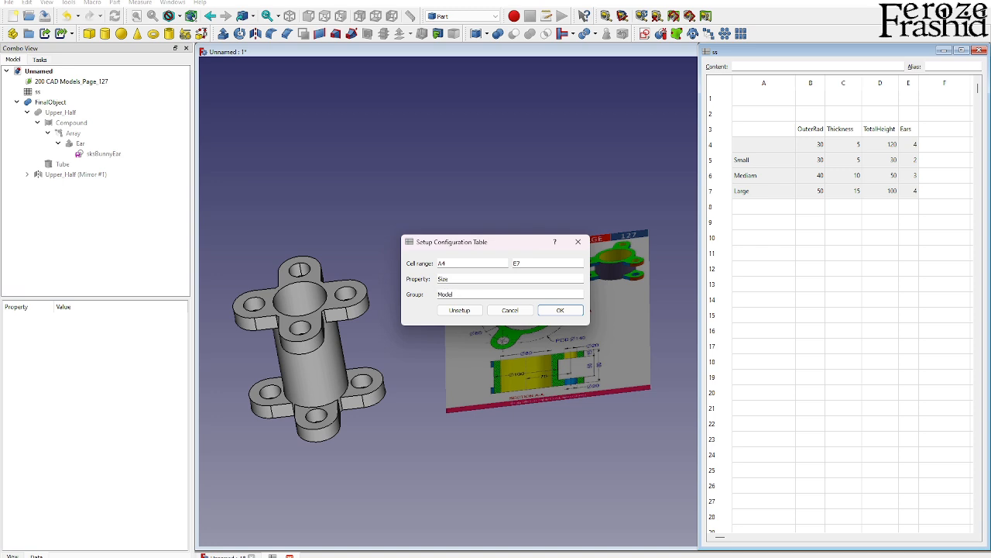
click(559, 309)
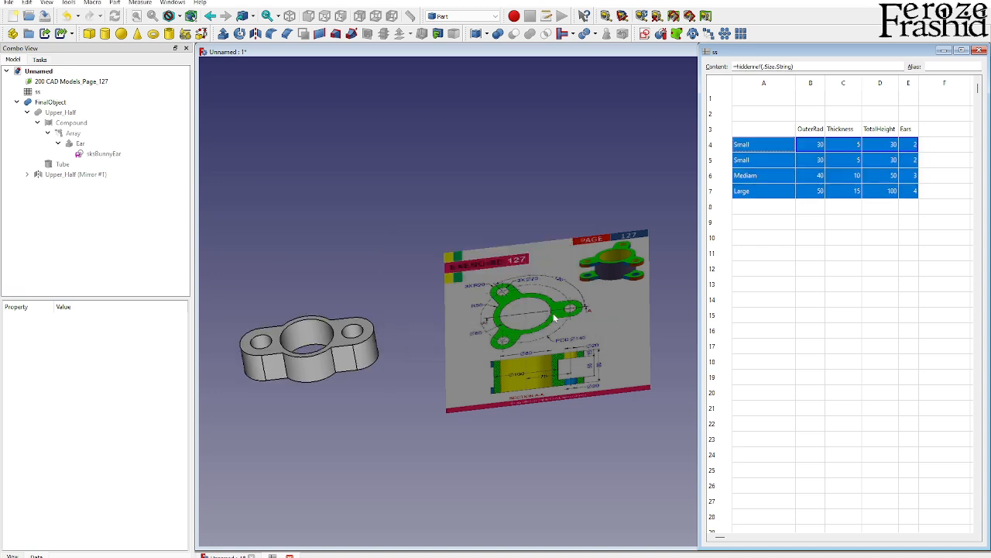
click(763, 283)
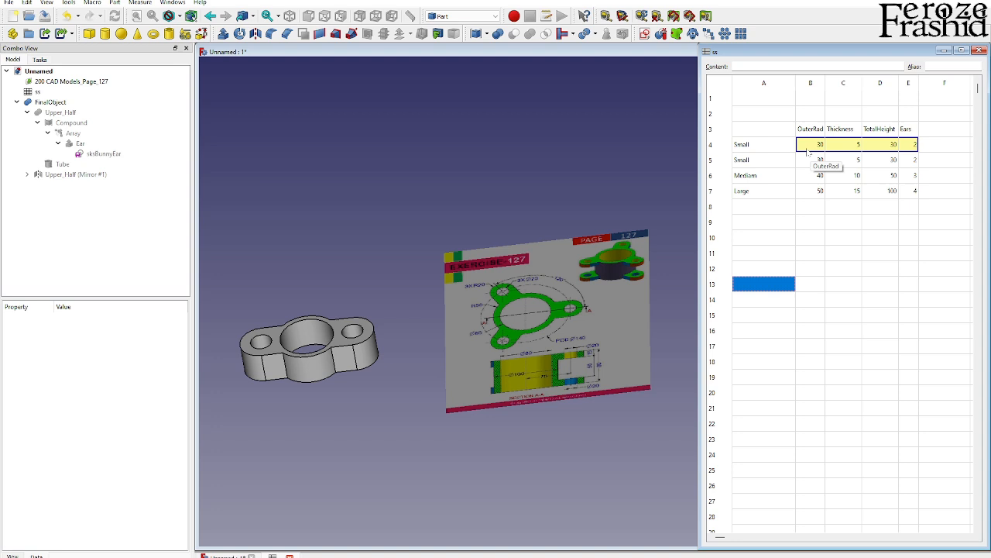
mouse_move(775, 148)
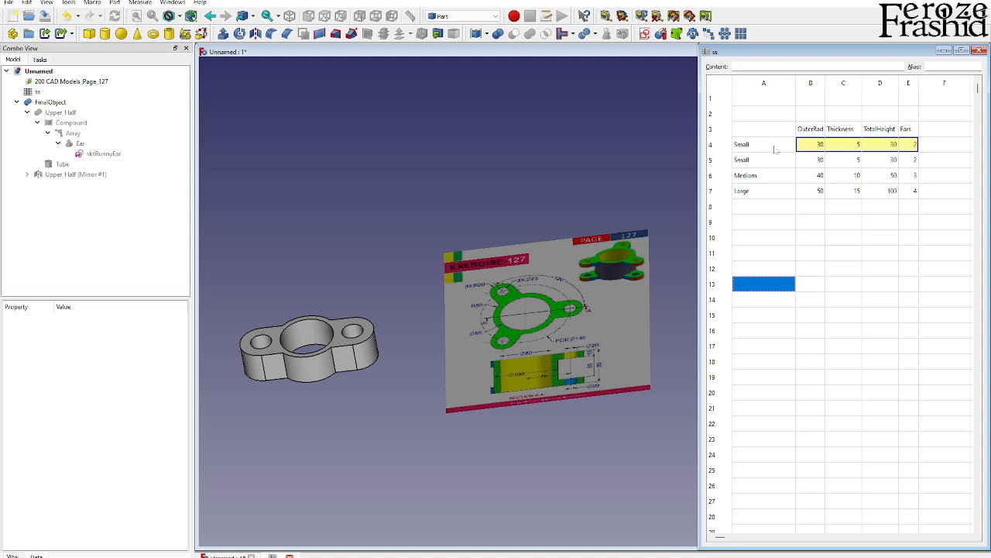
mouse_move(690, 160)
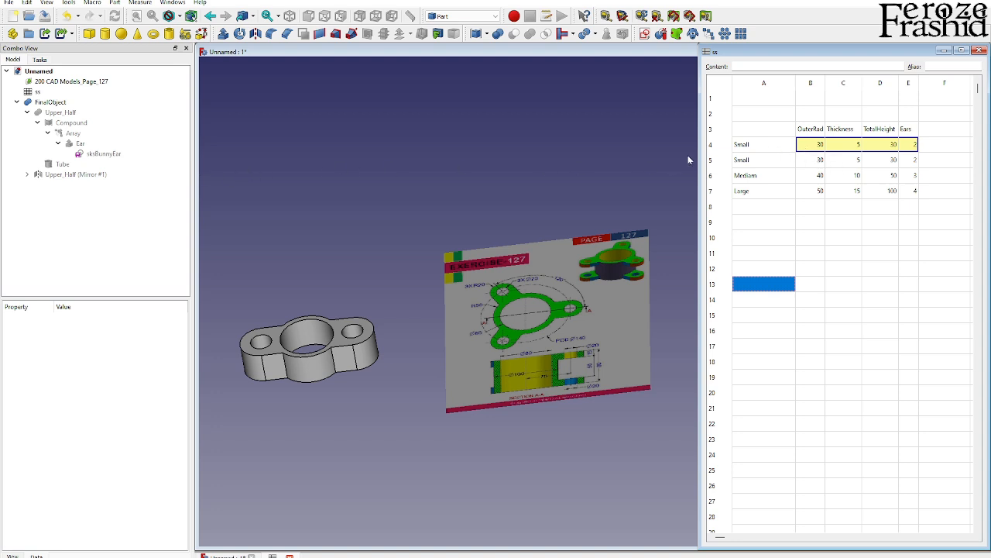
click(38, 91)
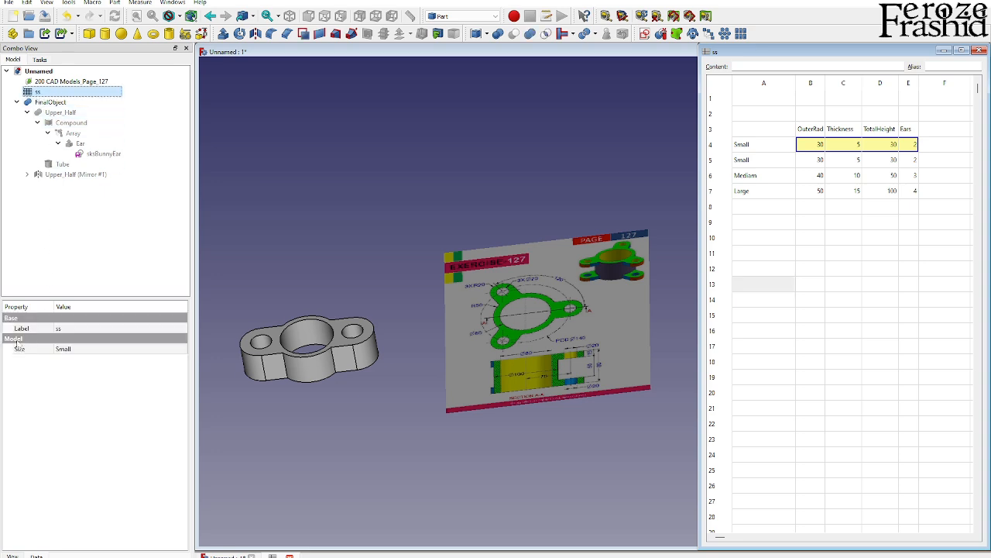
Switch the Size property to Medium and bring up the ss spreadsheet
click(120, 349)
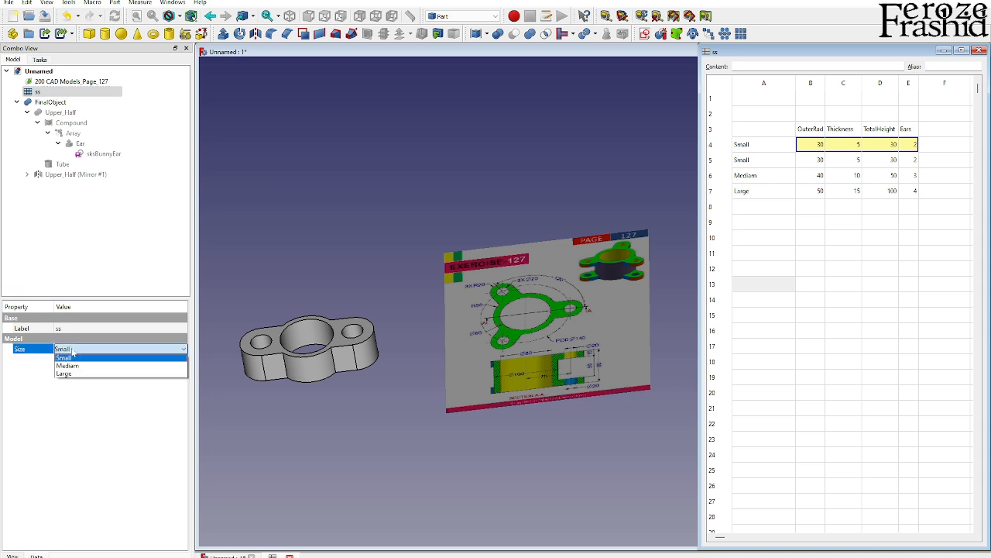
click(66, 373)
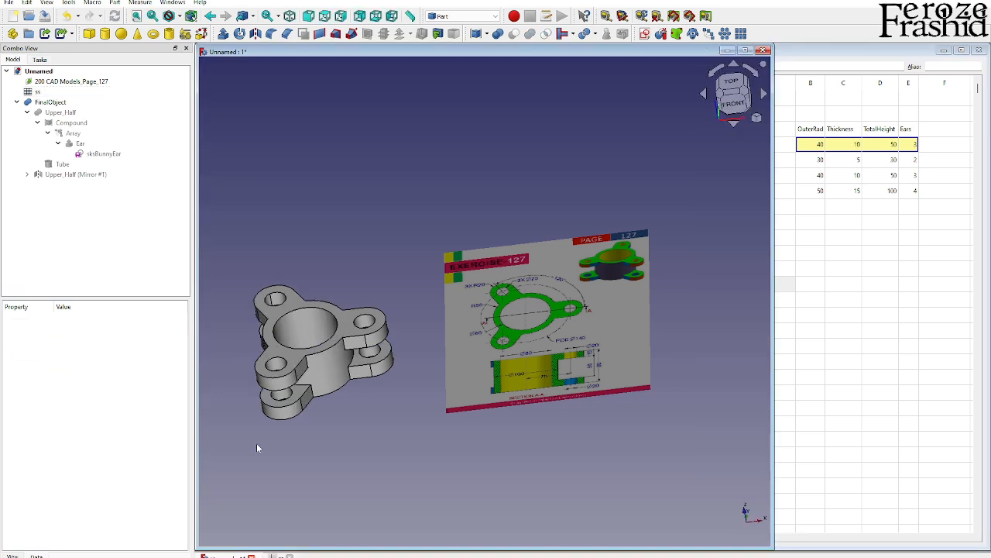
click(80, 143)
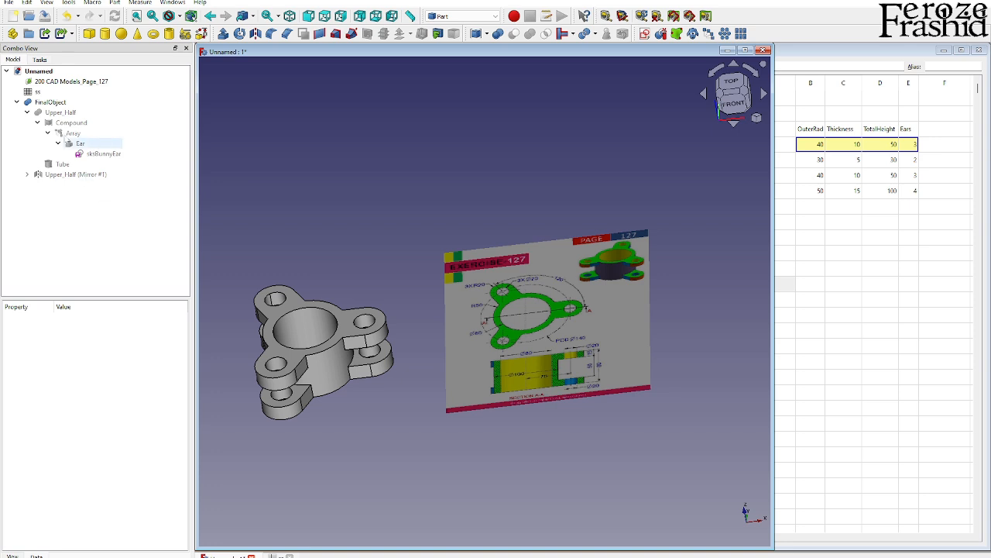
click(38, 91)
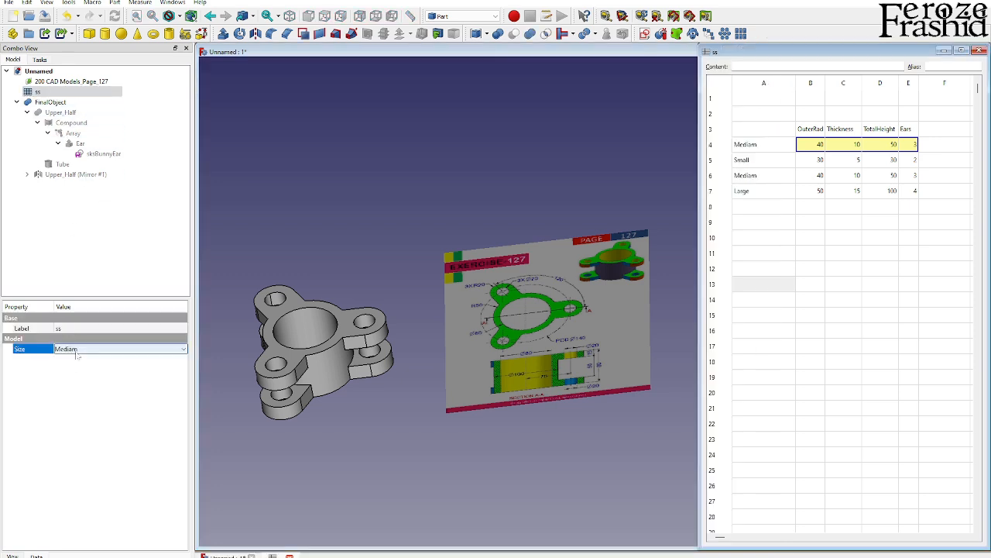
Set the Small total height to 40, Medium to 60, and choose Large
click(116, 349)
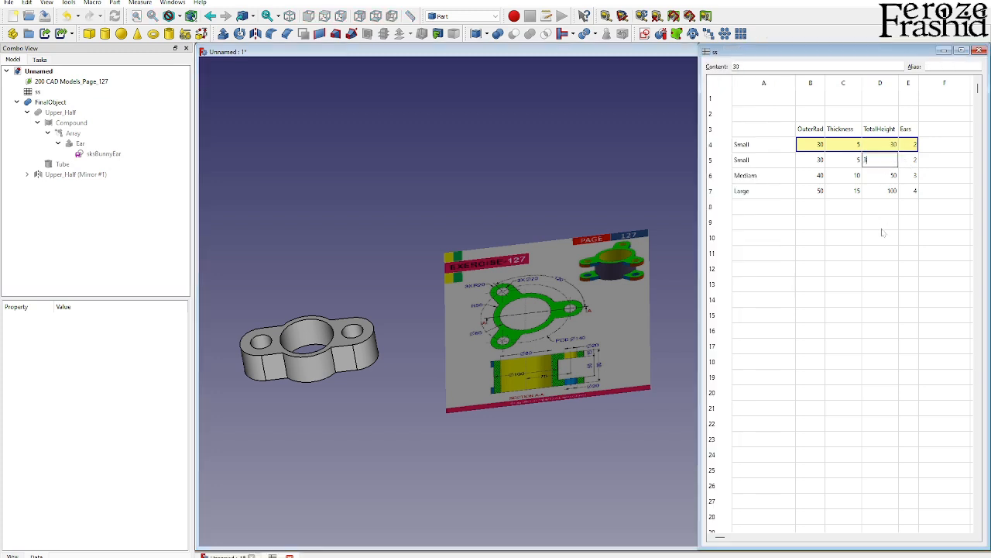
text(40)
key(Return)
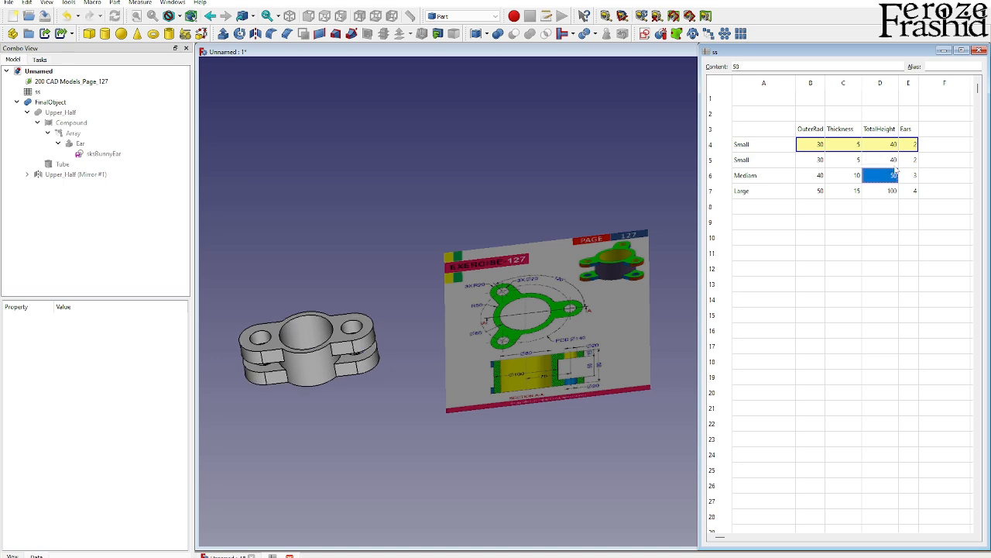
mouse_move(832, 188)
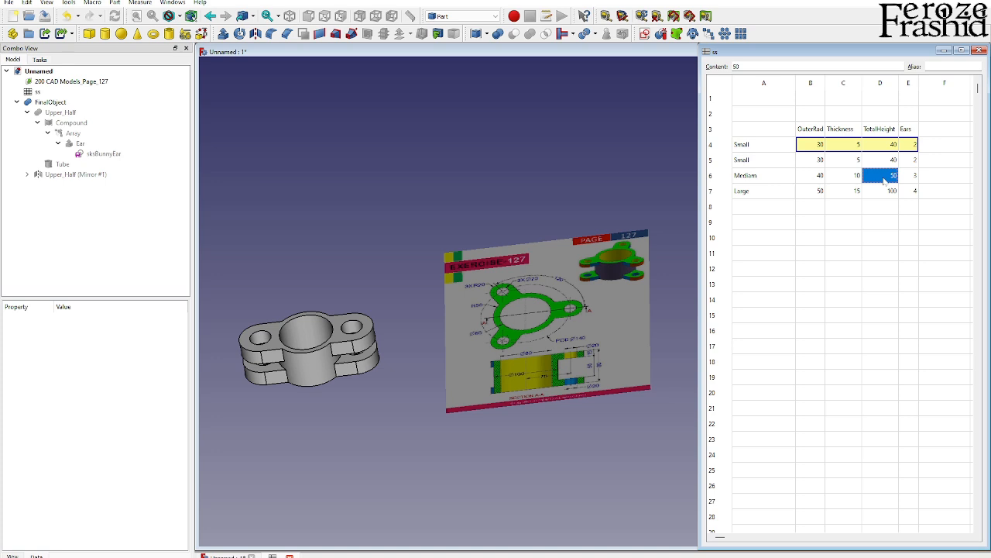
click(879, 190)
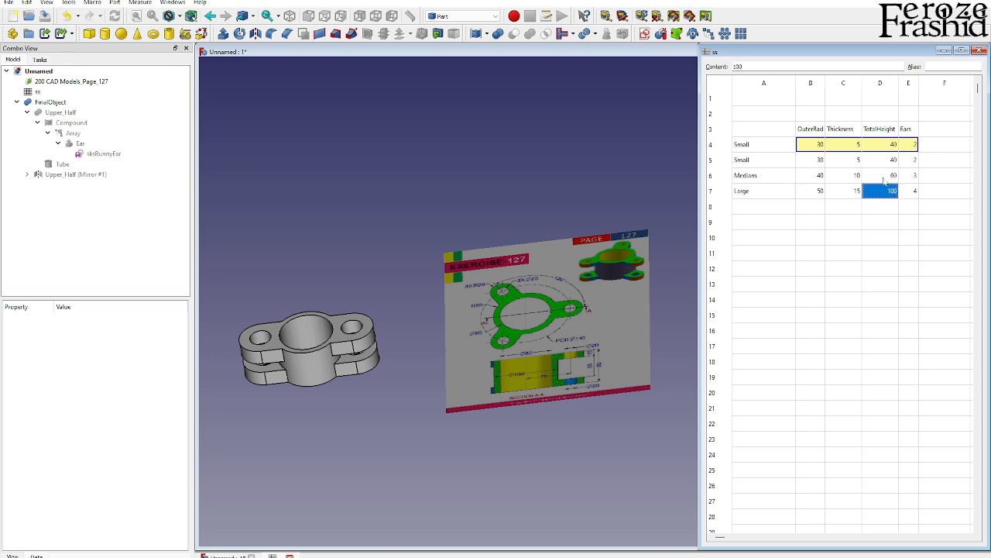
mouse_move(174, 213)
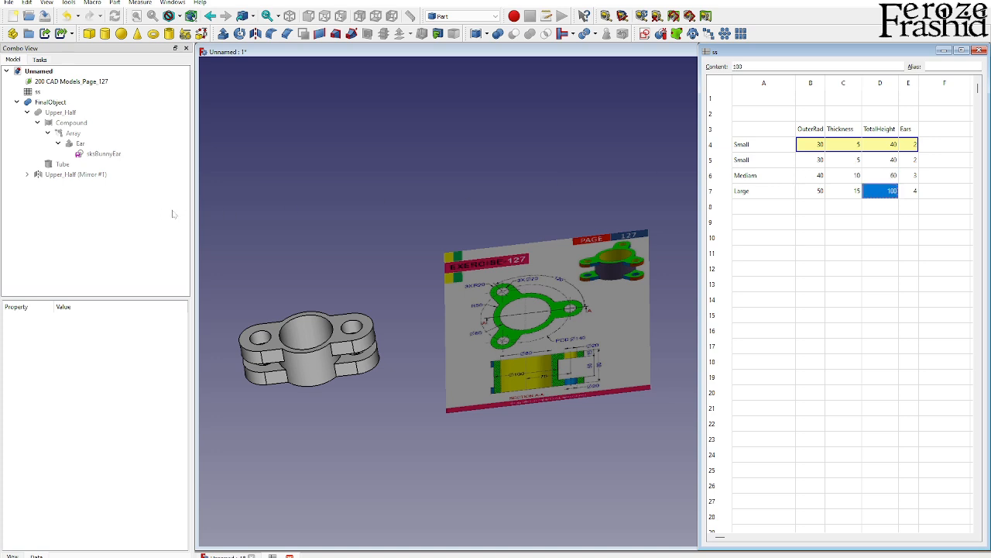
click(37, 92)
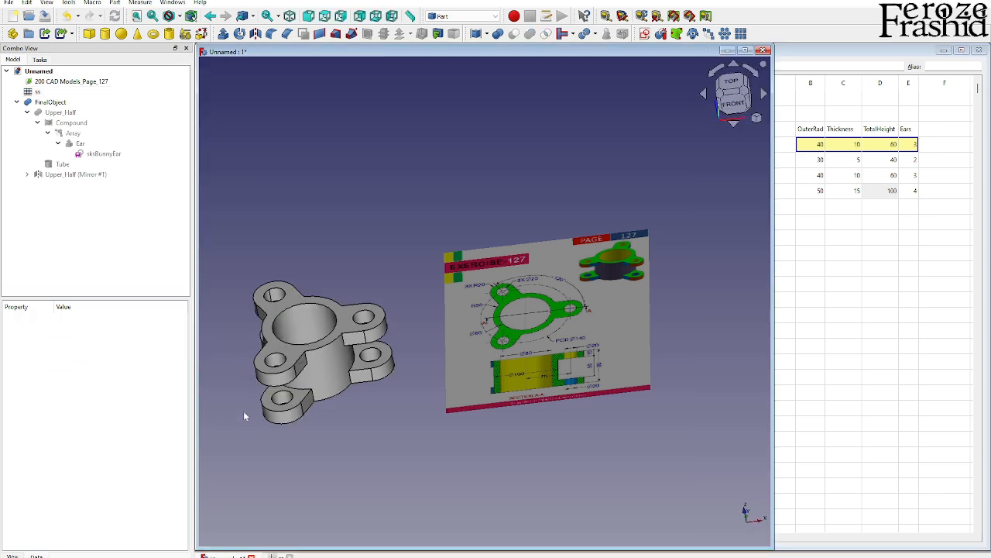
click(37, 91)
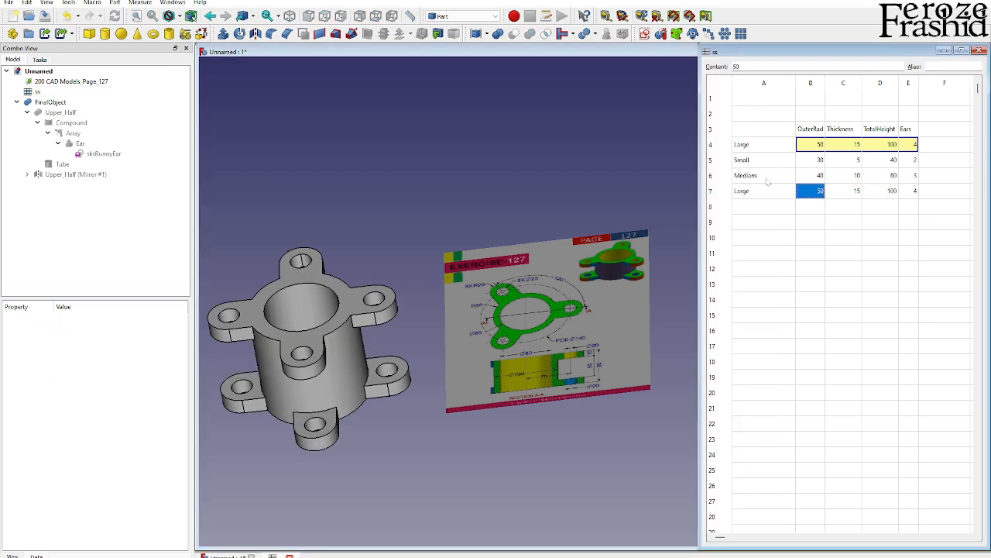
Insert an empty Part container with its own Origin into the document
click(745, 175)
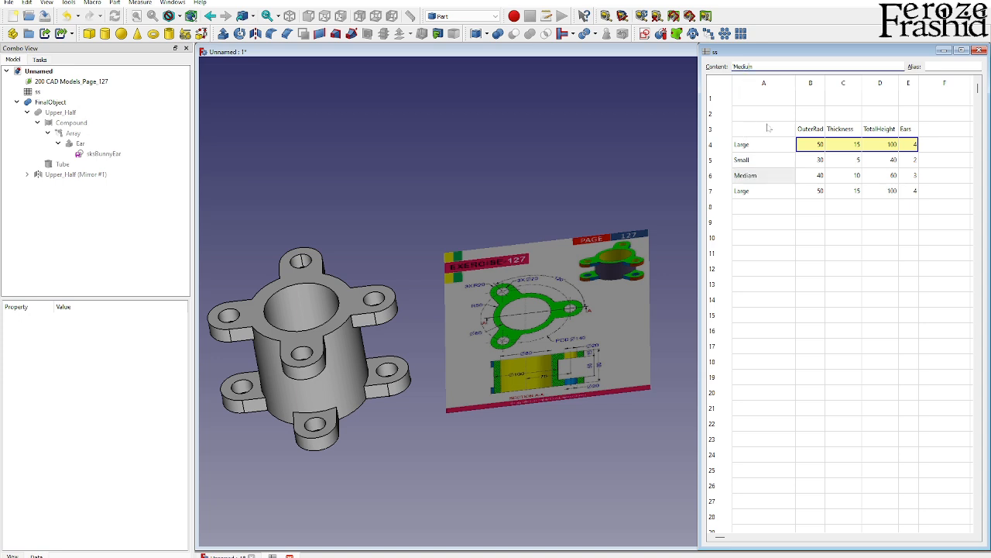
click(762, 175)
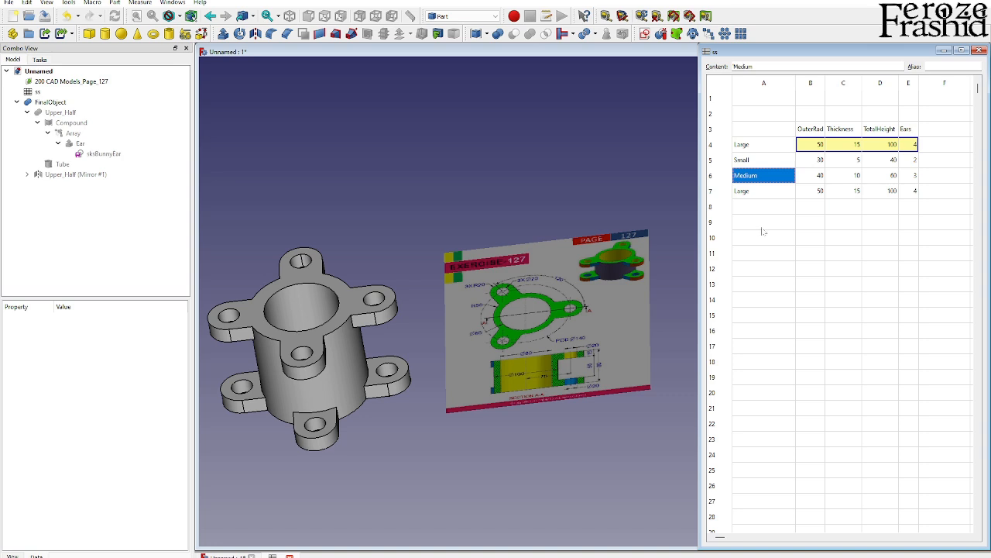
click(37, 91)
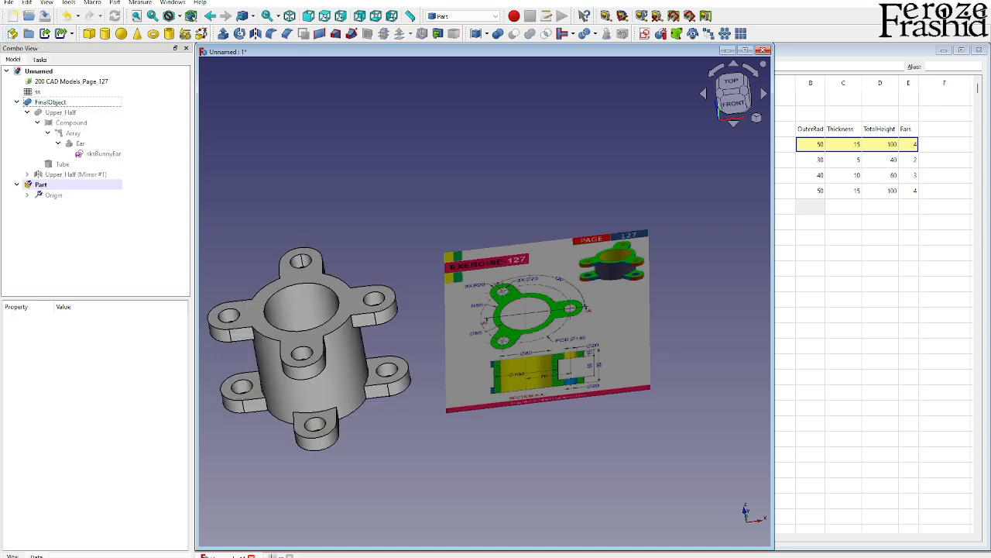
Move FinalObject into the Part and rebind the A4 configuration table to Part.Size
click(51, 102)
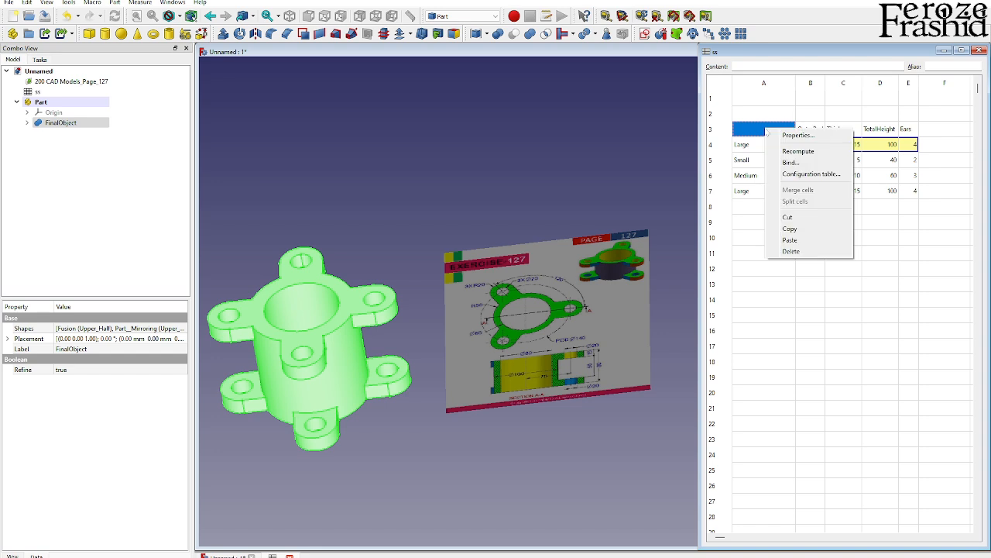
mouse_move(811, 174)
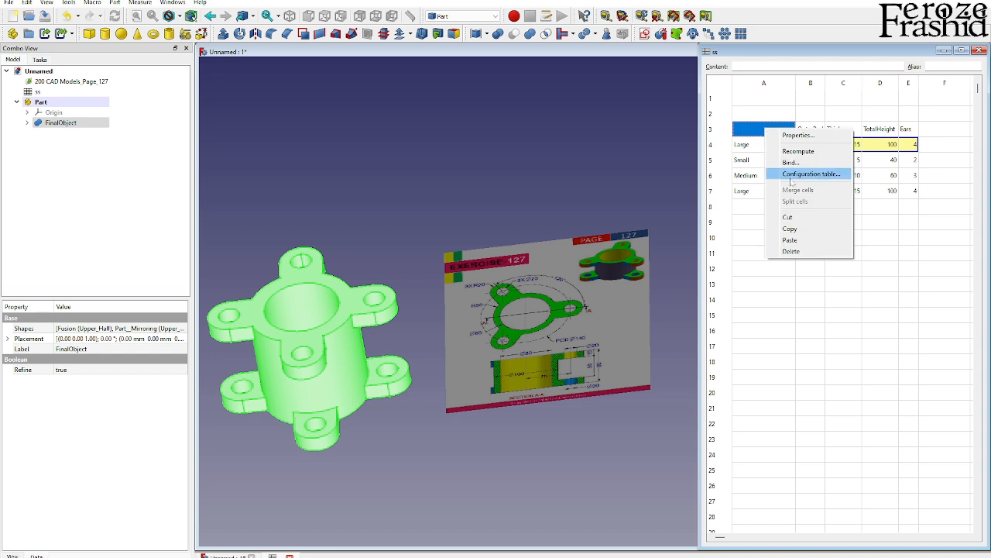
click(810, 174)
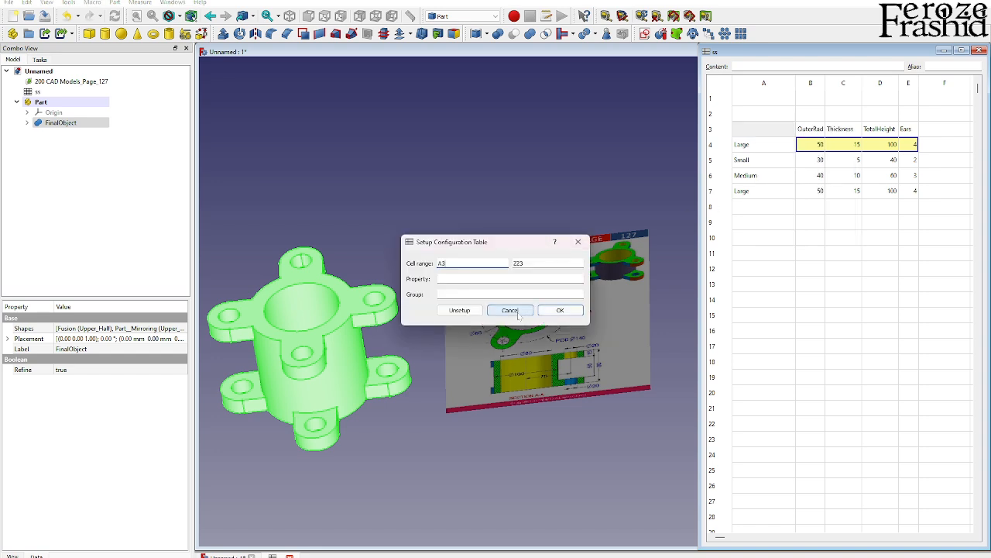
right_click(763, 144)
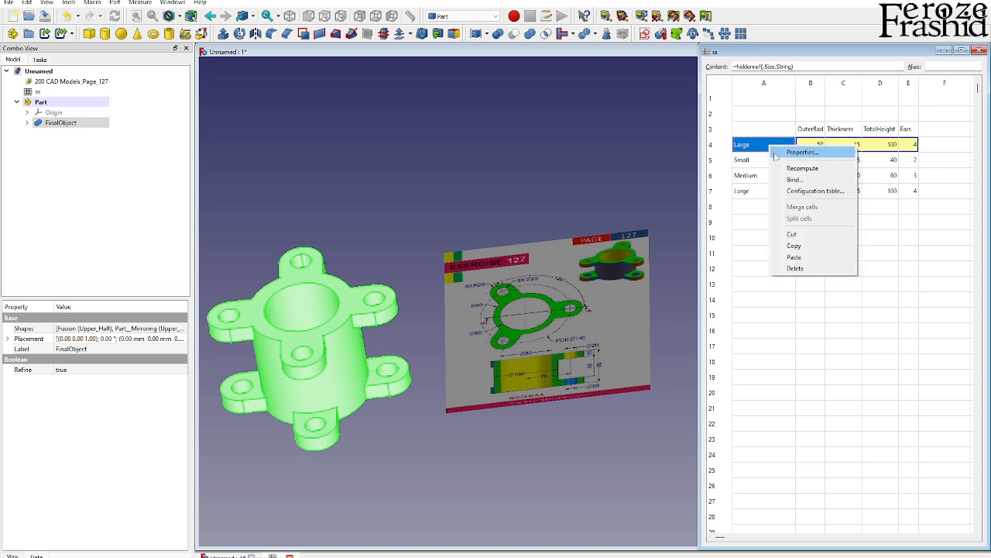
click(815, 190)
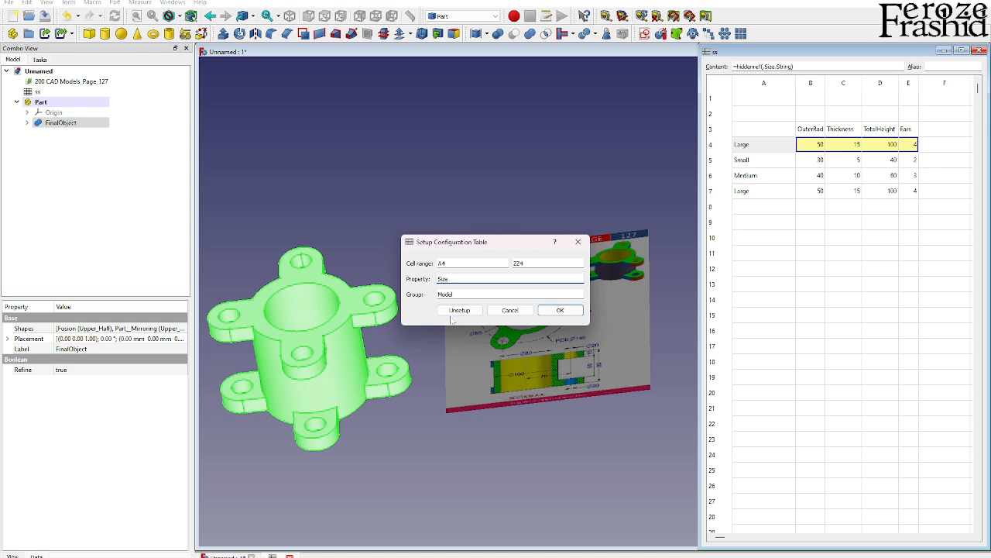
click(510, 279)
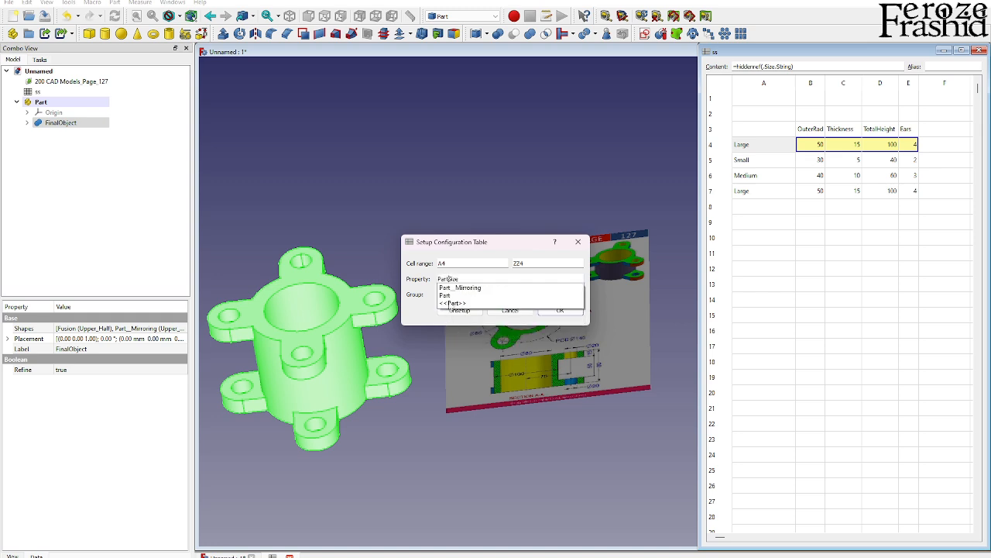
text(Part.S)
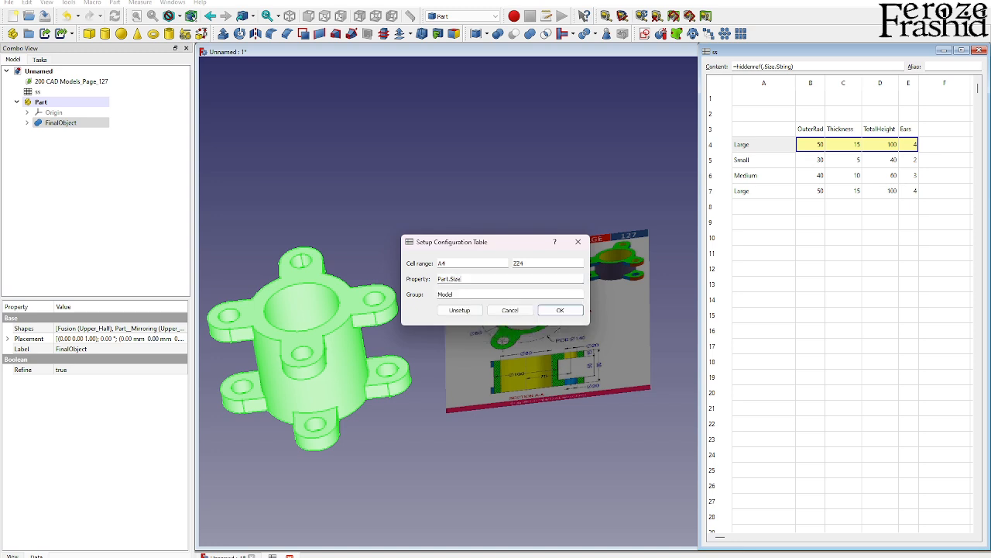
click(559, 310)
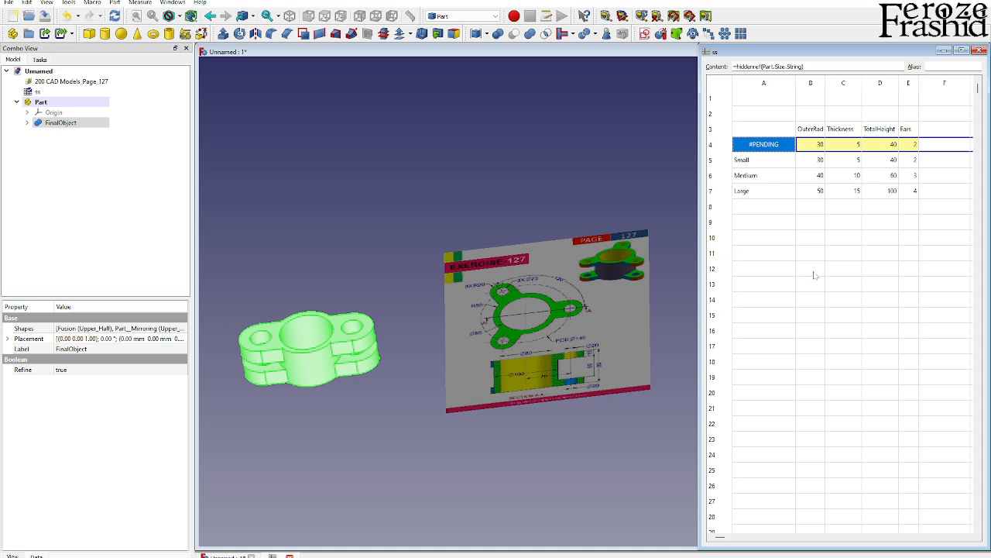
Select the Part, step Size through Medium to Large, and inspect the four-eared tube
click(810, 268)
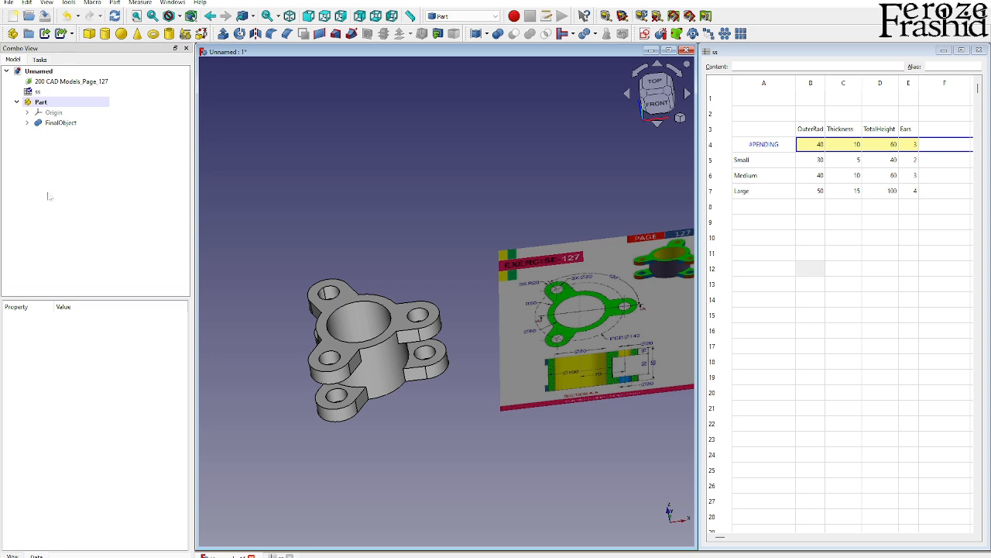
click(41, 101)
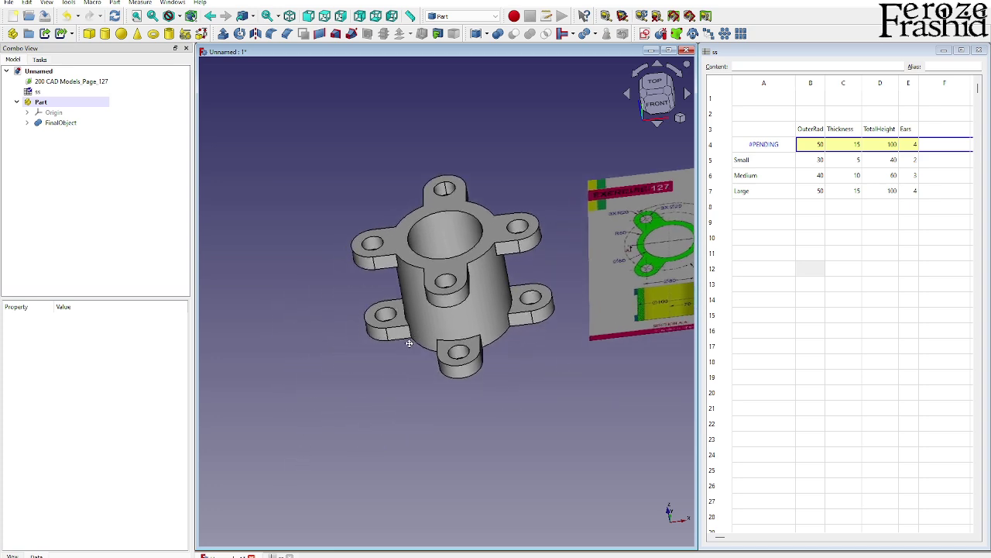
click(447, 302)
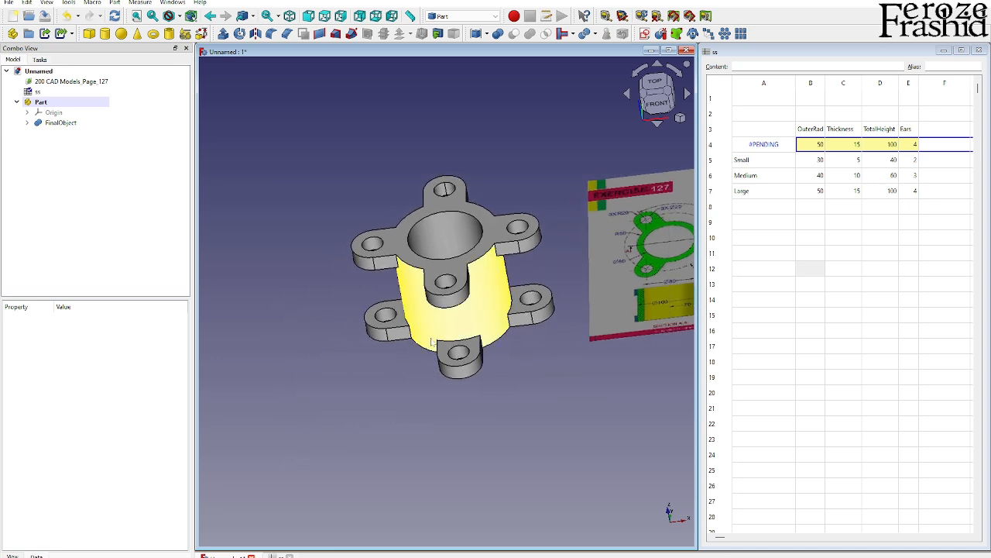